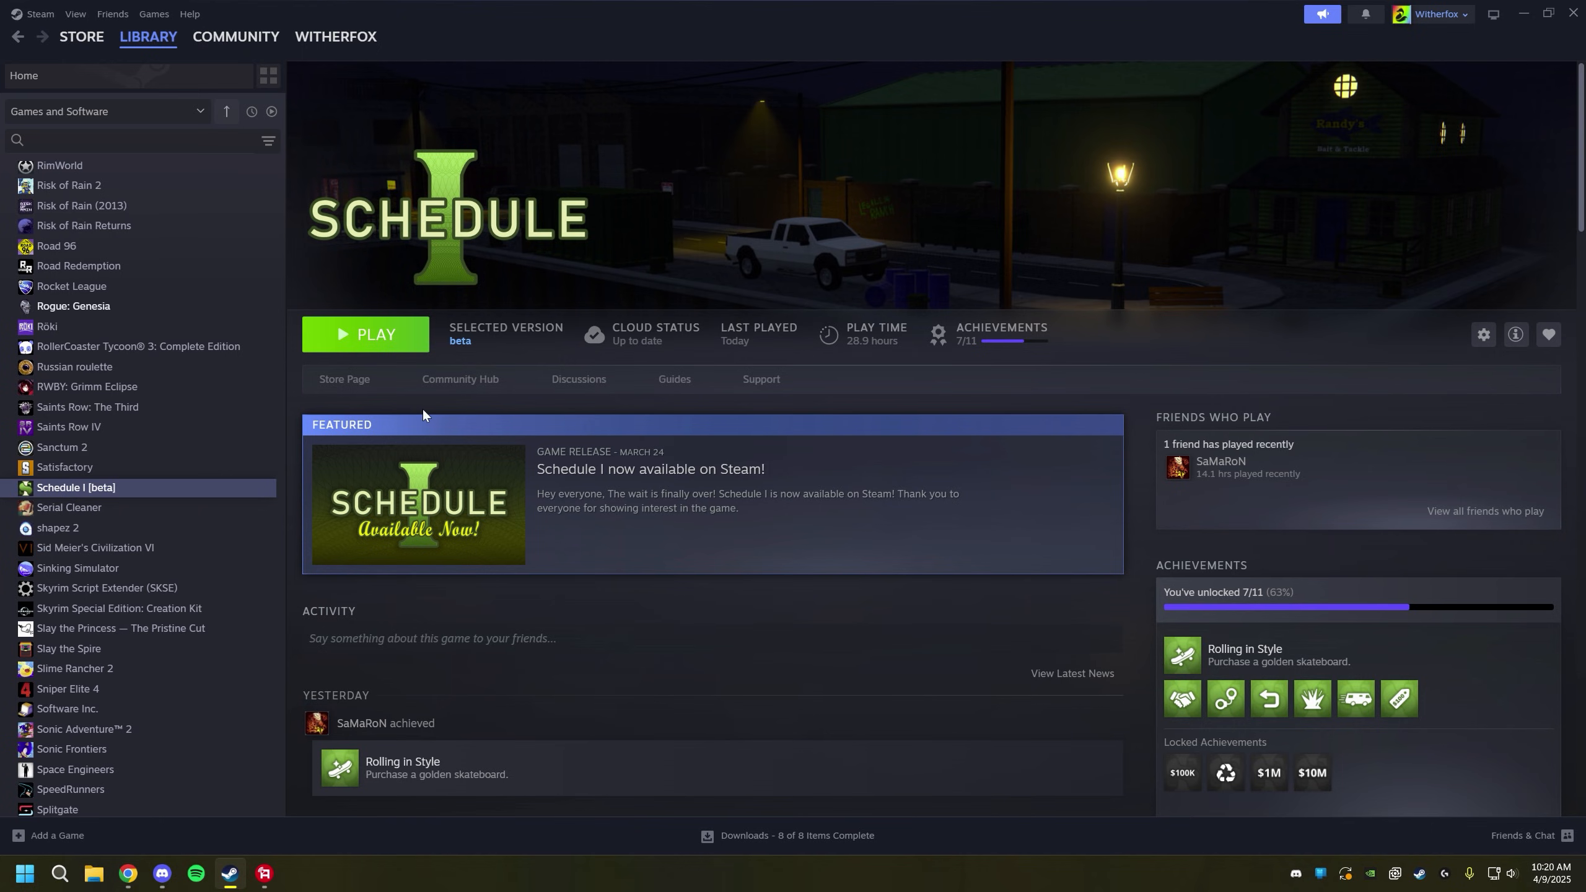
pyautogui.moveTo(293, 521)
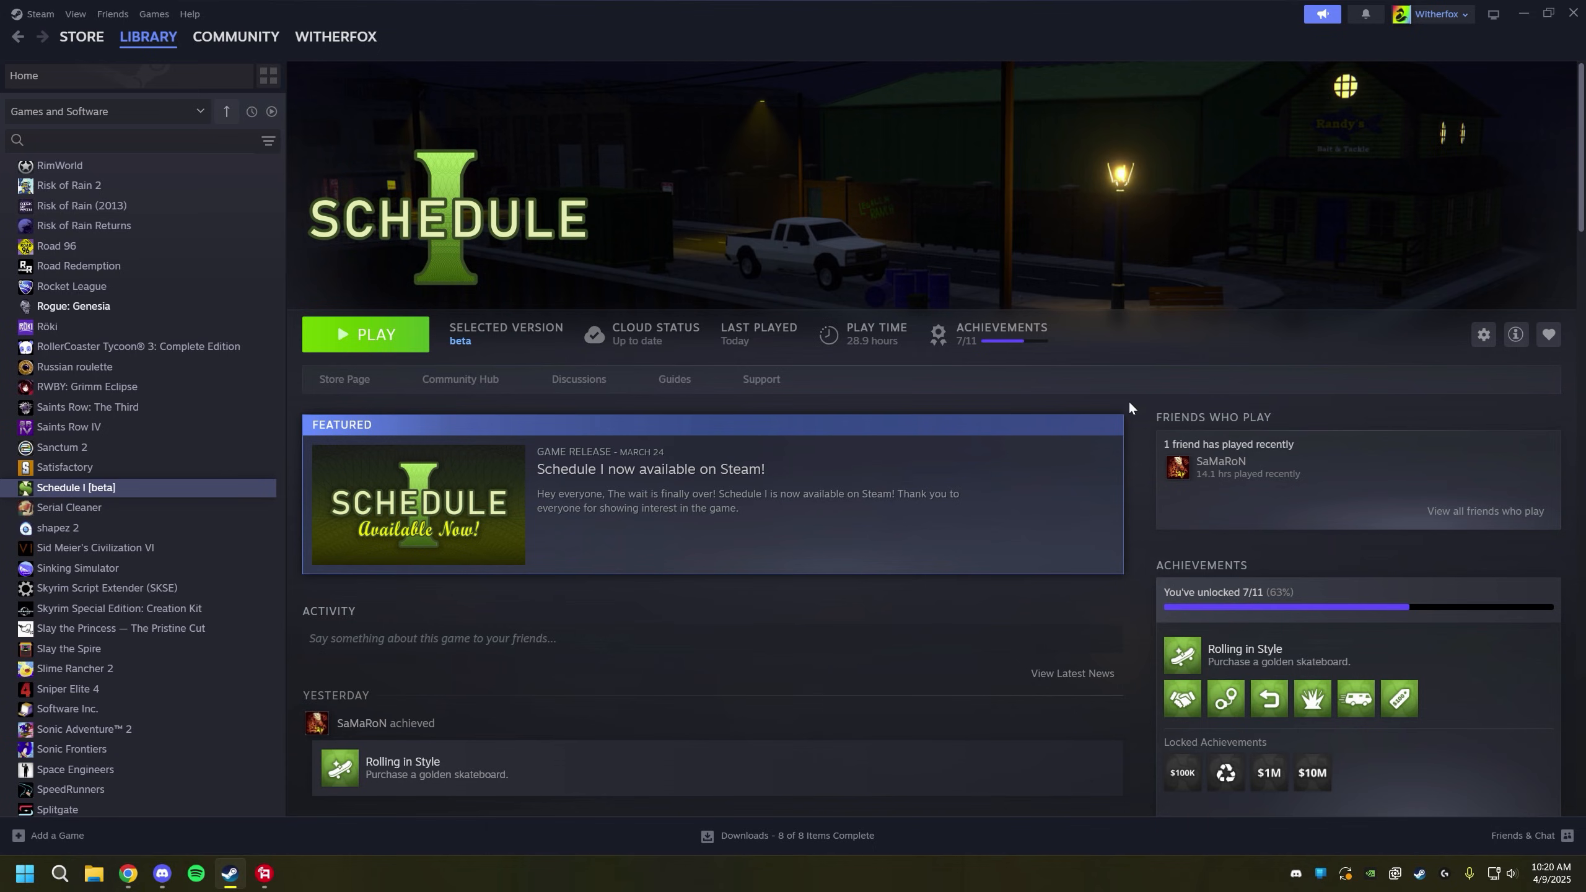
# Check which beta branch Schedule I uses in its Properties, then close Properties.
pyautogui.rightClick(76, 487)
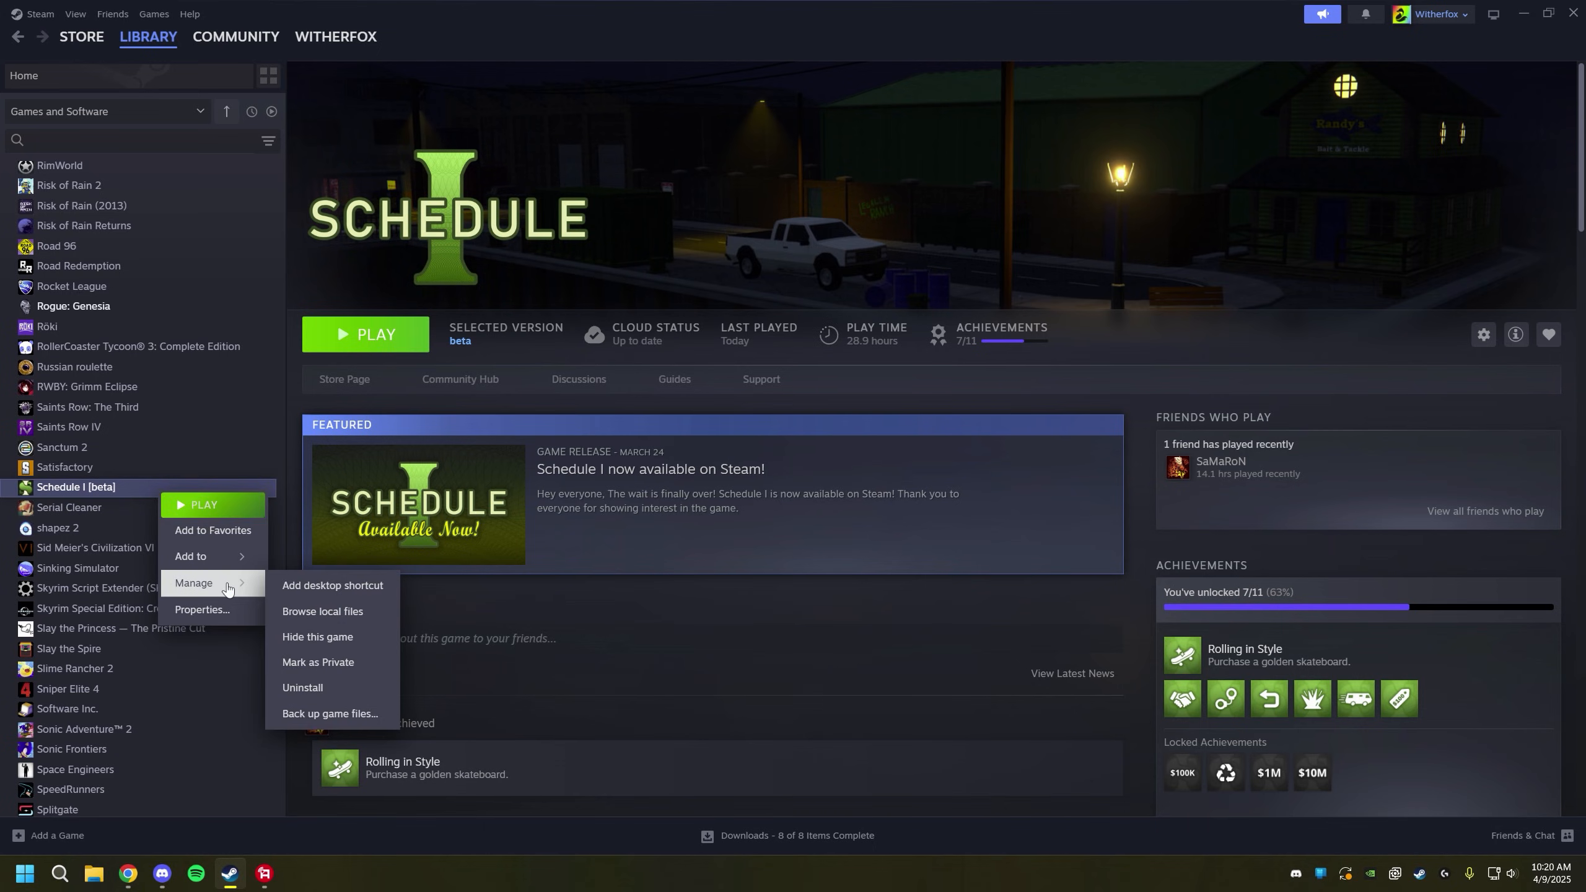
pyautogui.click(913, 573)
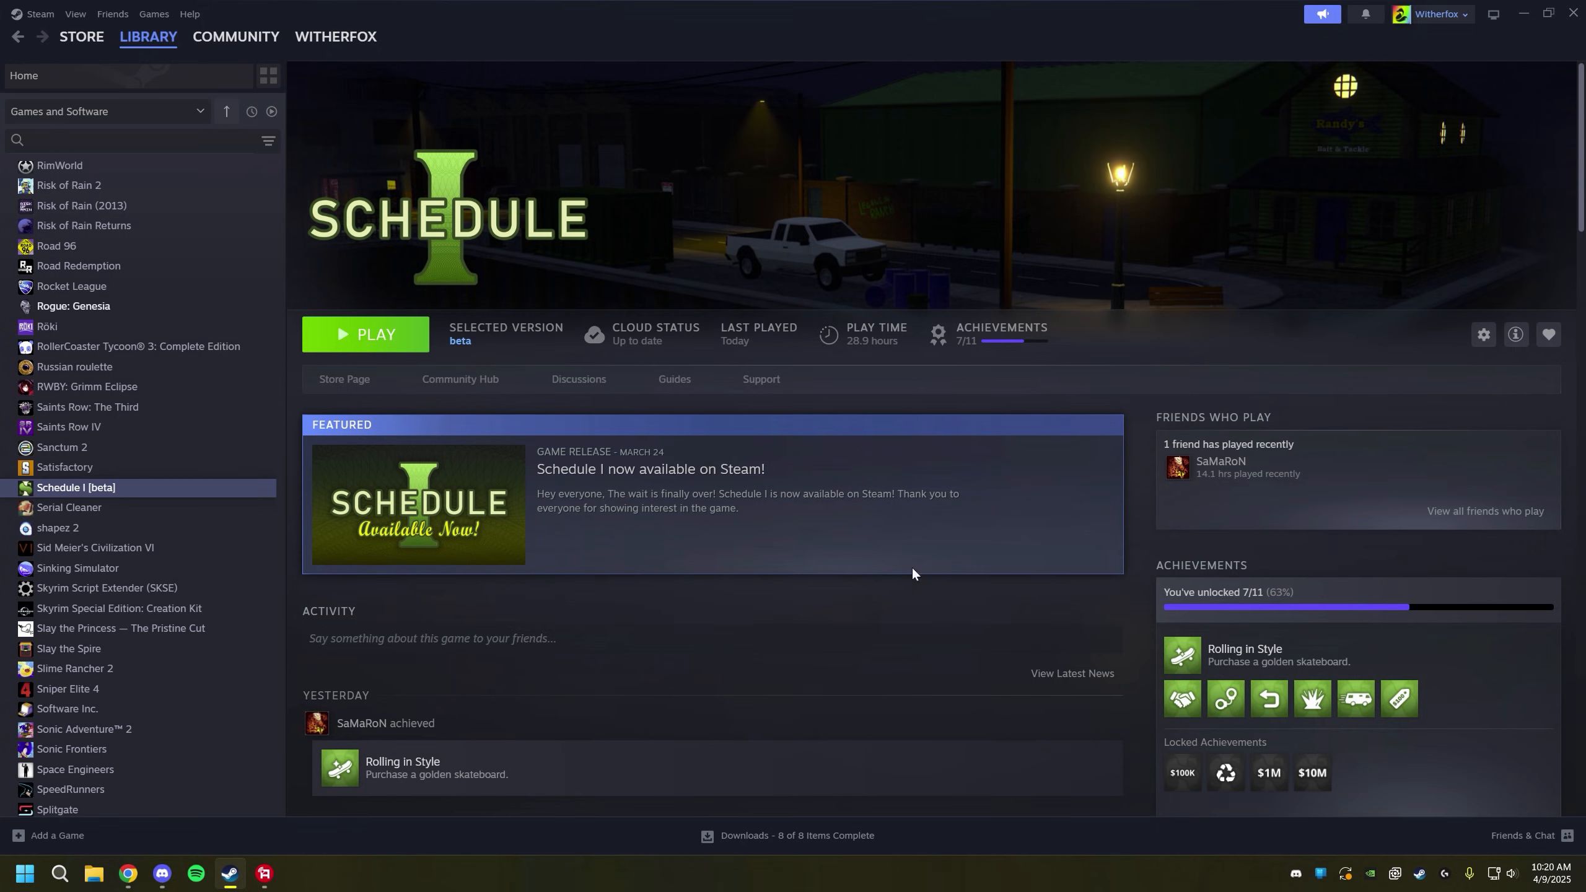
pyautogui.moveTo(547, 599)
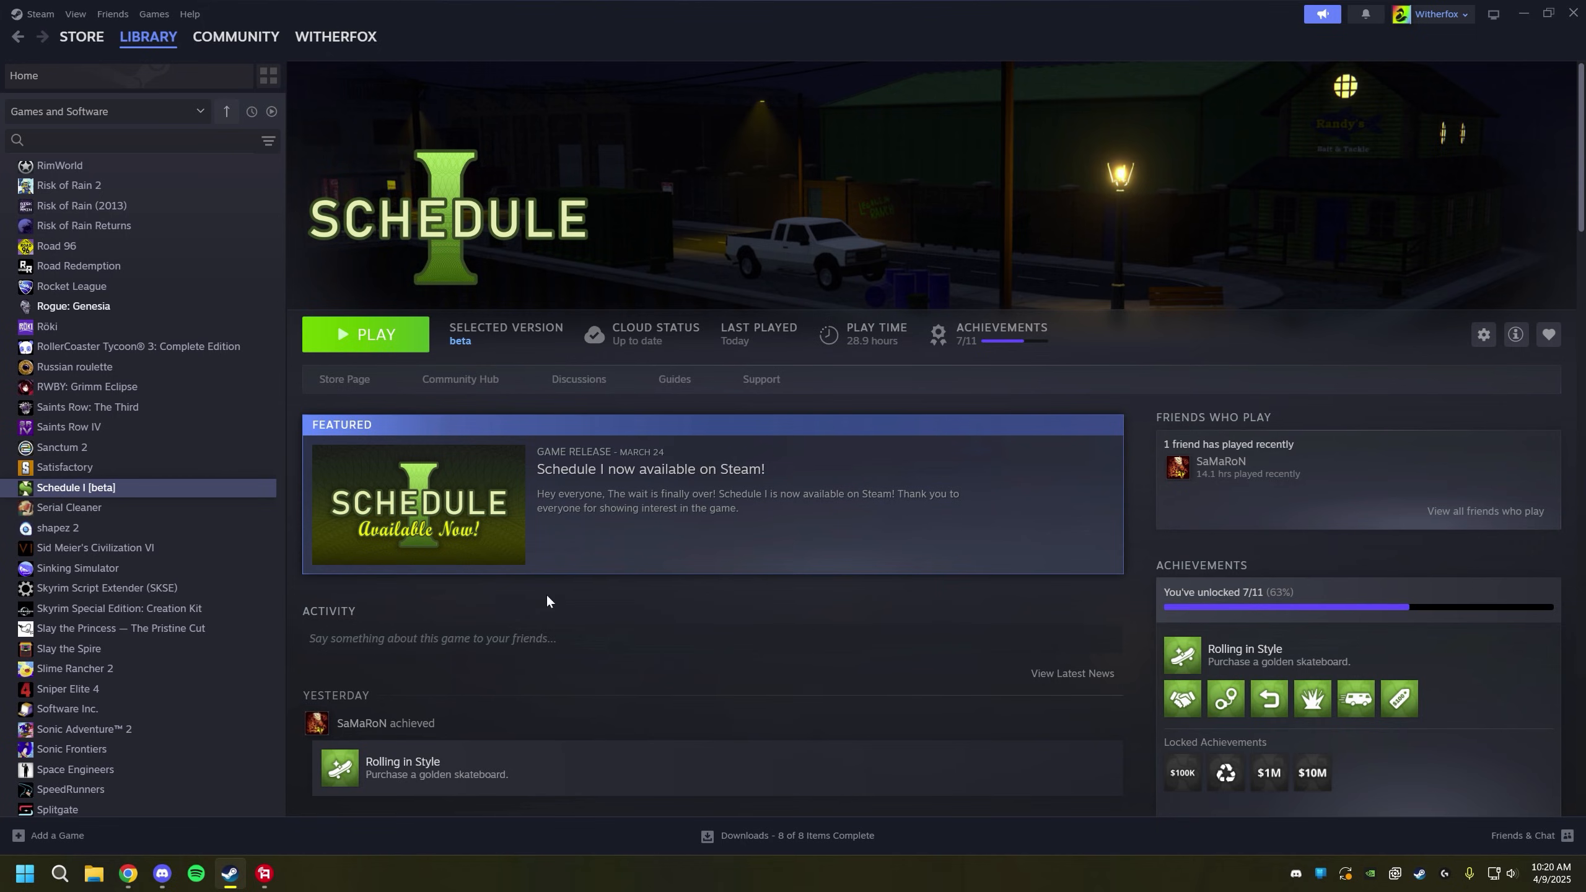
pyautogui.moveTo(300, 531)
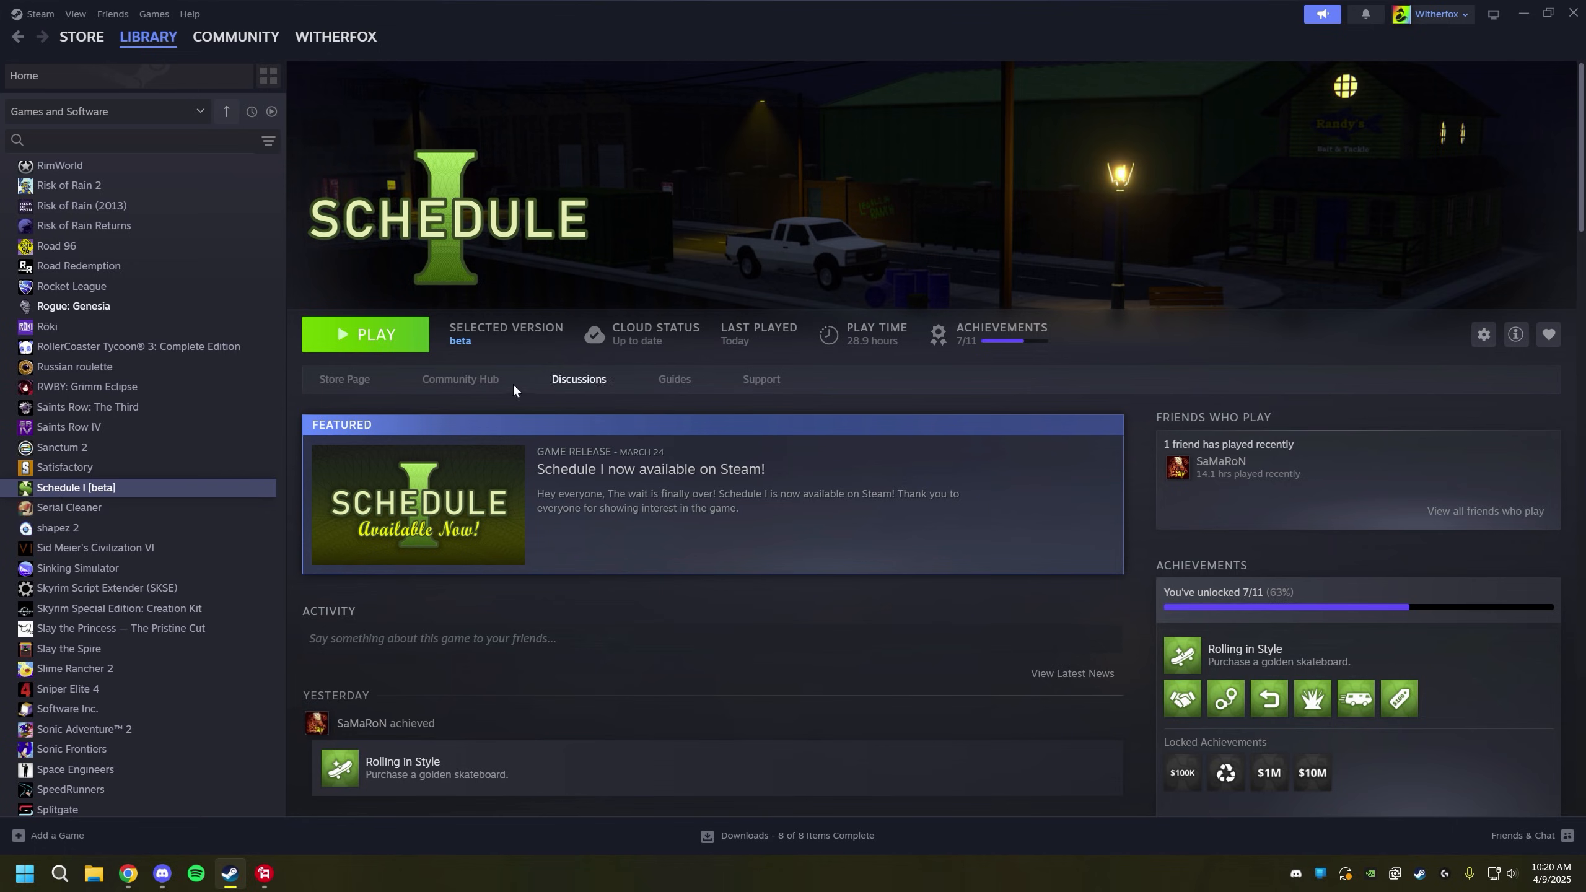
pyautogui.moveTo(478, 361)
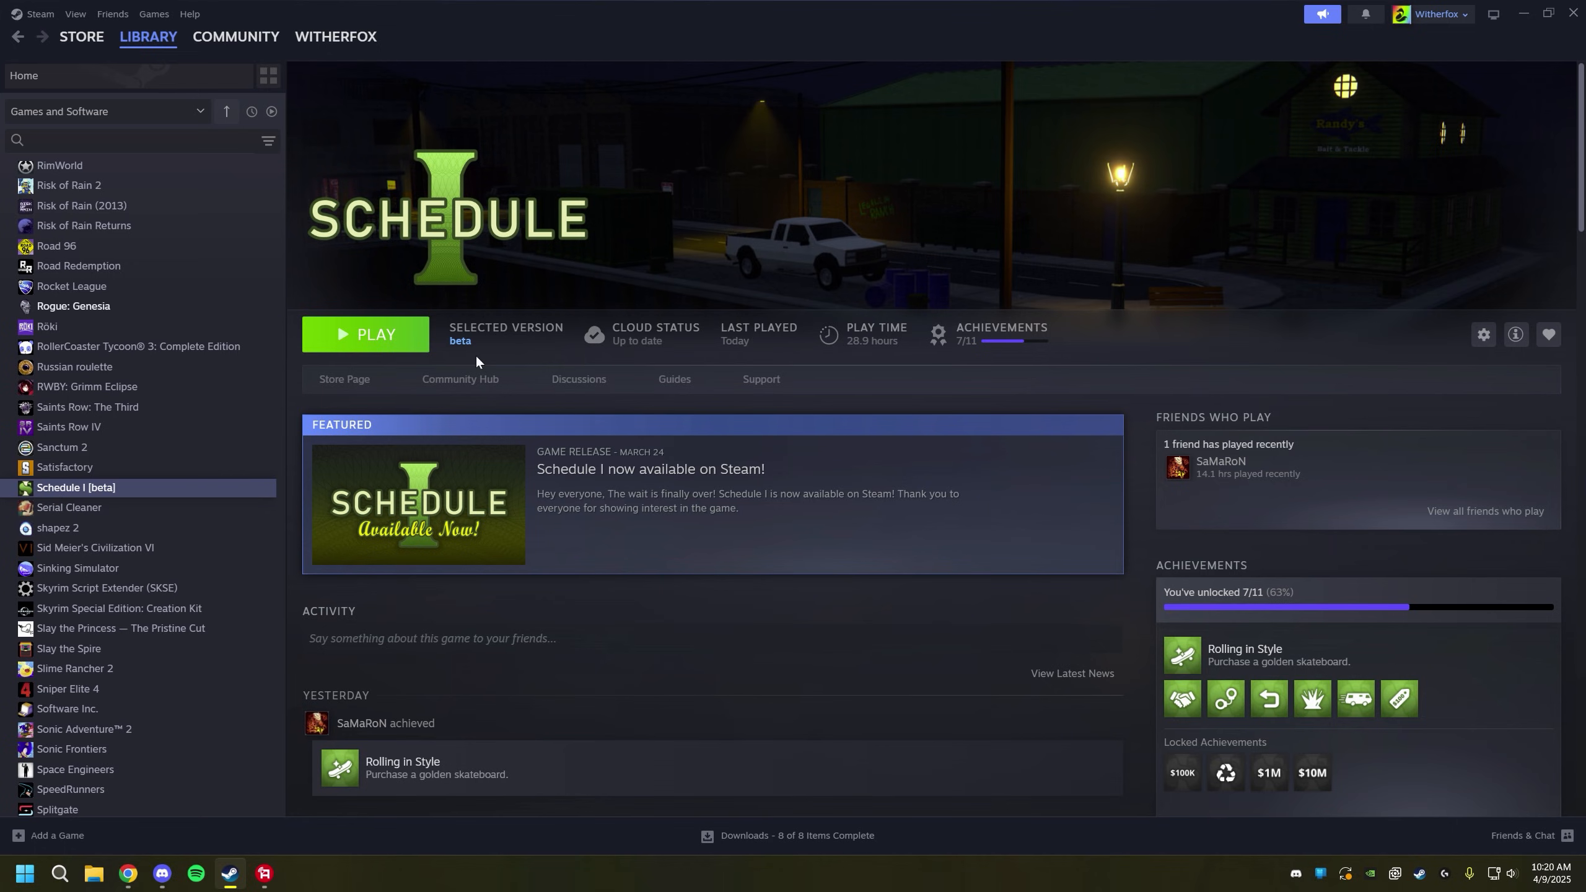
pyautogui.moveTo(1153, 430)
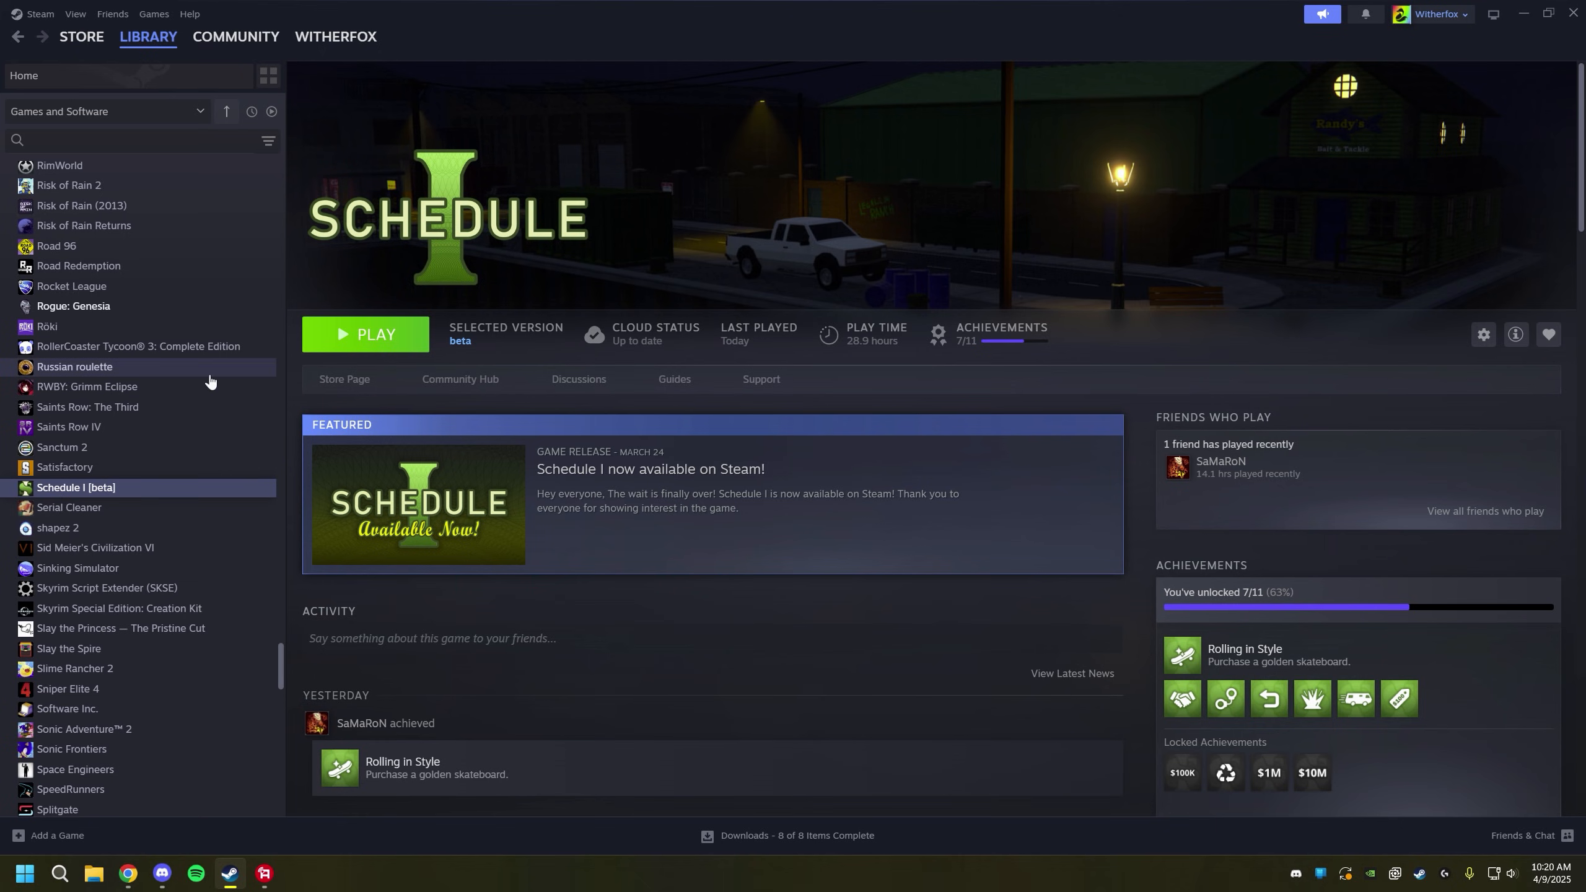
pyautogui.rightClick(75, 488)
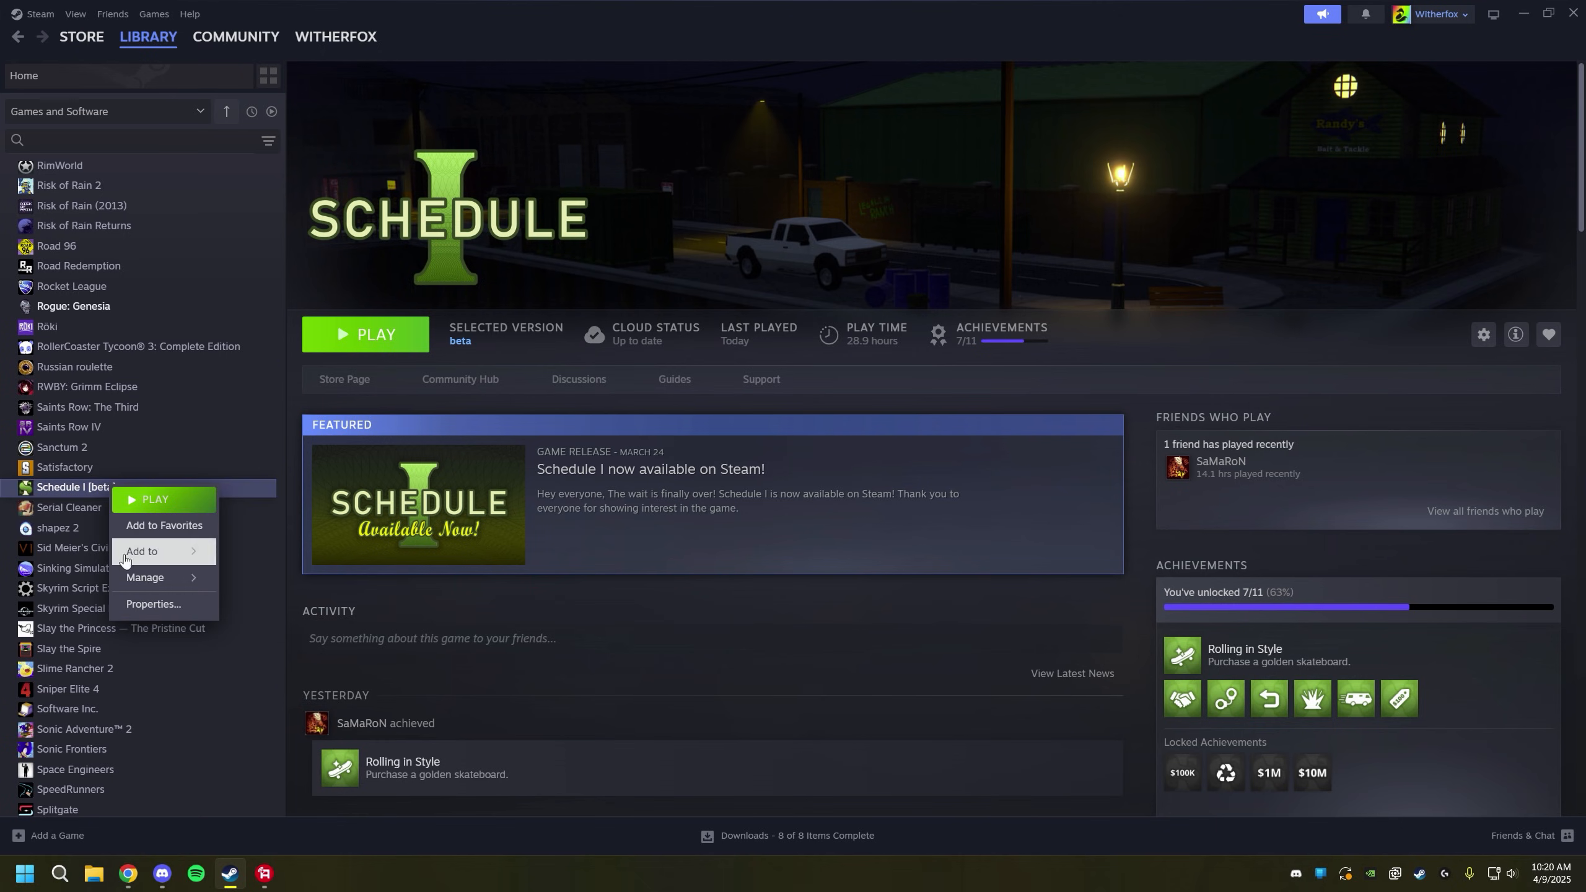
pyautogui.click(153, 604)
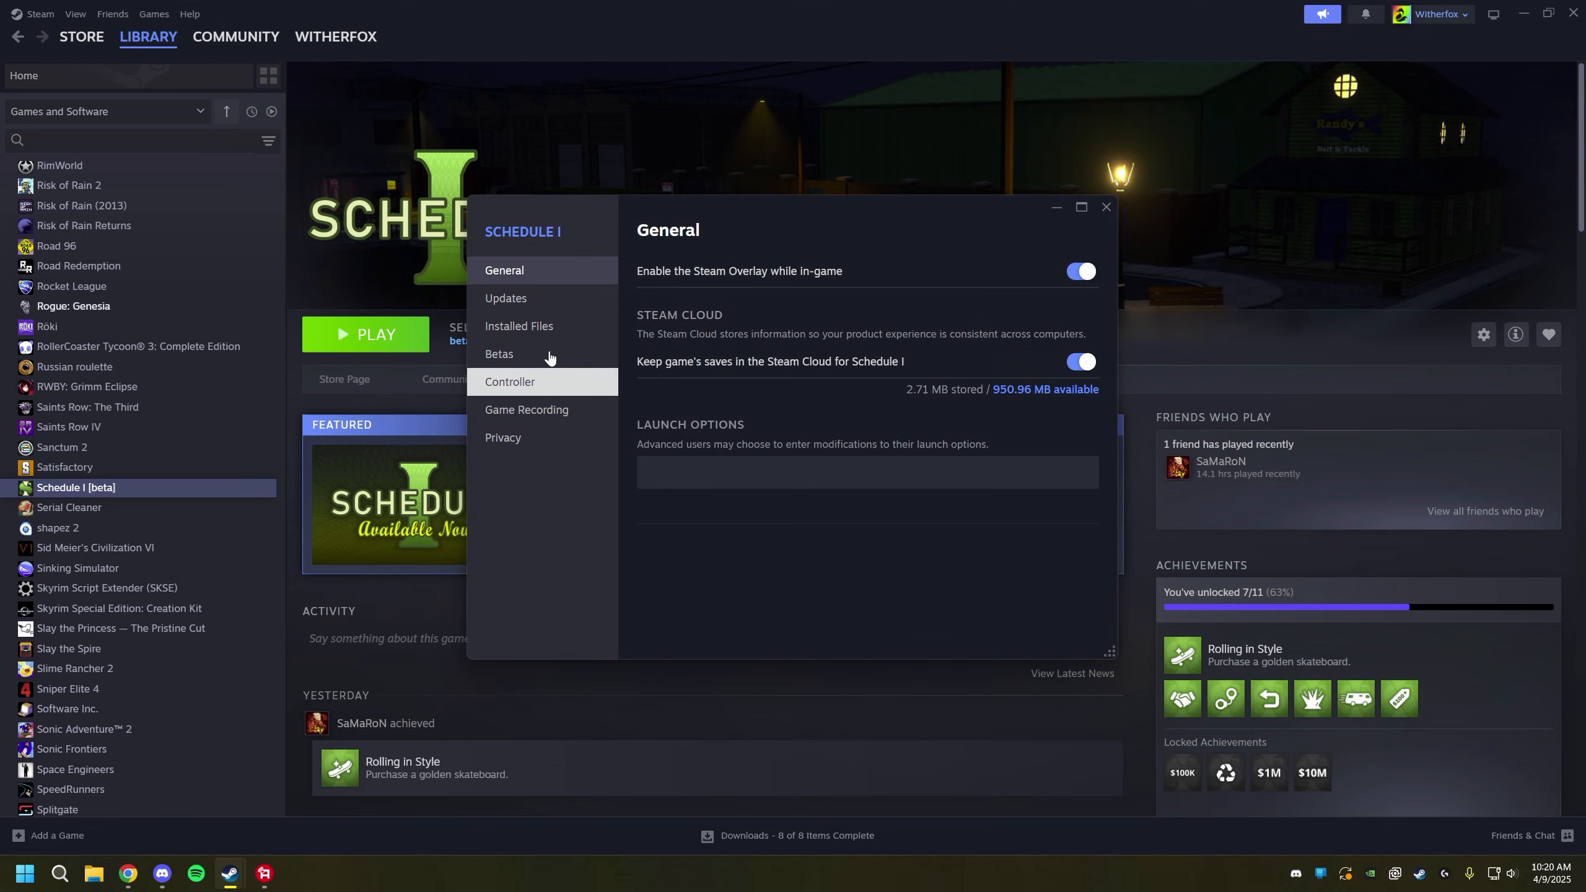
pyautogui.click(499, 354)
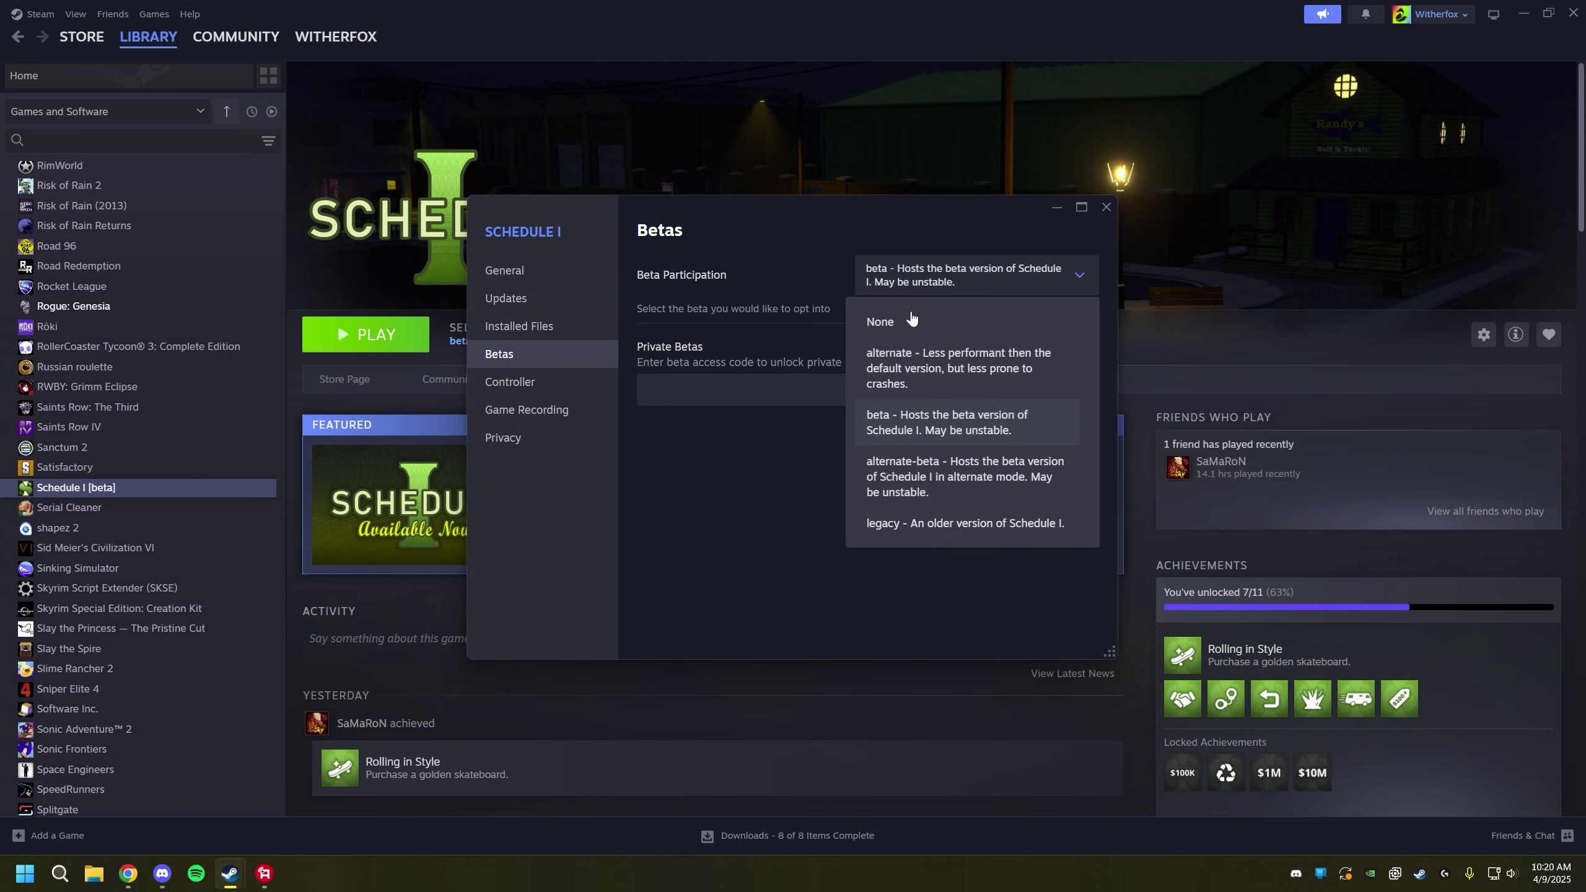
pyautogui.moveTo(753, 406)
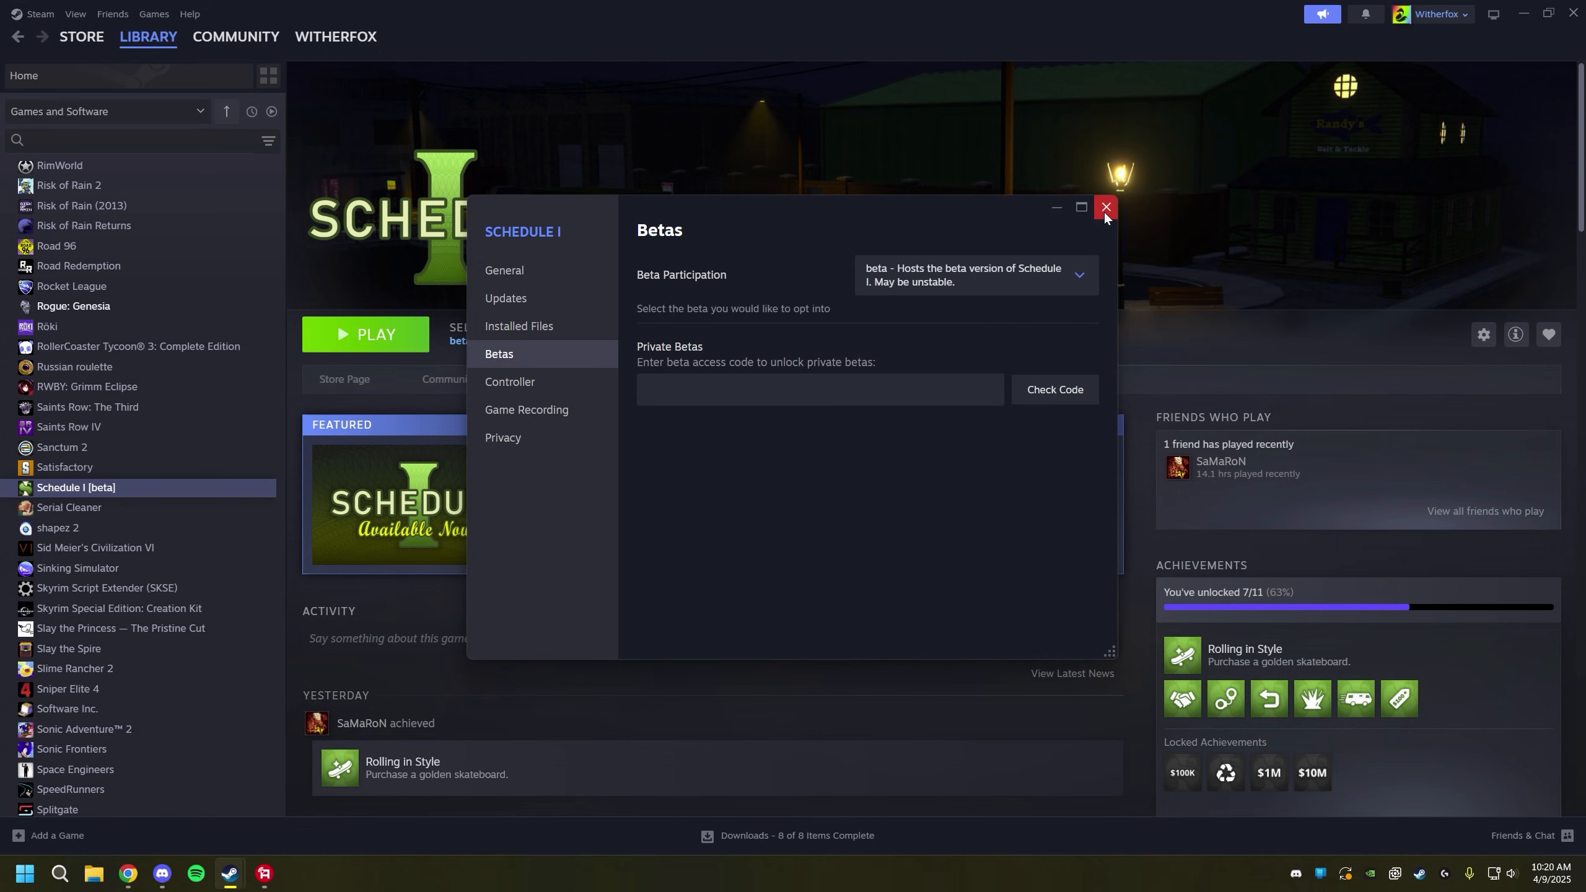
pyautogui.click(1104, 207)
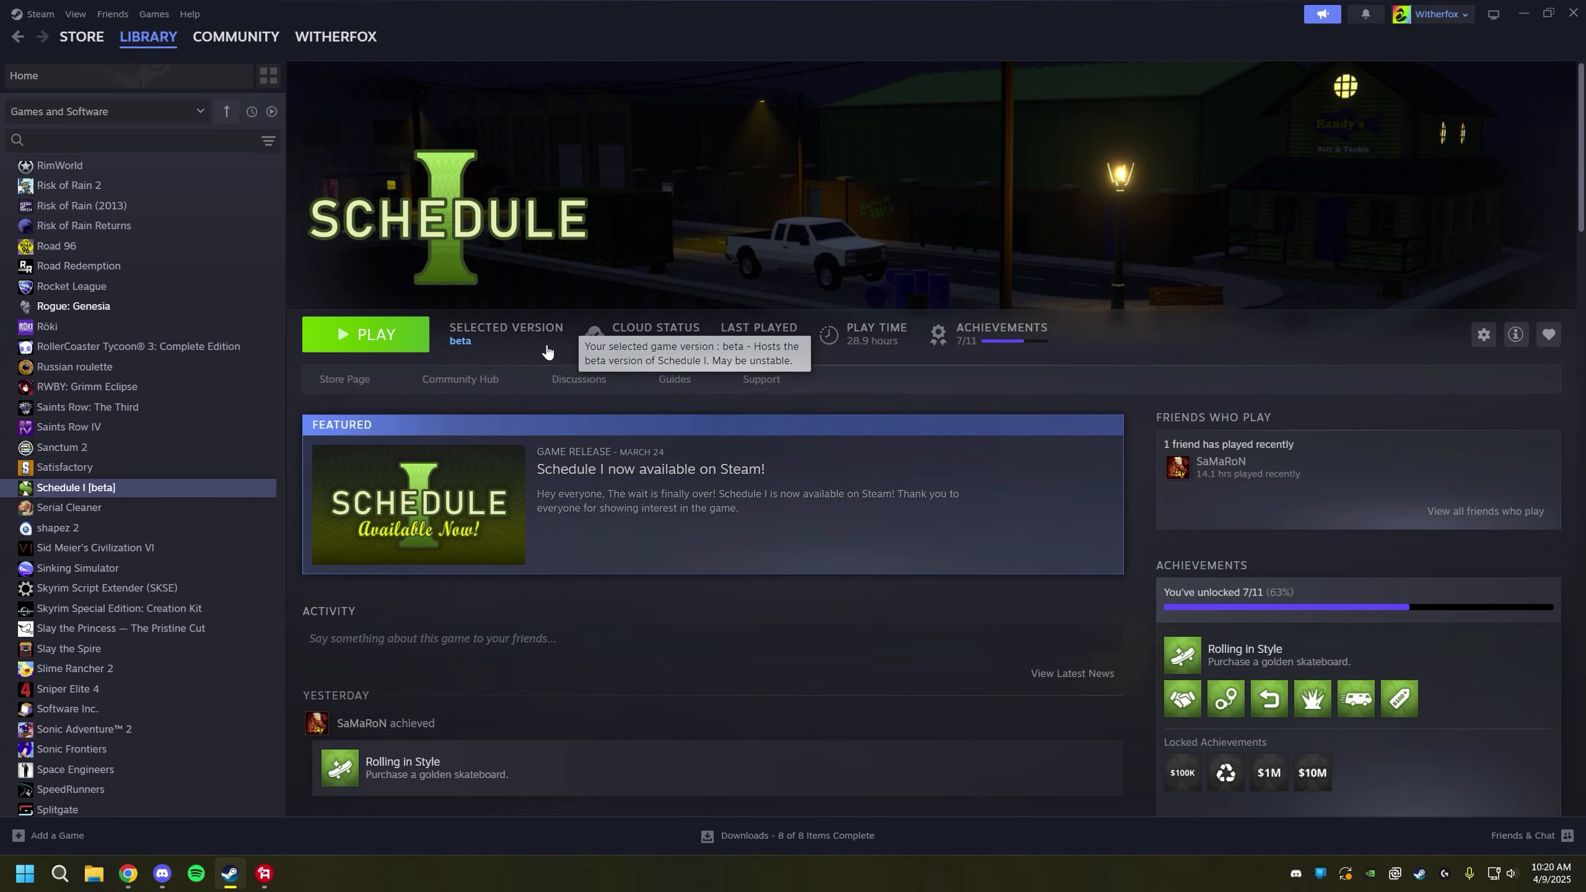
pyautogui.moveTo(500, 313)
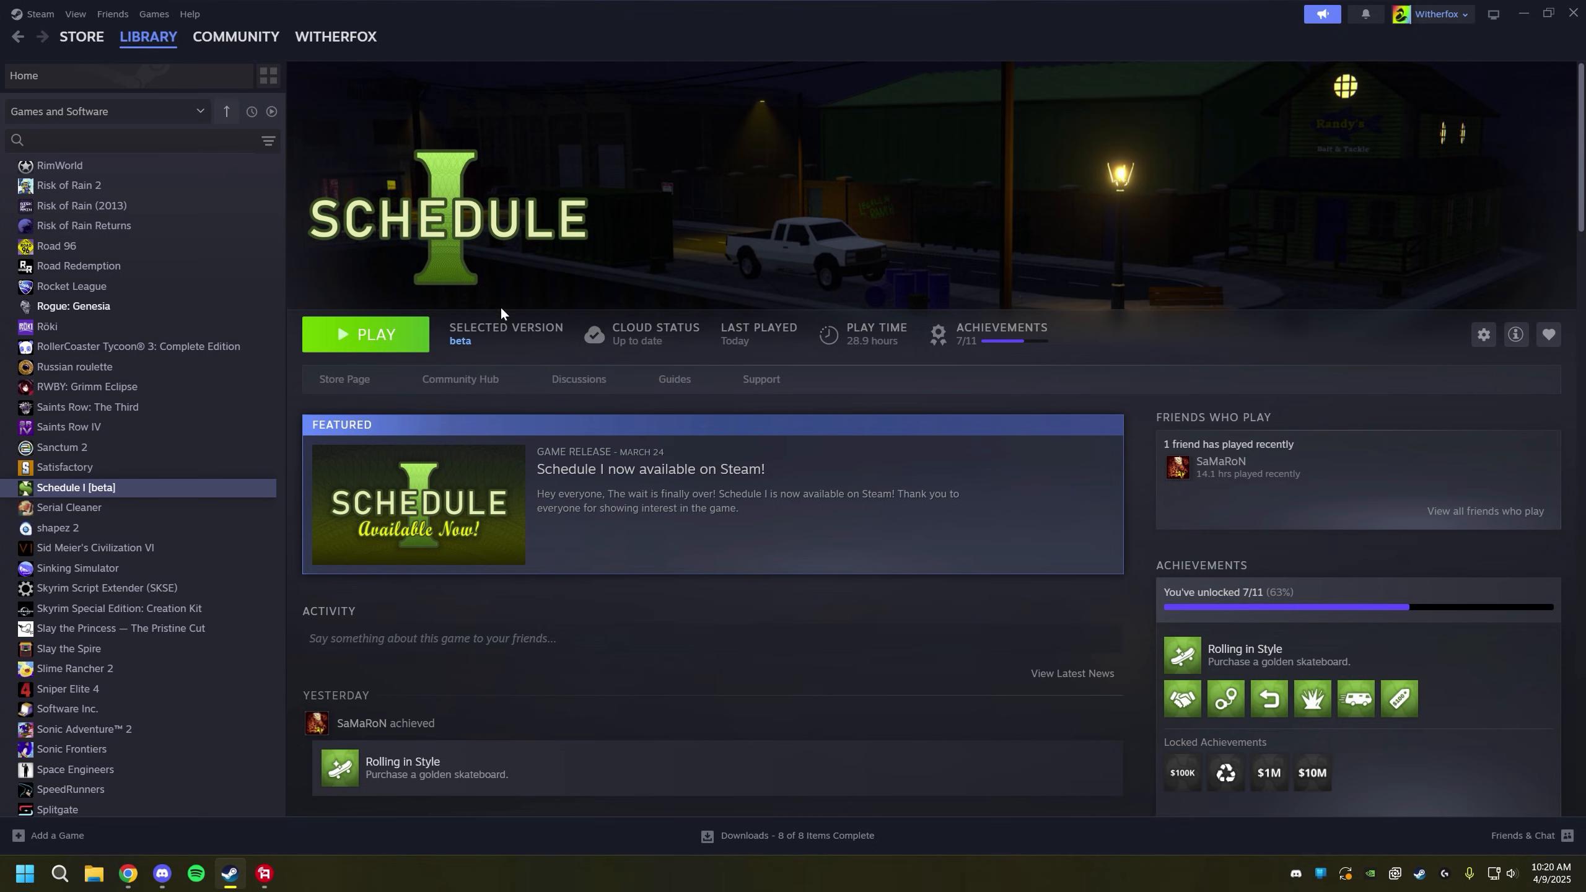
pyautogui.moveTo(883, 385)
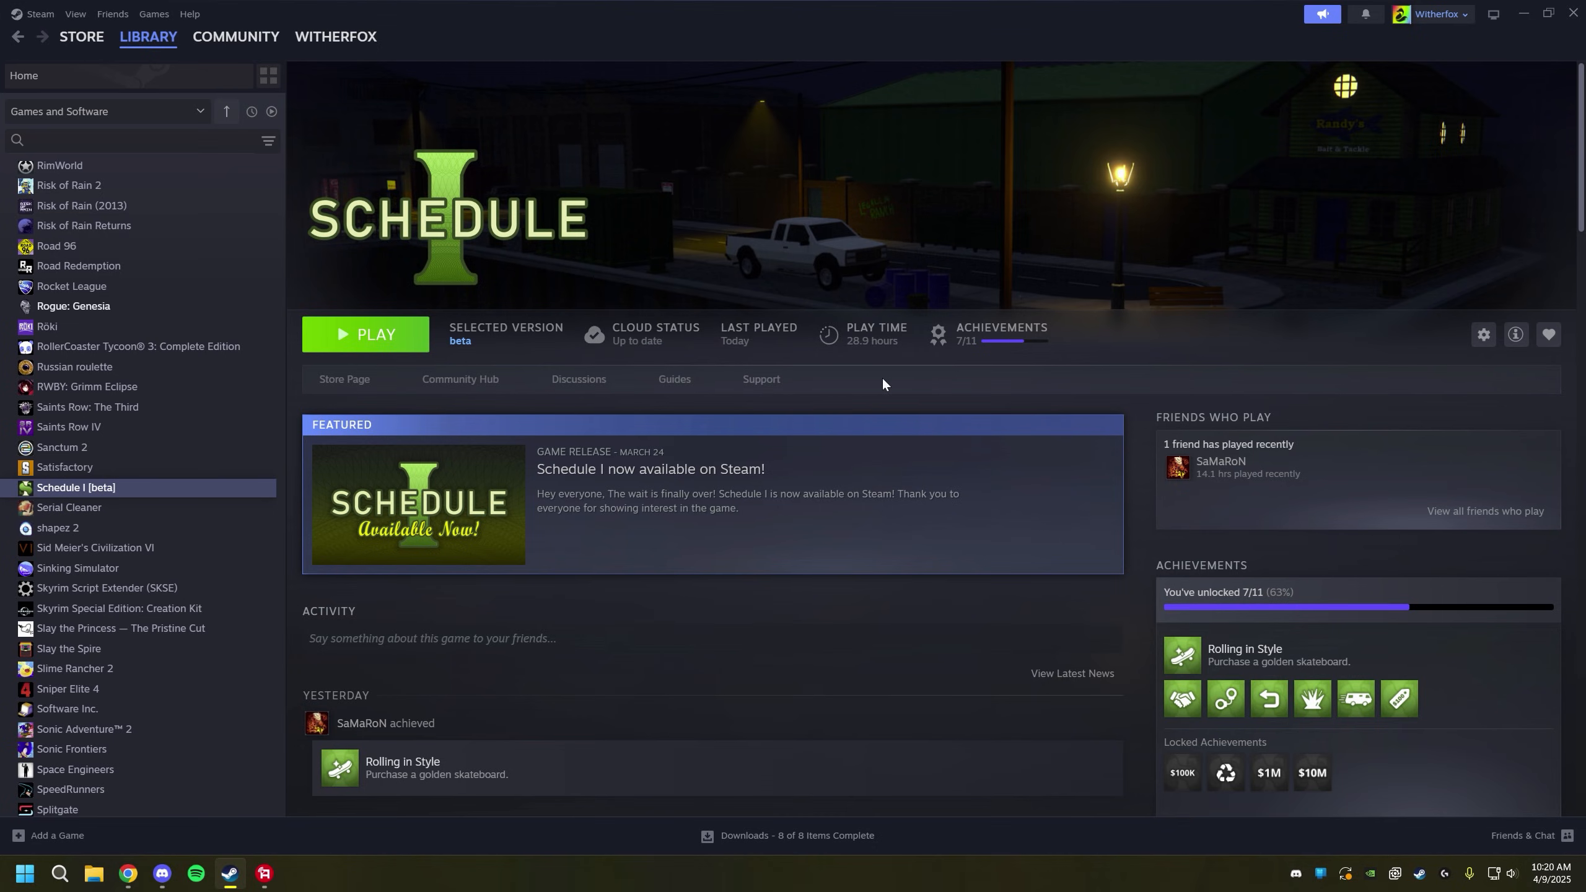
pyautogui.moveTo(1016, 382)
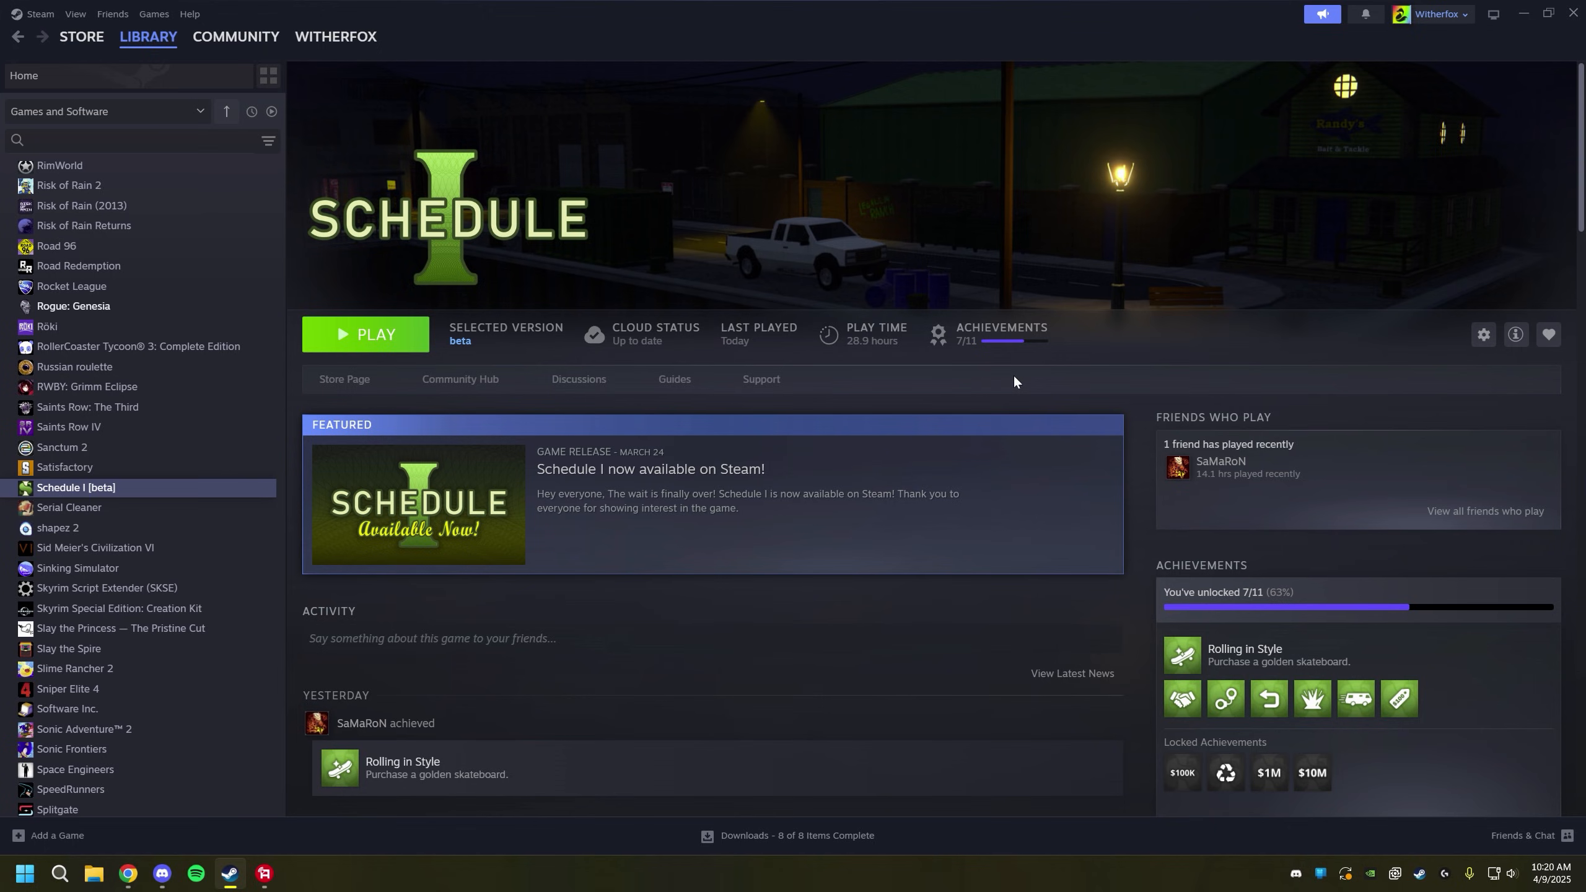
pyautogui.moveTo(933, 360)
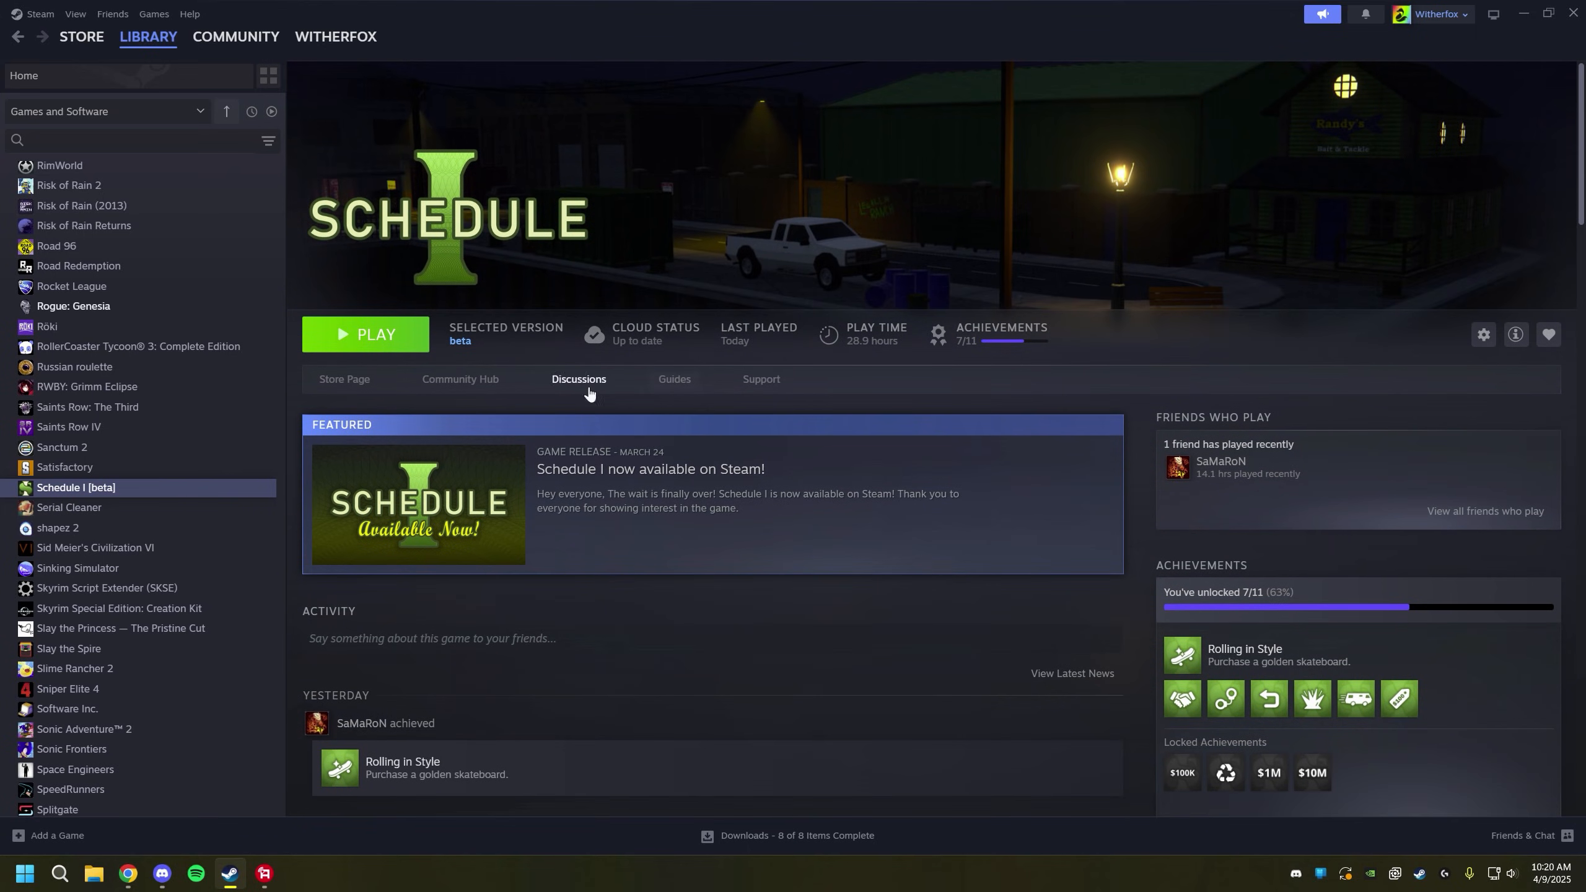
pyautogui.moveTo(1063, 410)
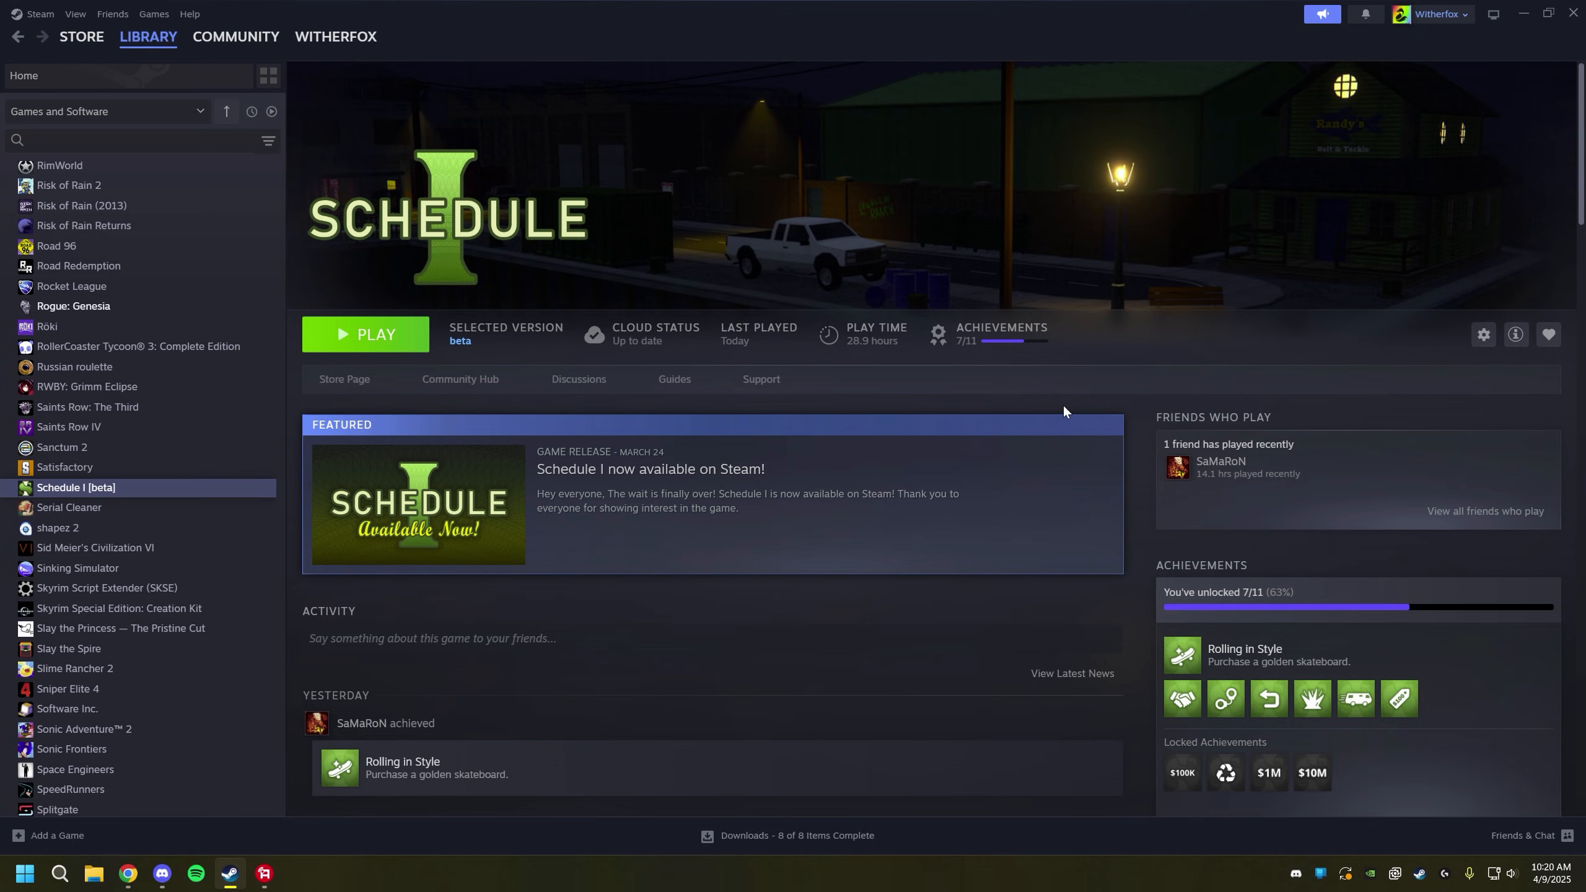
pyautogui.moveTo(974, 377)
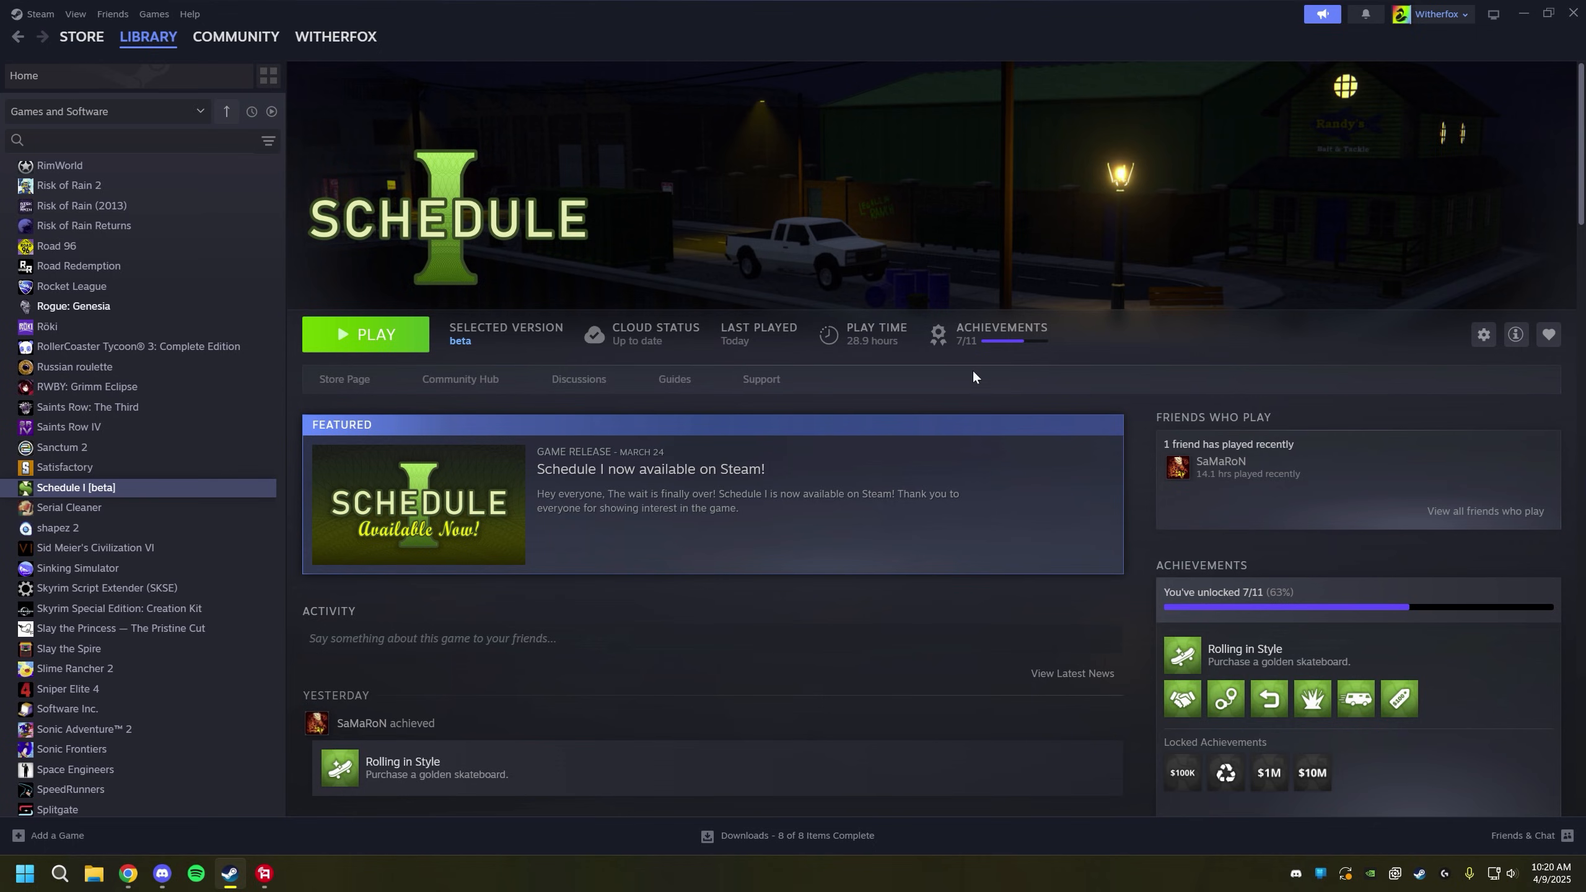
pyautogui.moveTo(525, 353)
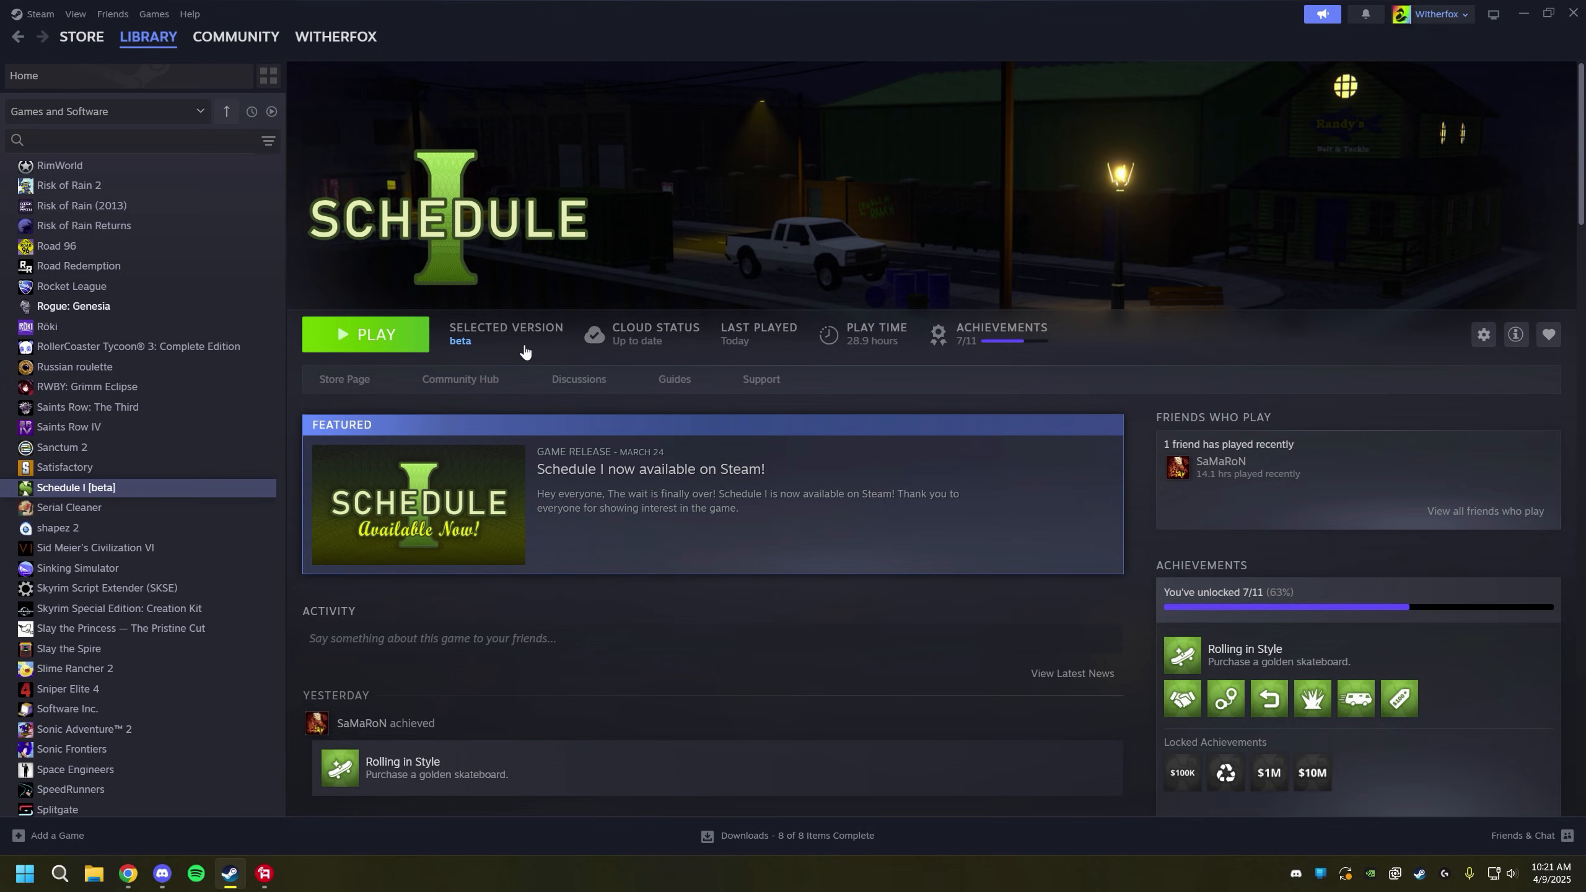
pyautogui.moveTo(439, 362)
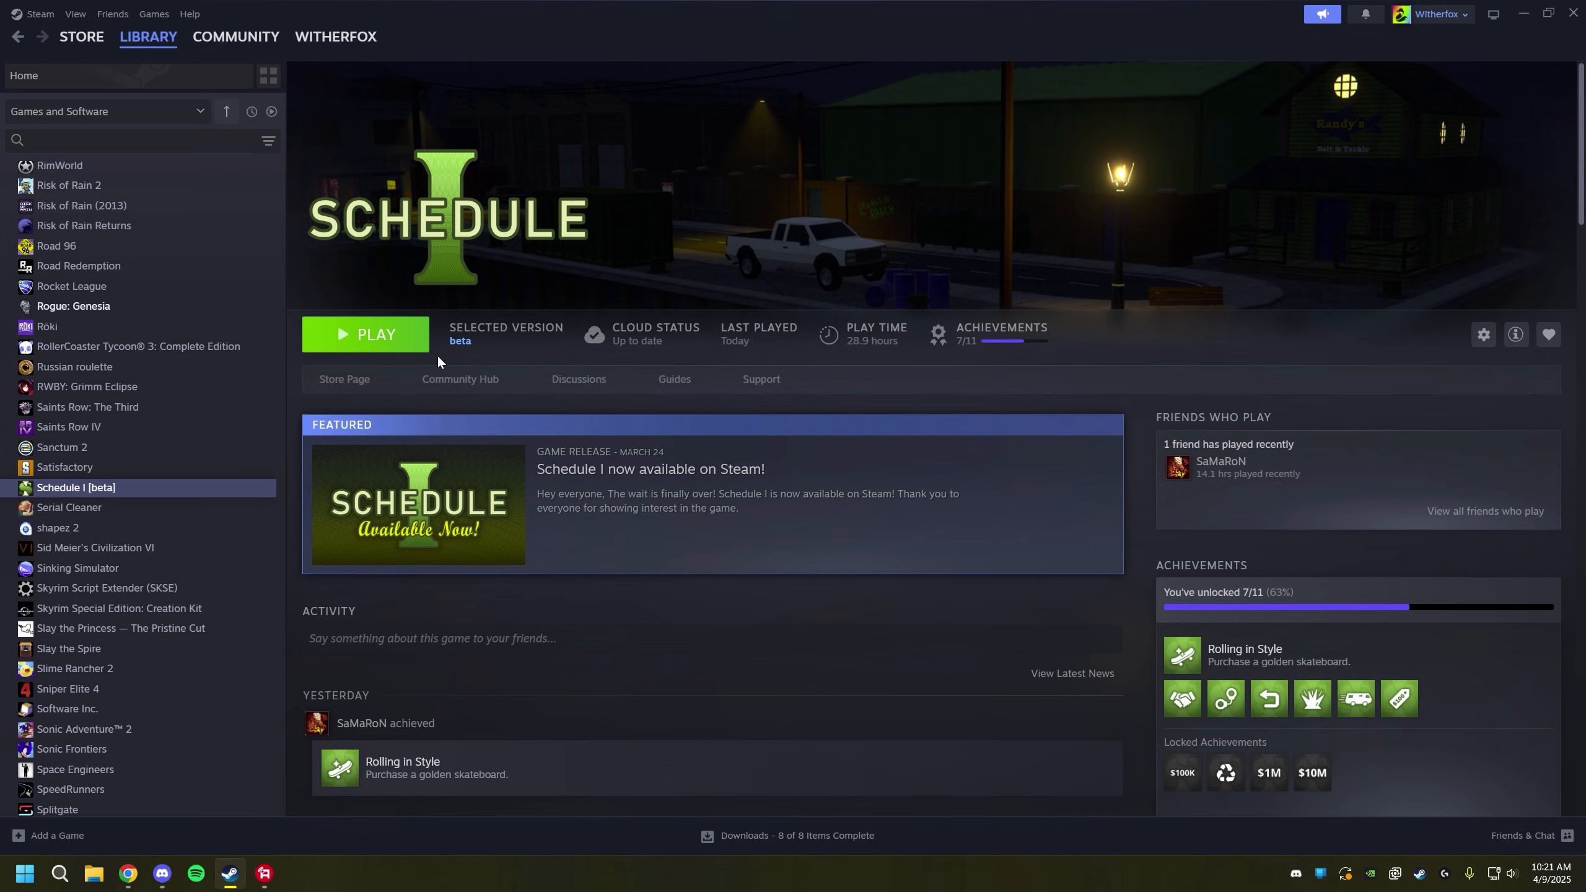
pyautogui.moveTo(1217, 331)
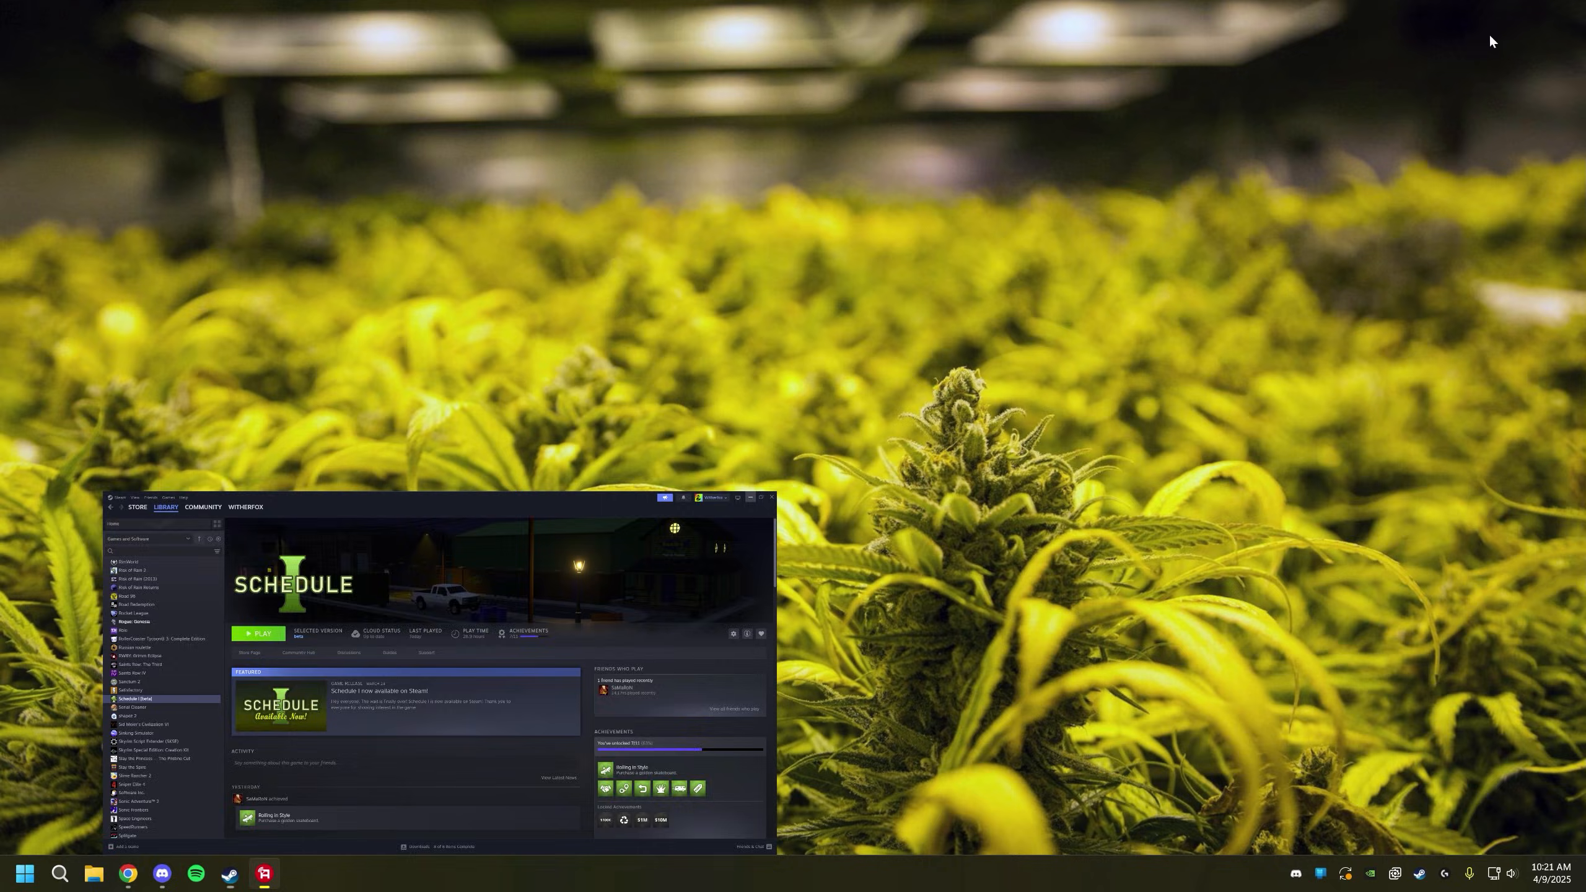
# Download MelonLoader.Installer.exe via the wiki's 'Download latest for Windows' button.
pyautogui.click(748, 496)
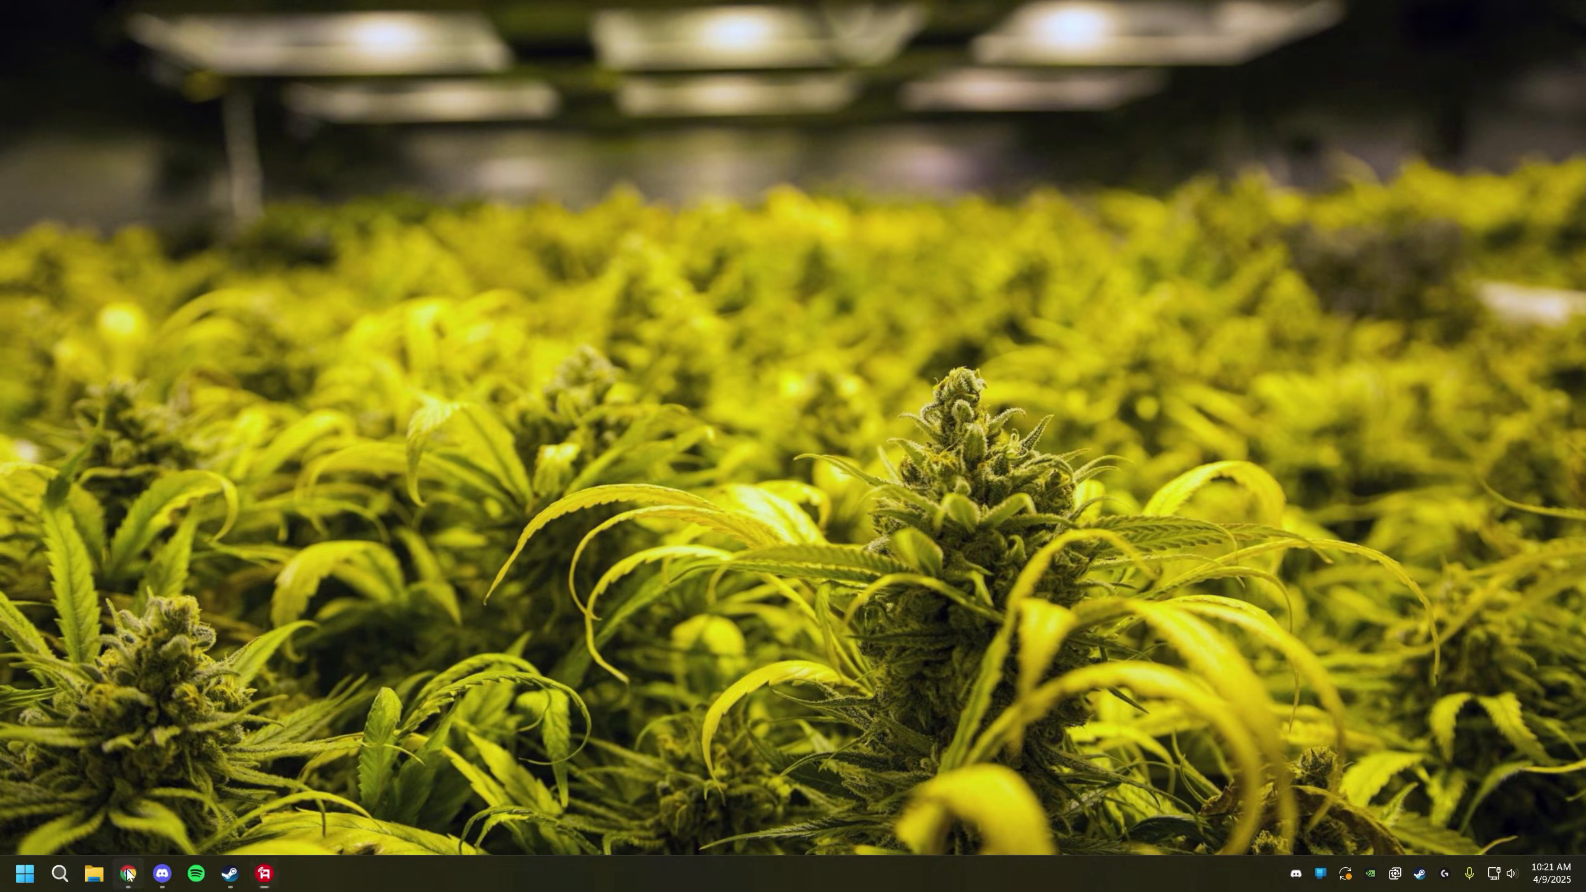
pyautogui.click(126, 874)
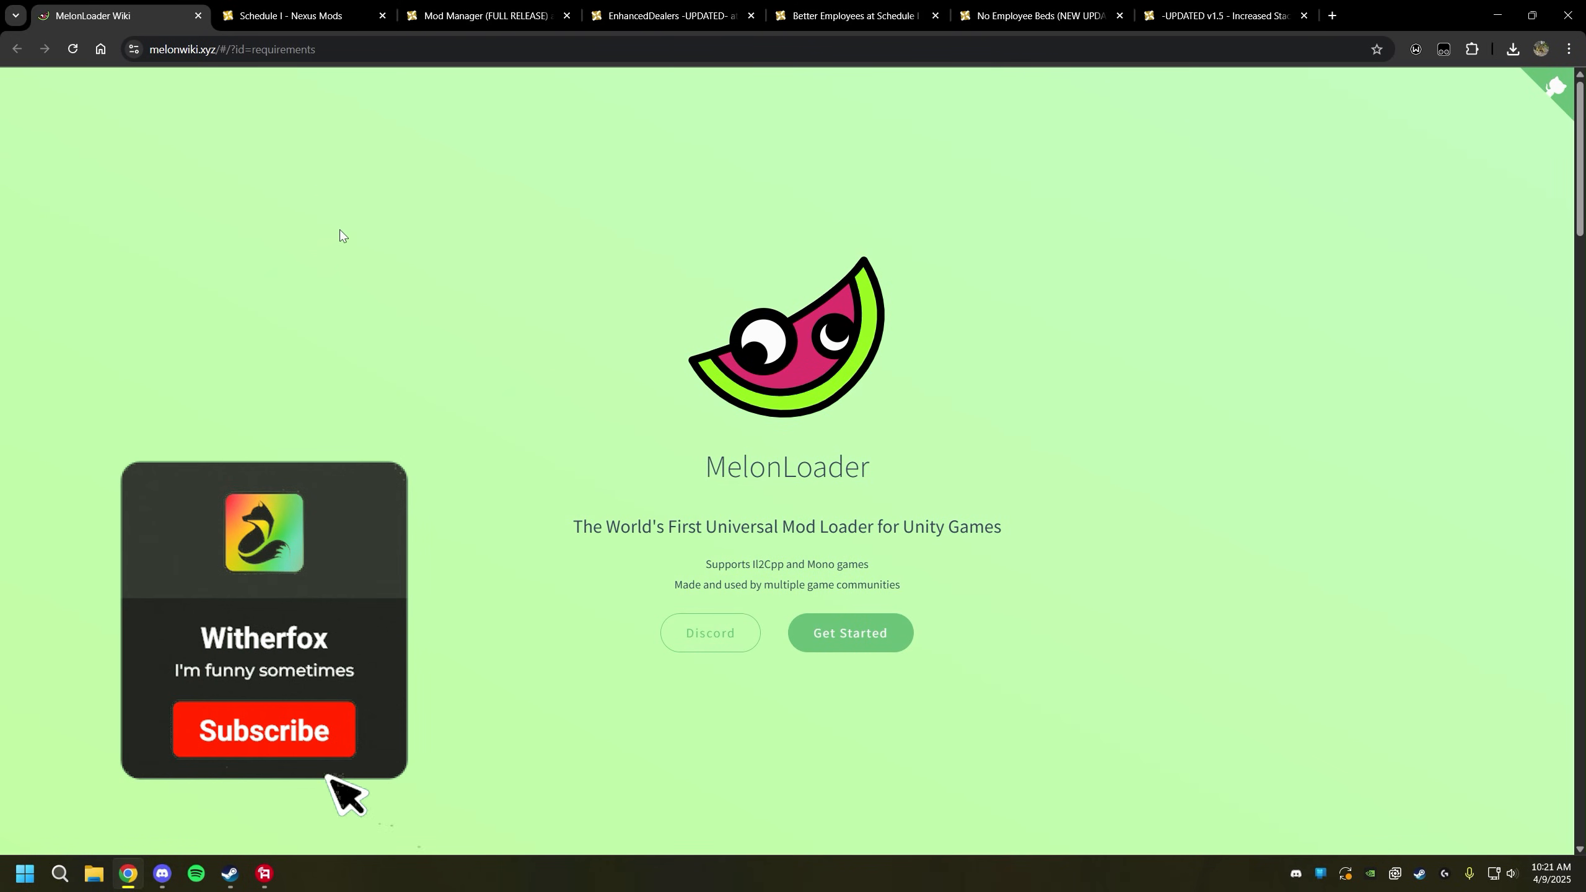
pyautogui.click(262, 731)
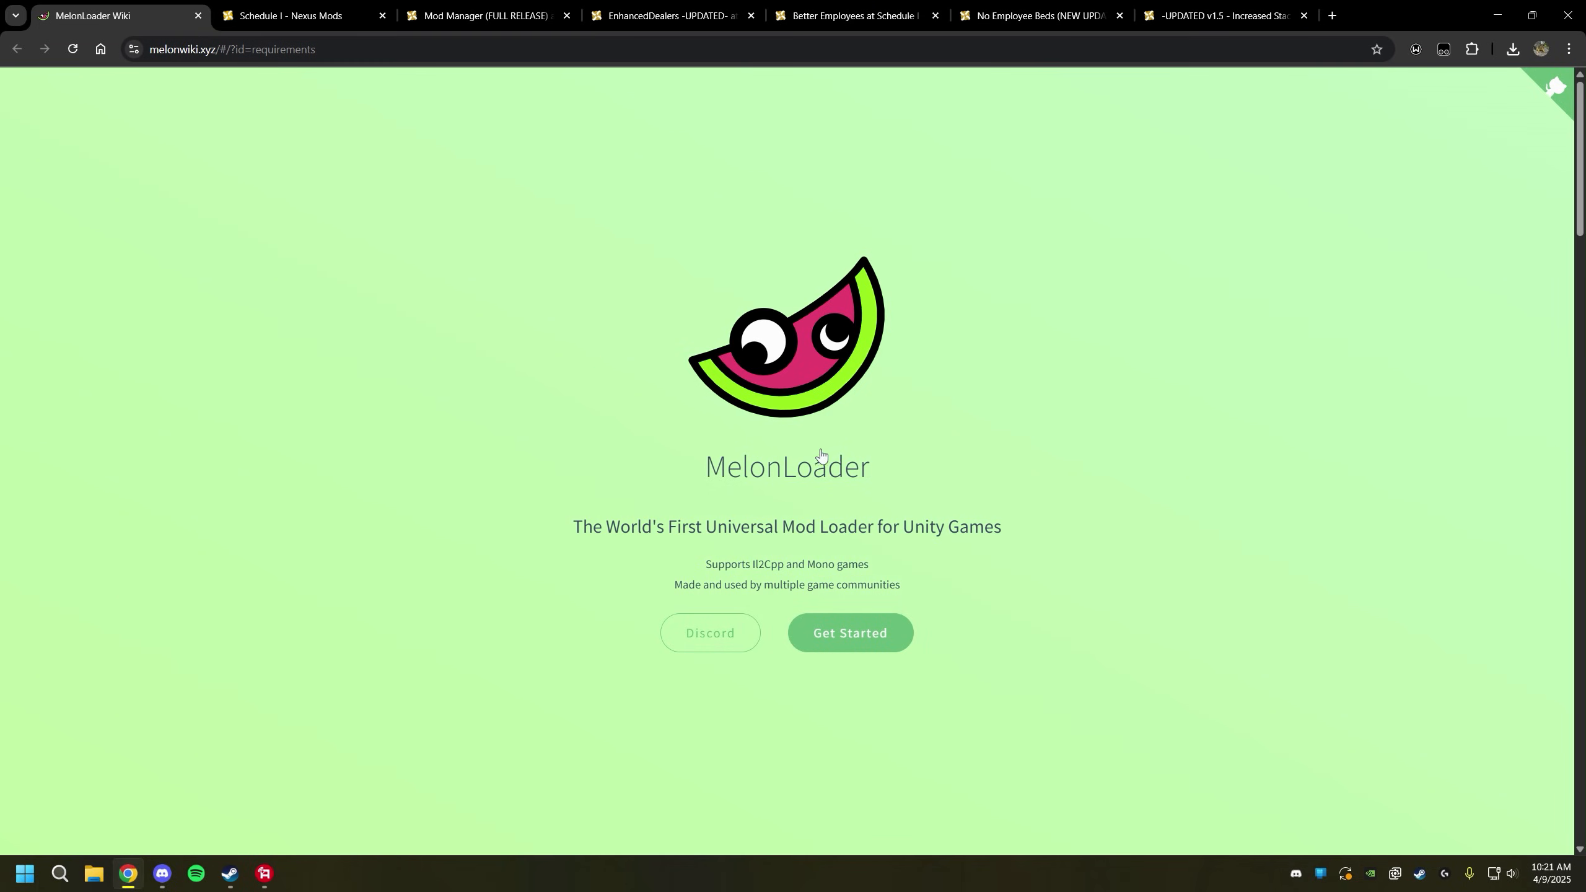
pyautogui.moveTo(227, 73)
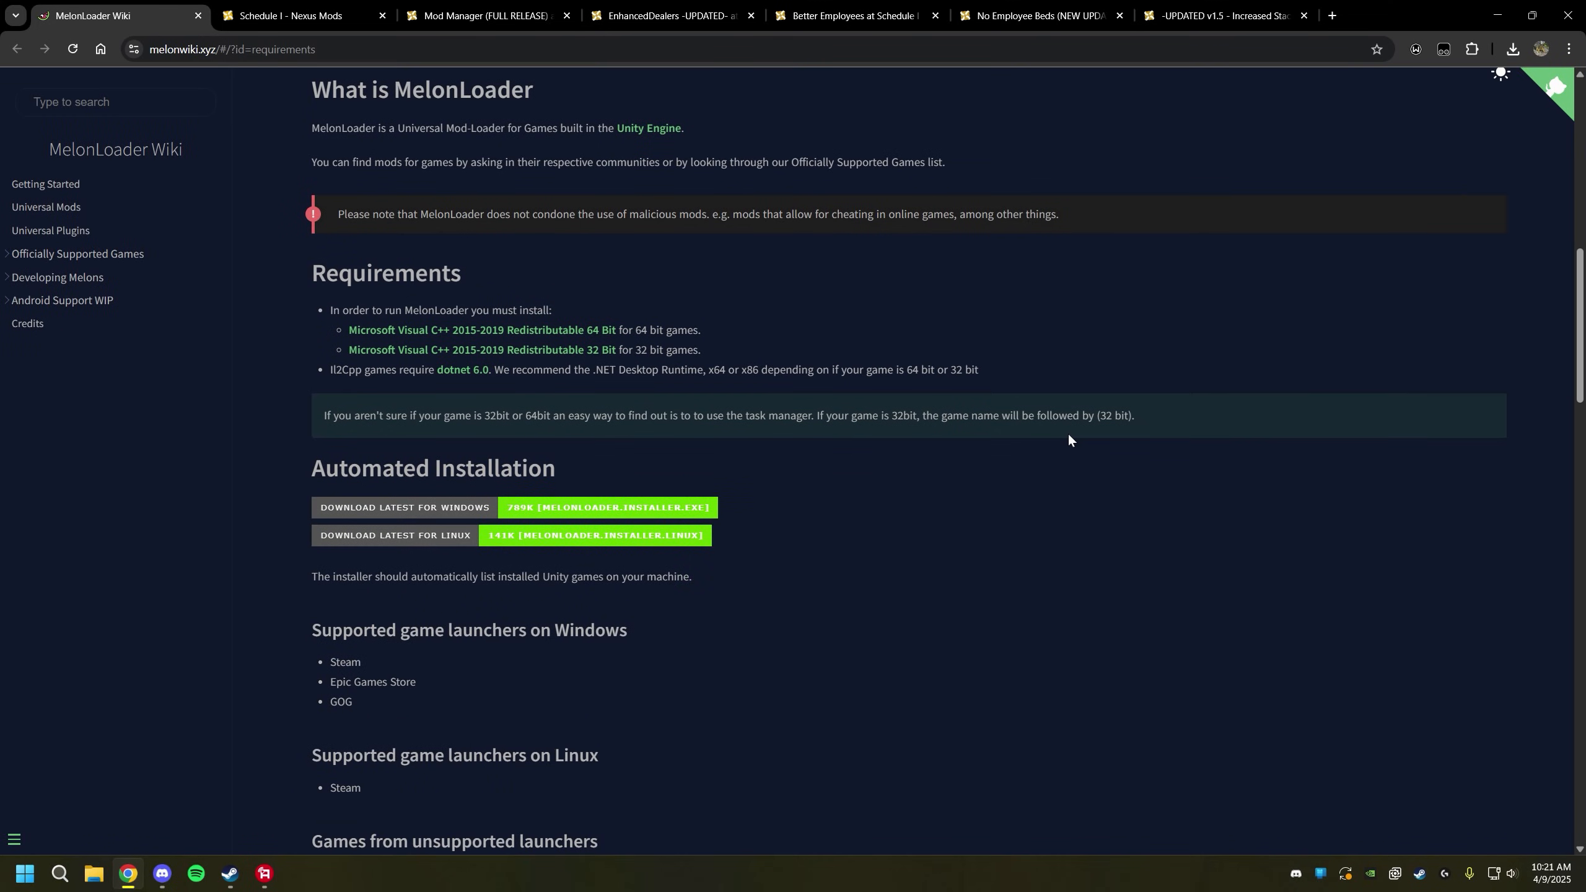
pyautogui.scroll(-3)
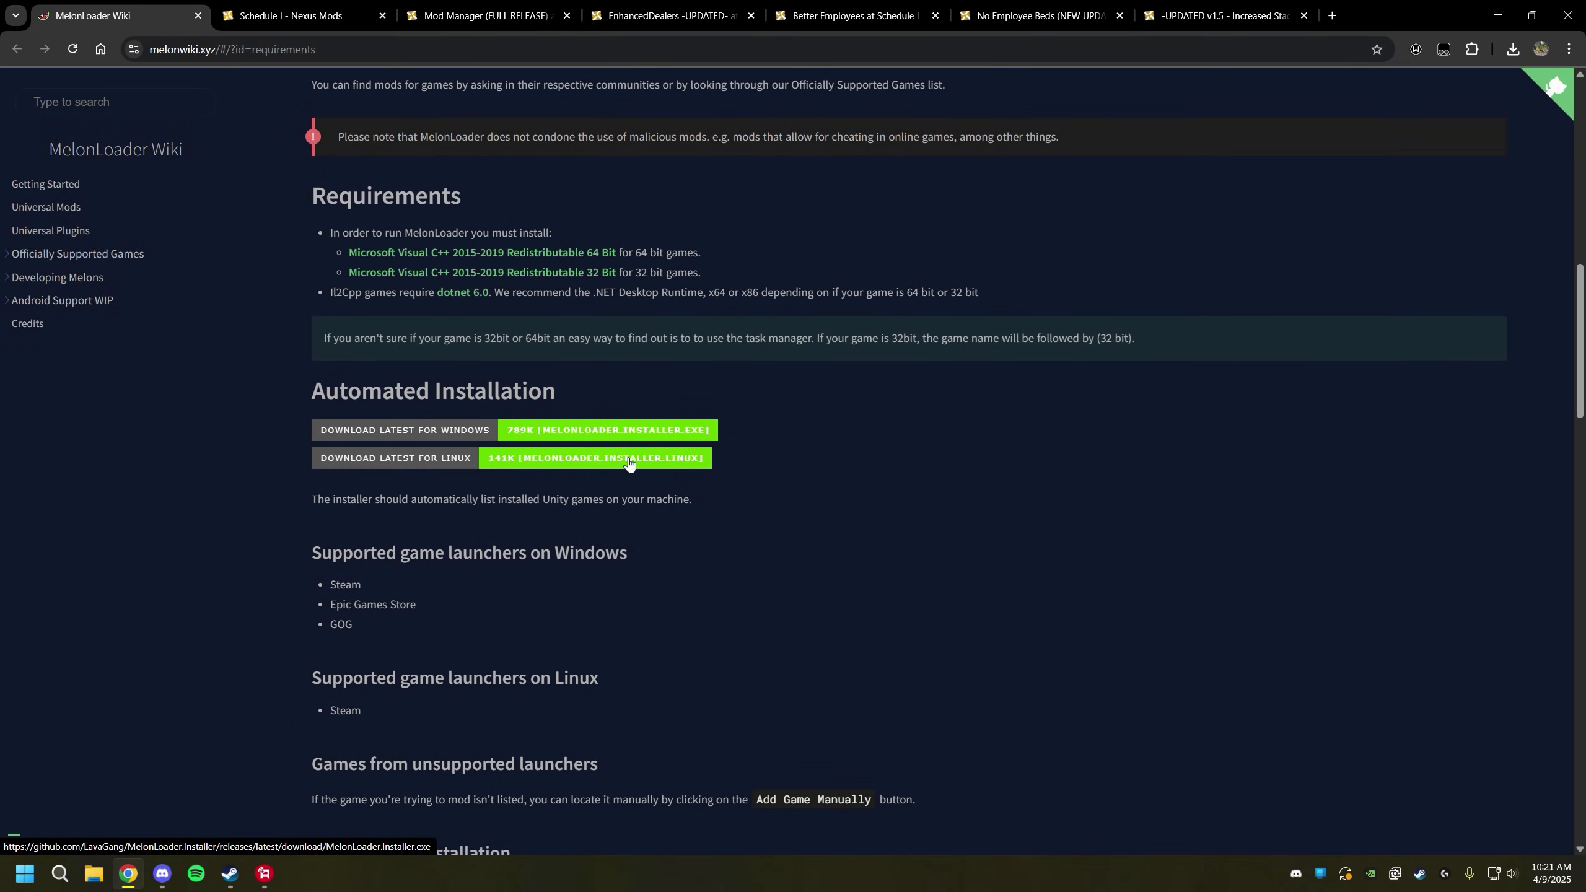
pyautogui.moveTo(521, 478)
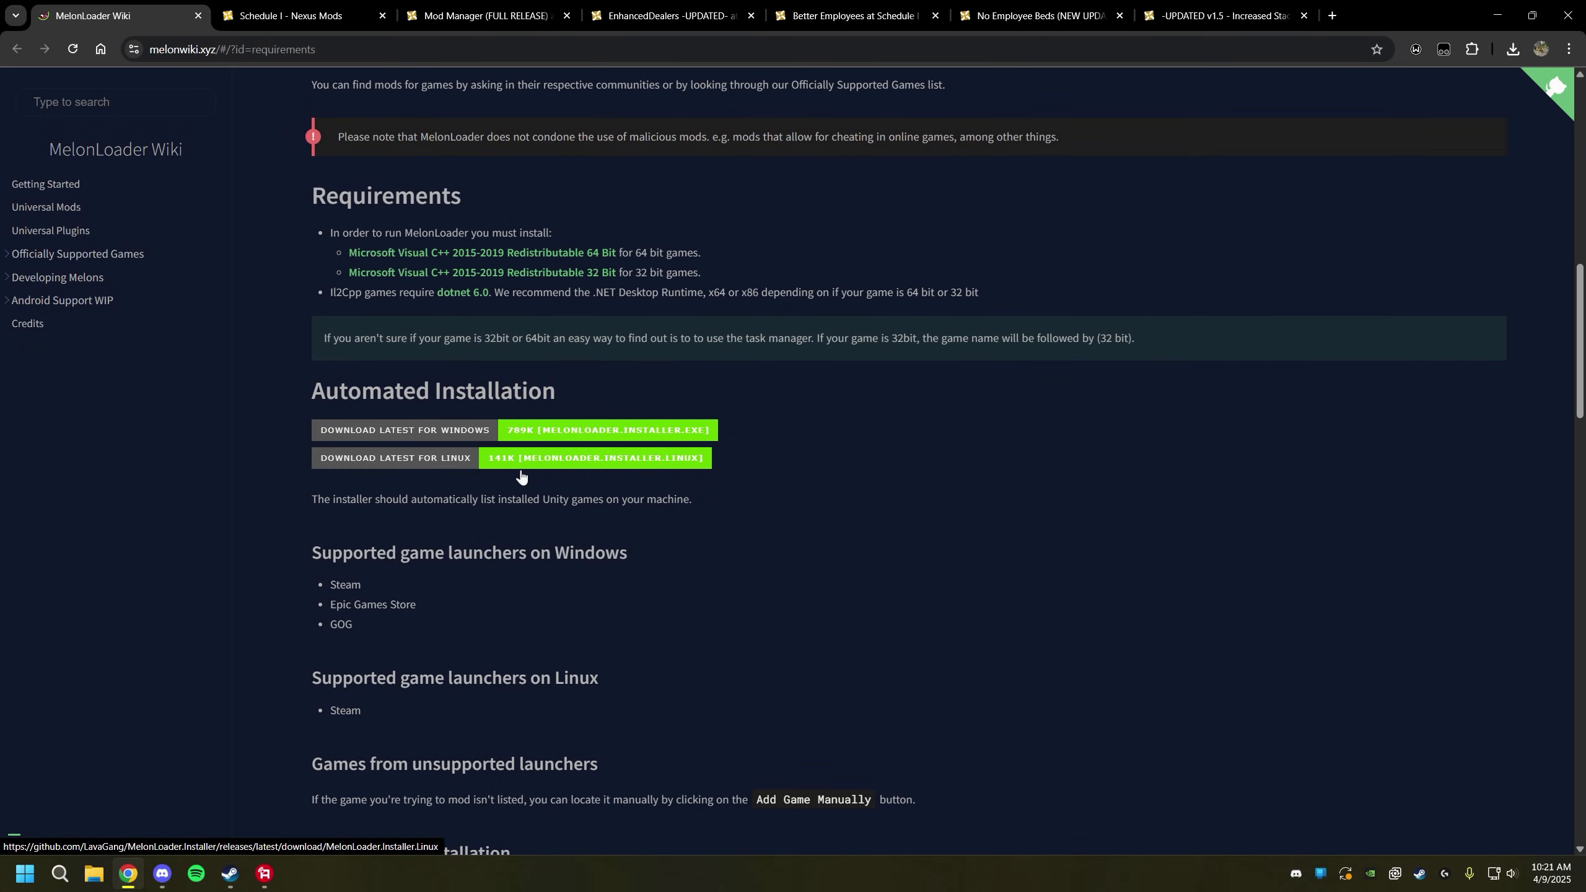
pyautogui.moveTo(556, 466)
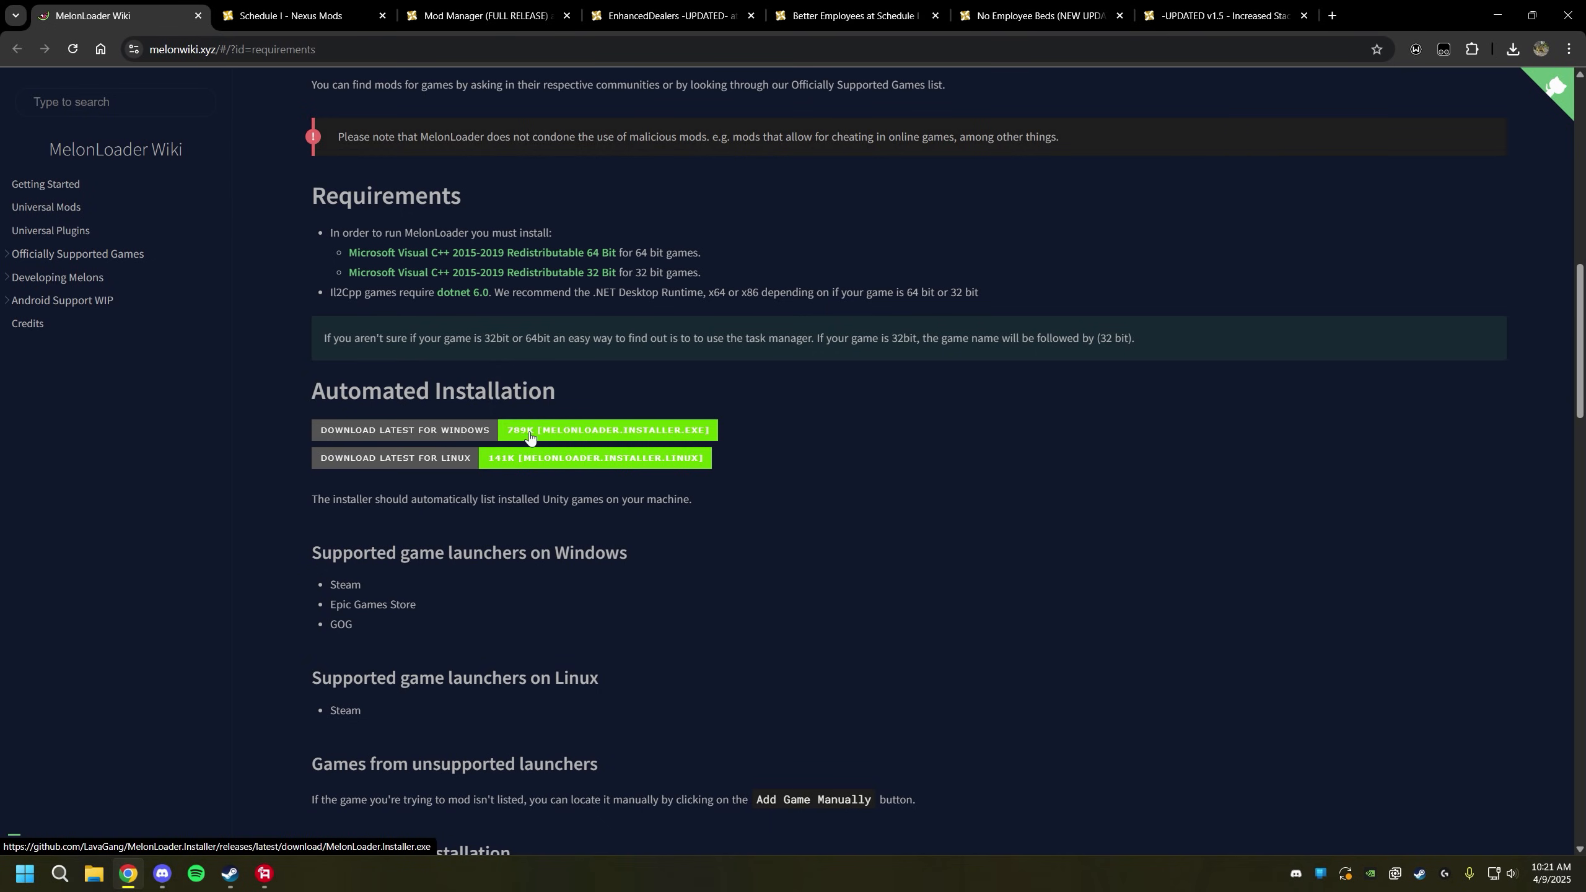
pyautogui.click(607, 430)
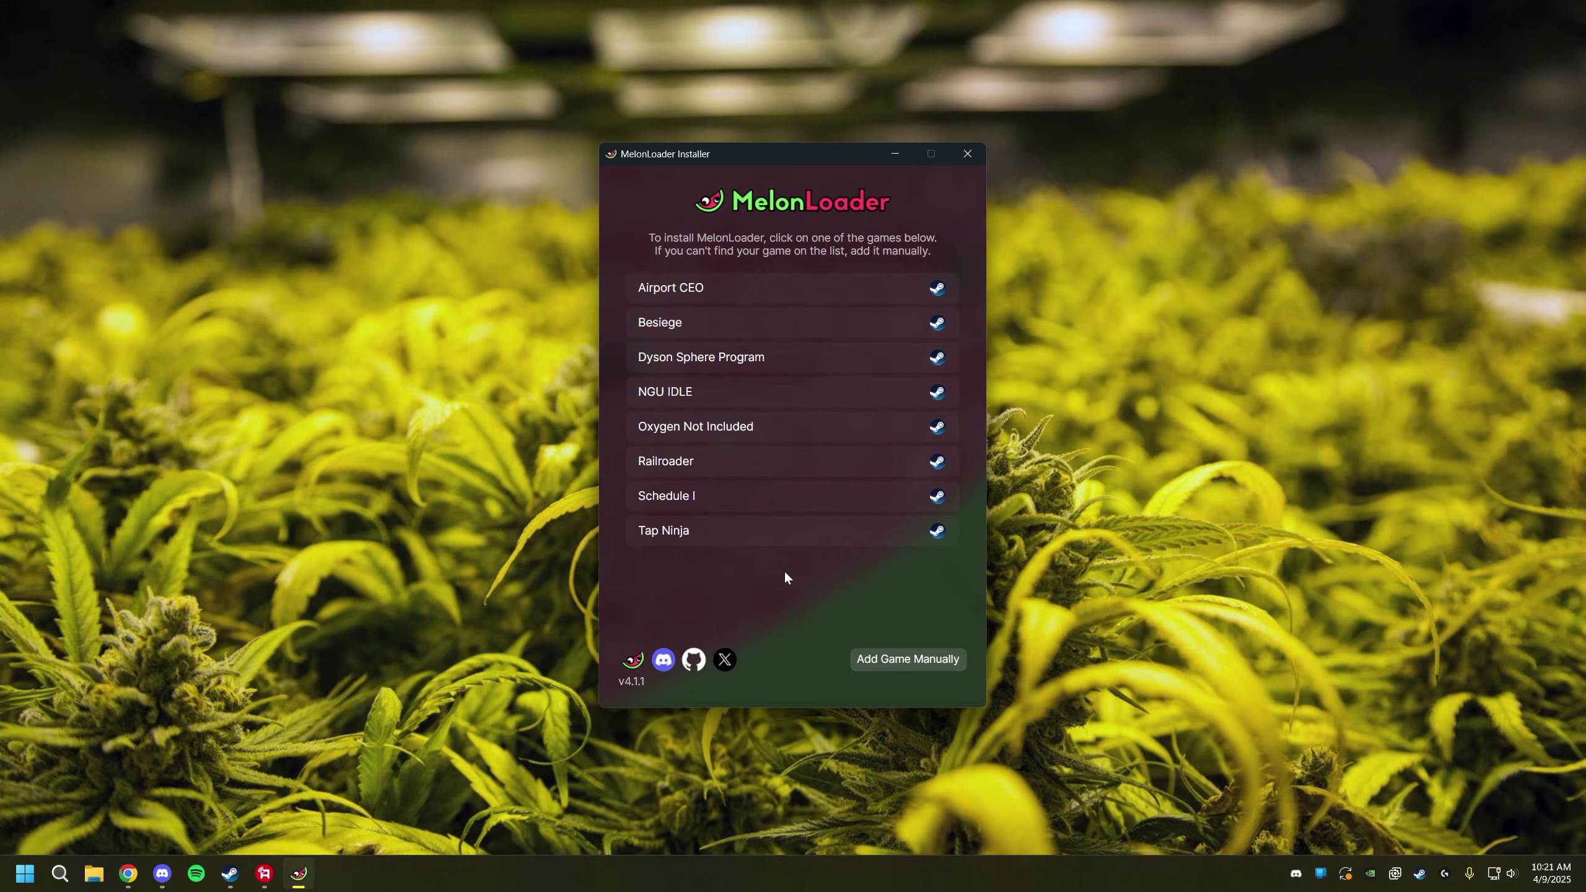
pyautogui.moveTo(797, 543)
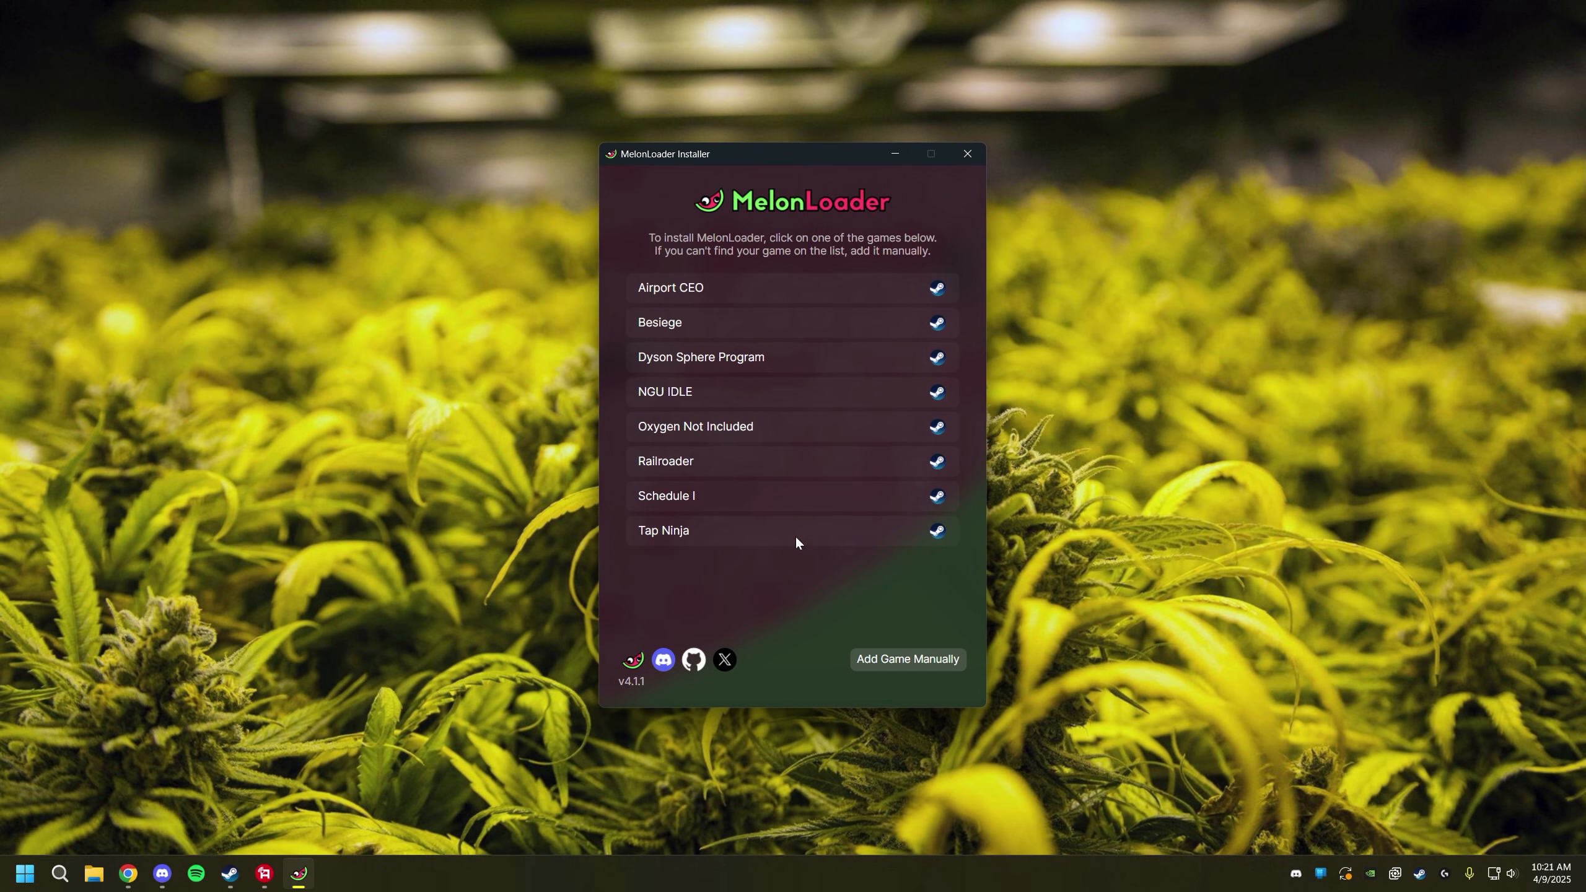
pyautogui.moveTo(720, 584)
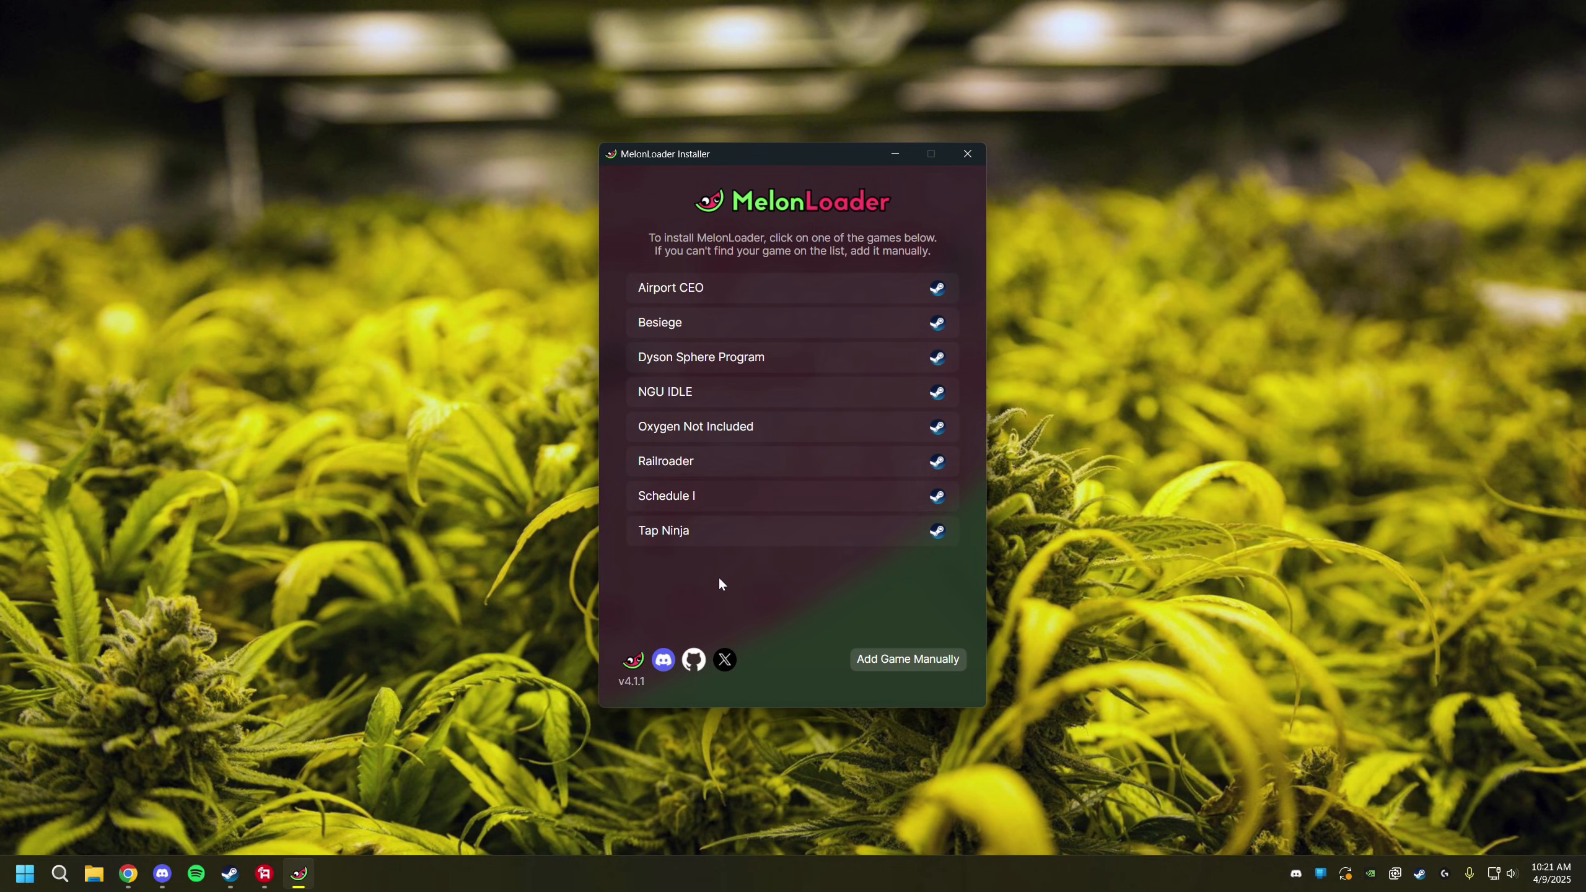
pyautogui.moveTo(752, 496)
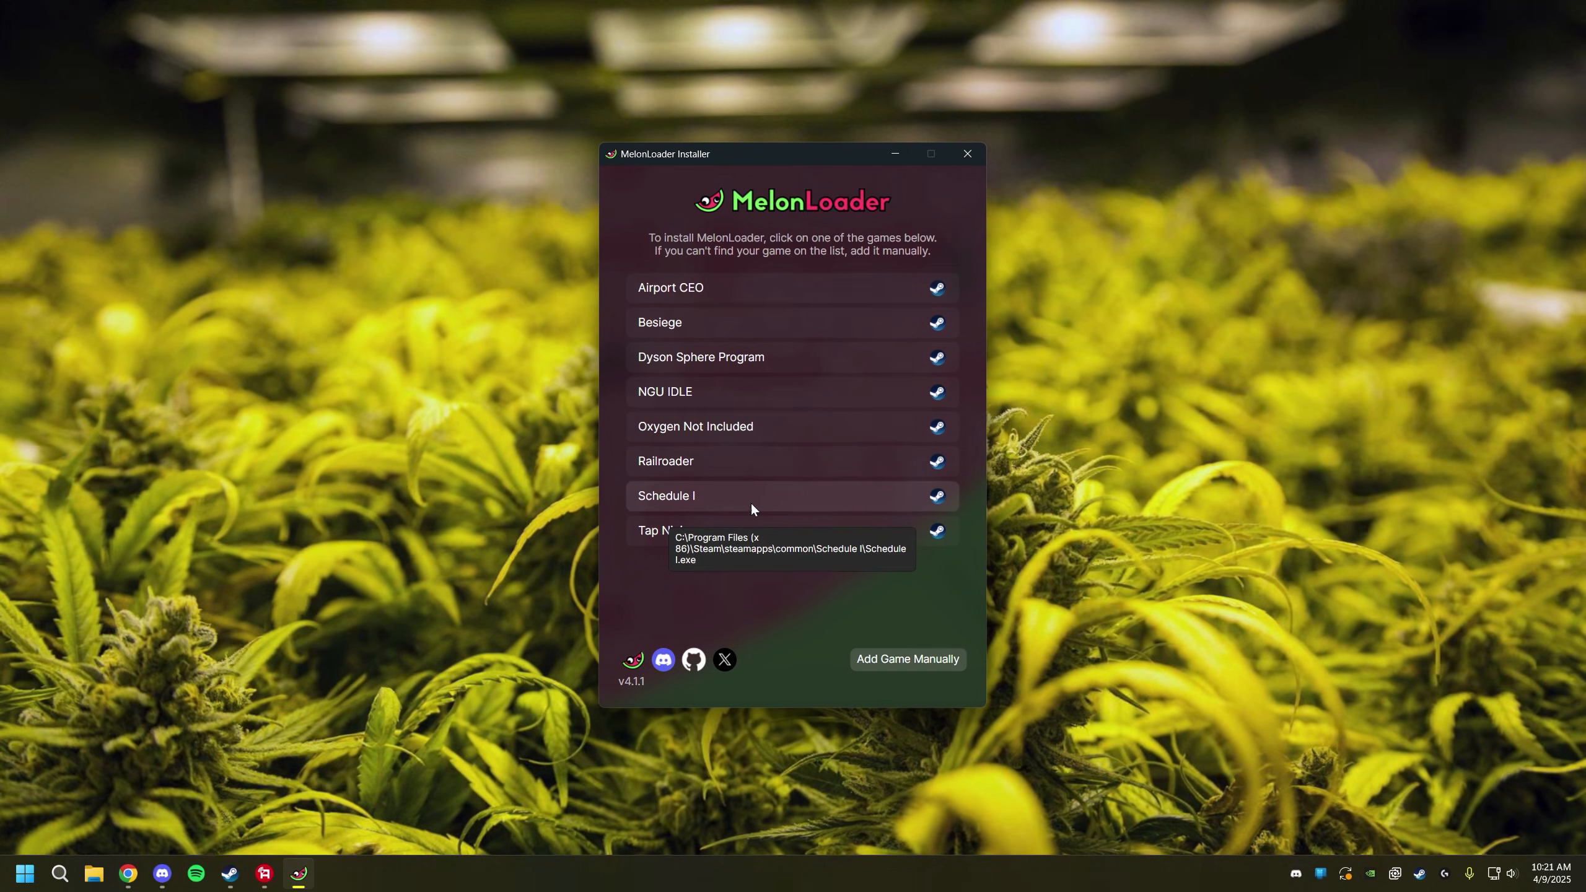
# Select Schedule I, install MelonLoader v0.7.0, dismiss the success popup, and close the installer.
pyautogui.click(667, 496)
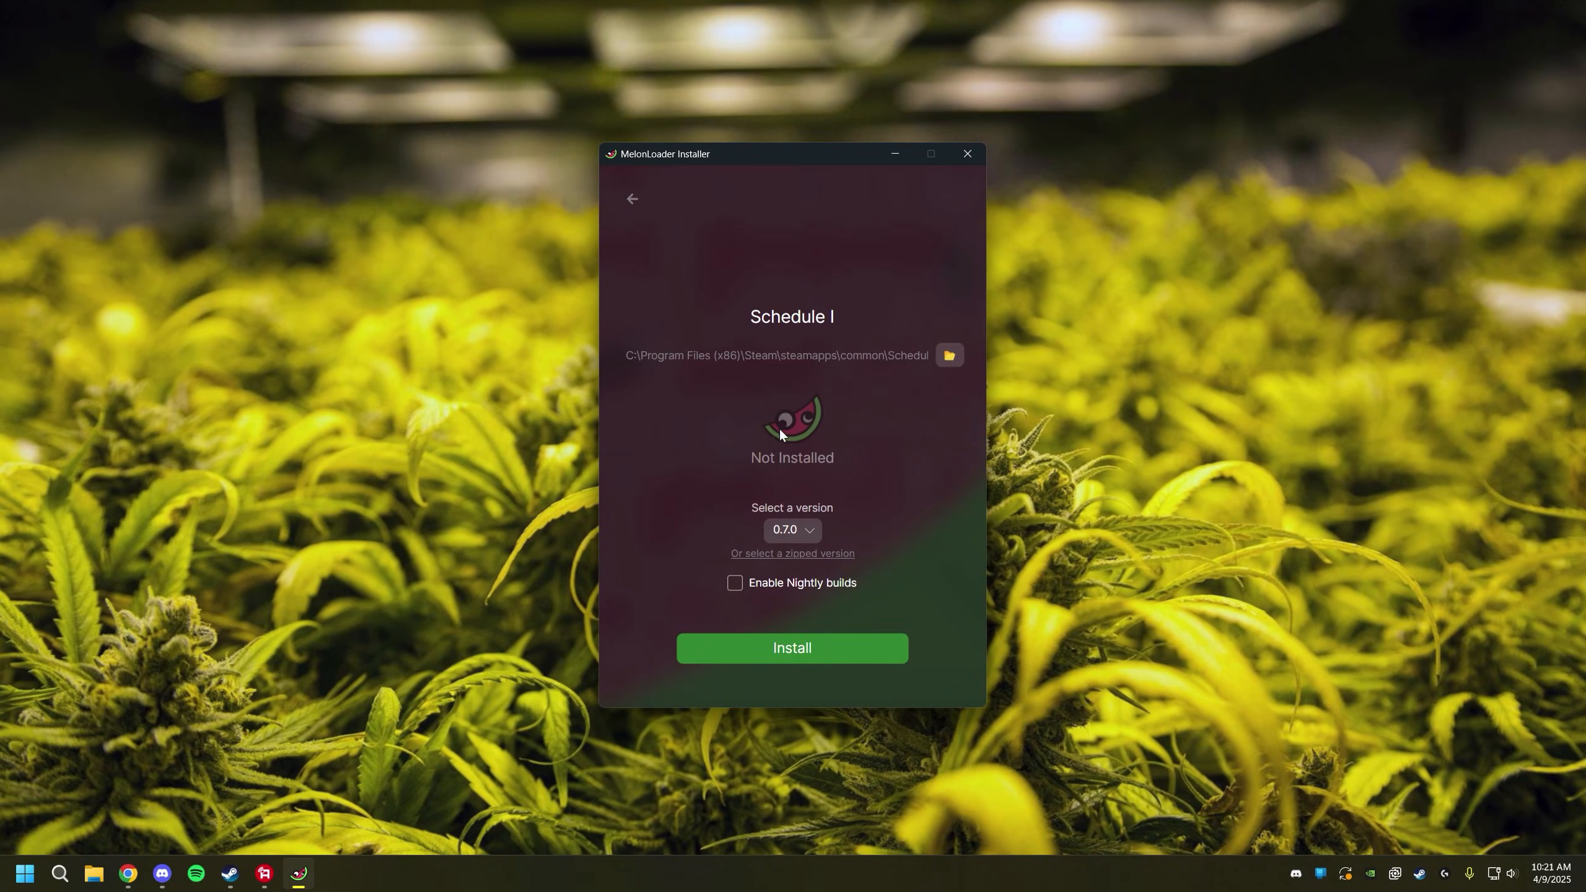
pyautogui.moveTo(822, 634)
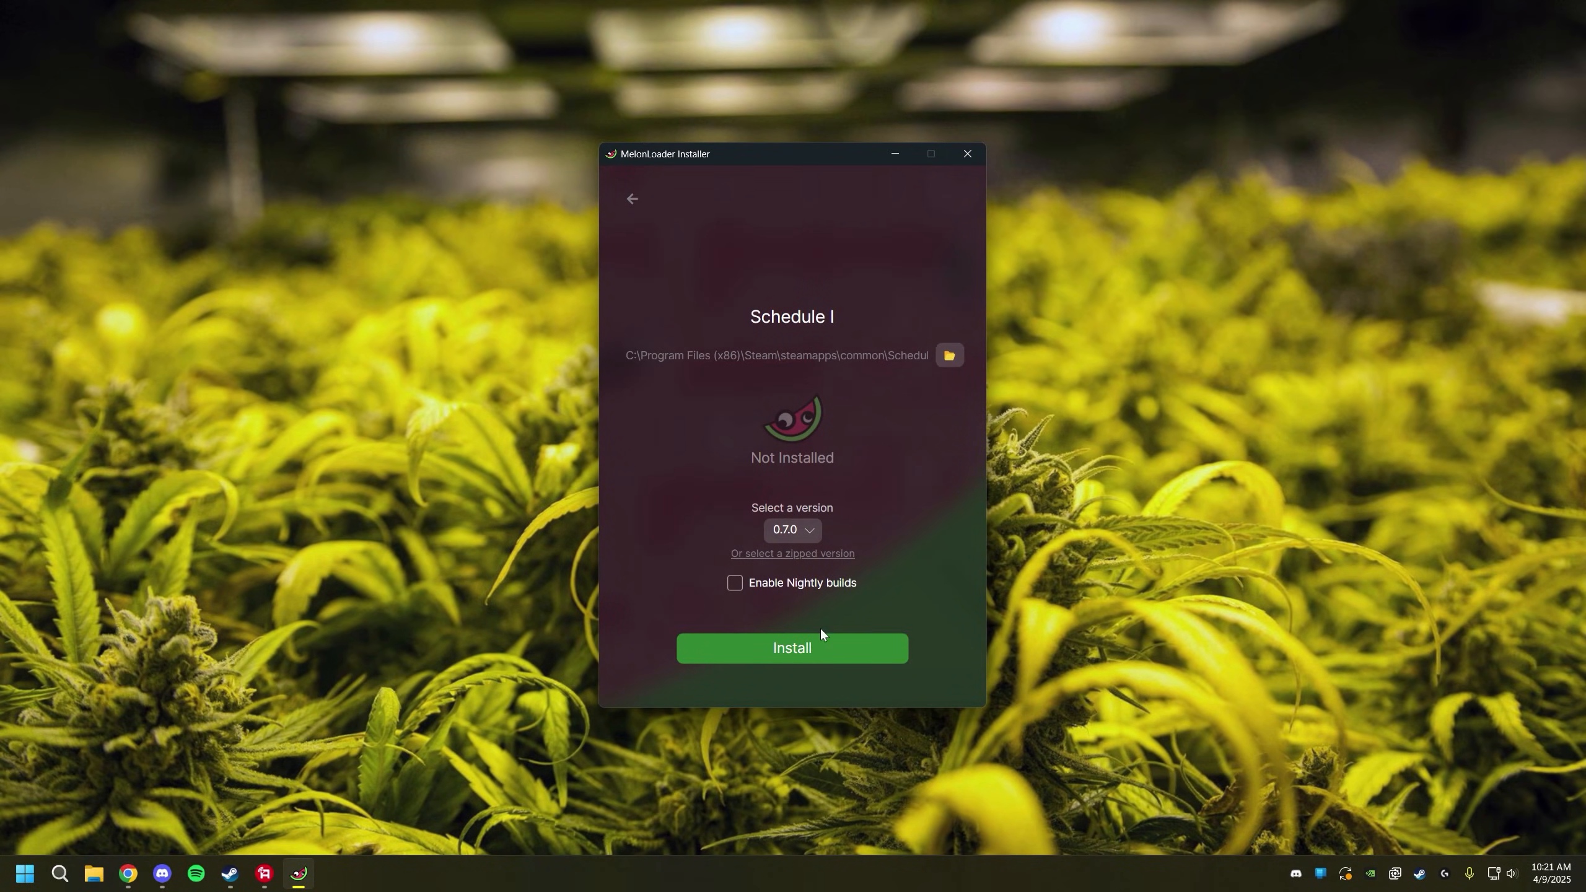
pyautogui.click(779, 355)
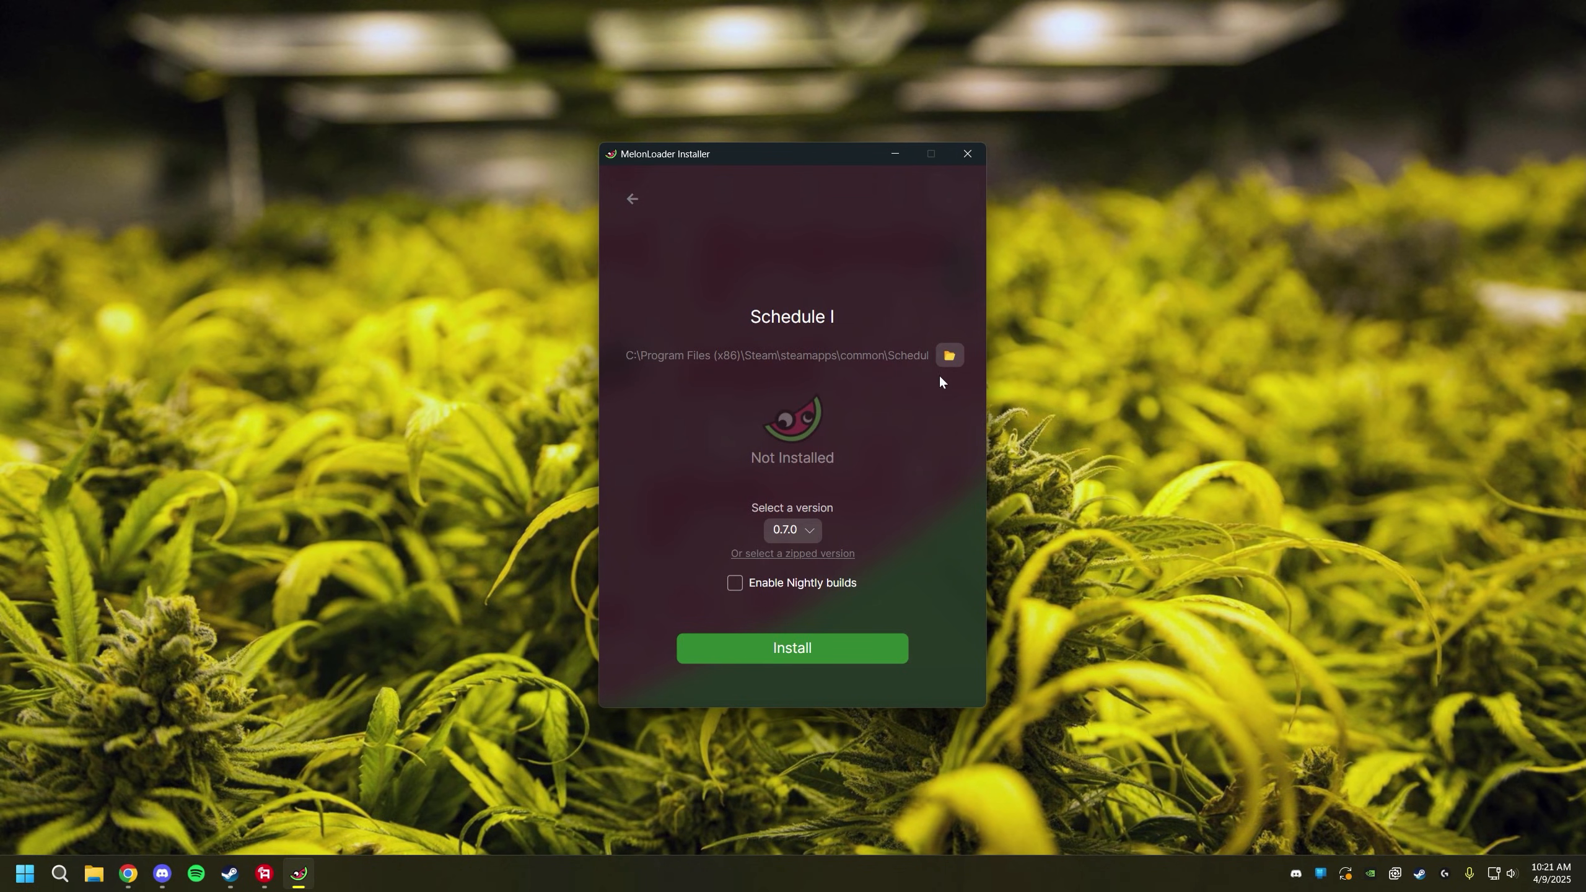
pyautogui.moveTo(836, 621)
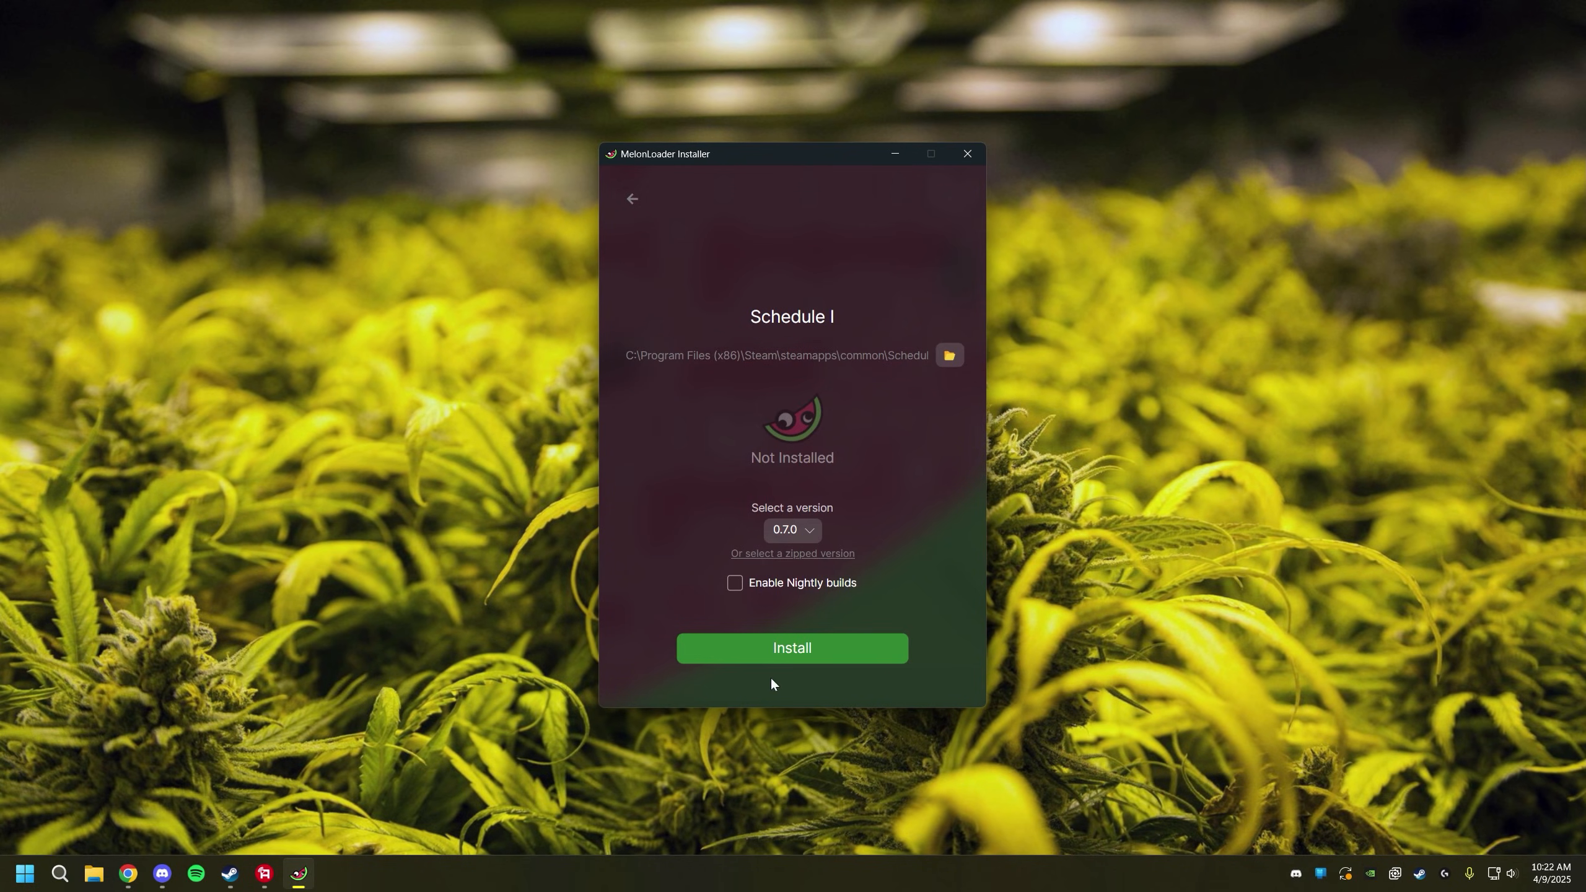
pyautogui.click(792, 647)
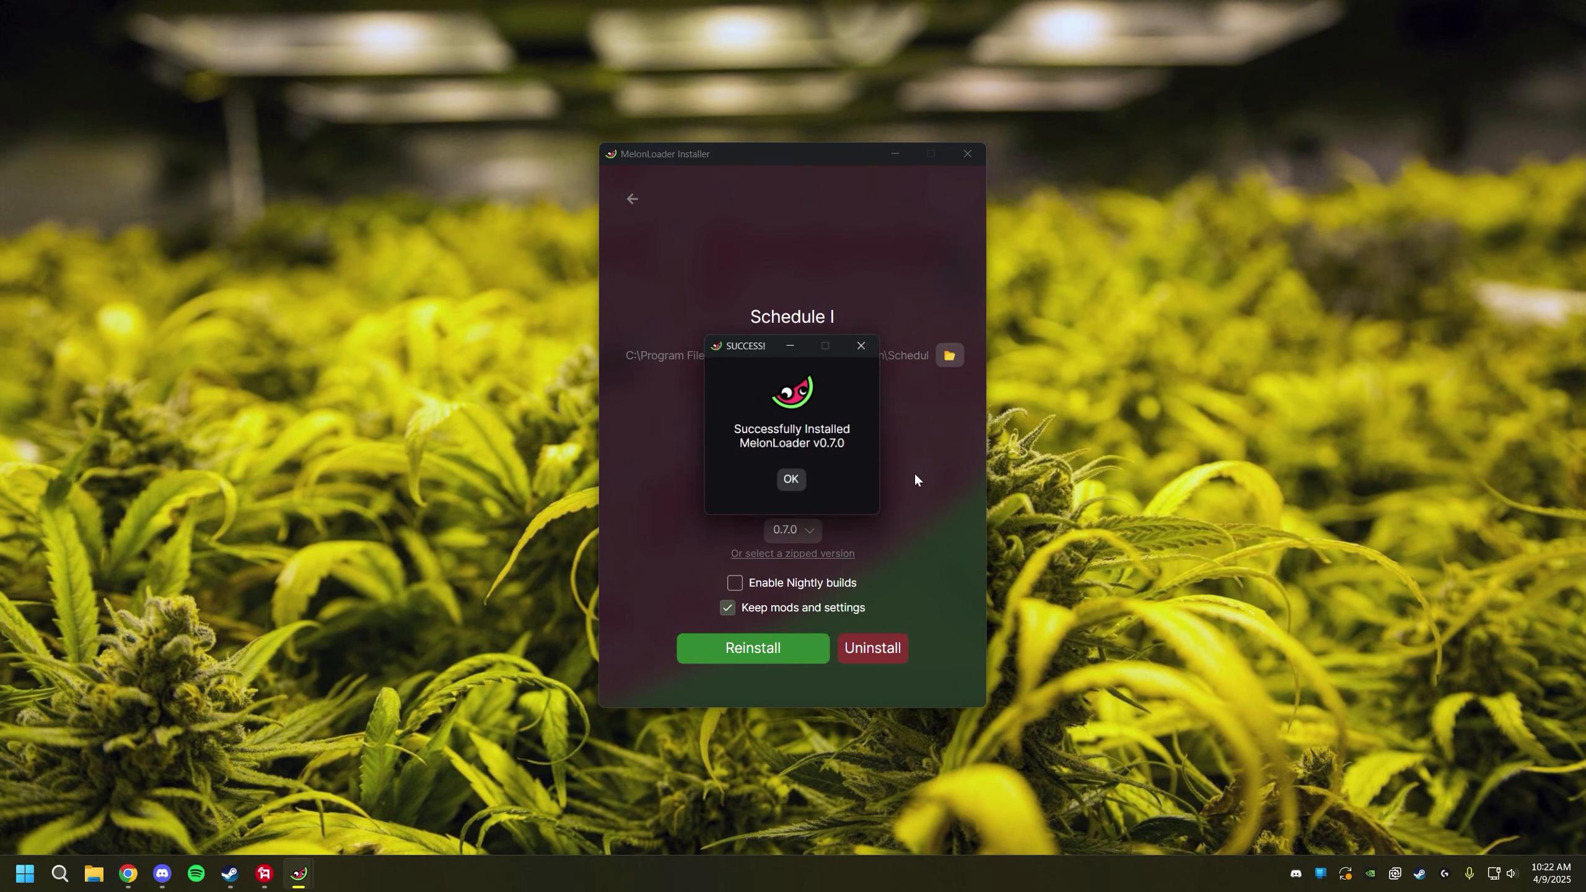
pyautogui.click(792, 478)
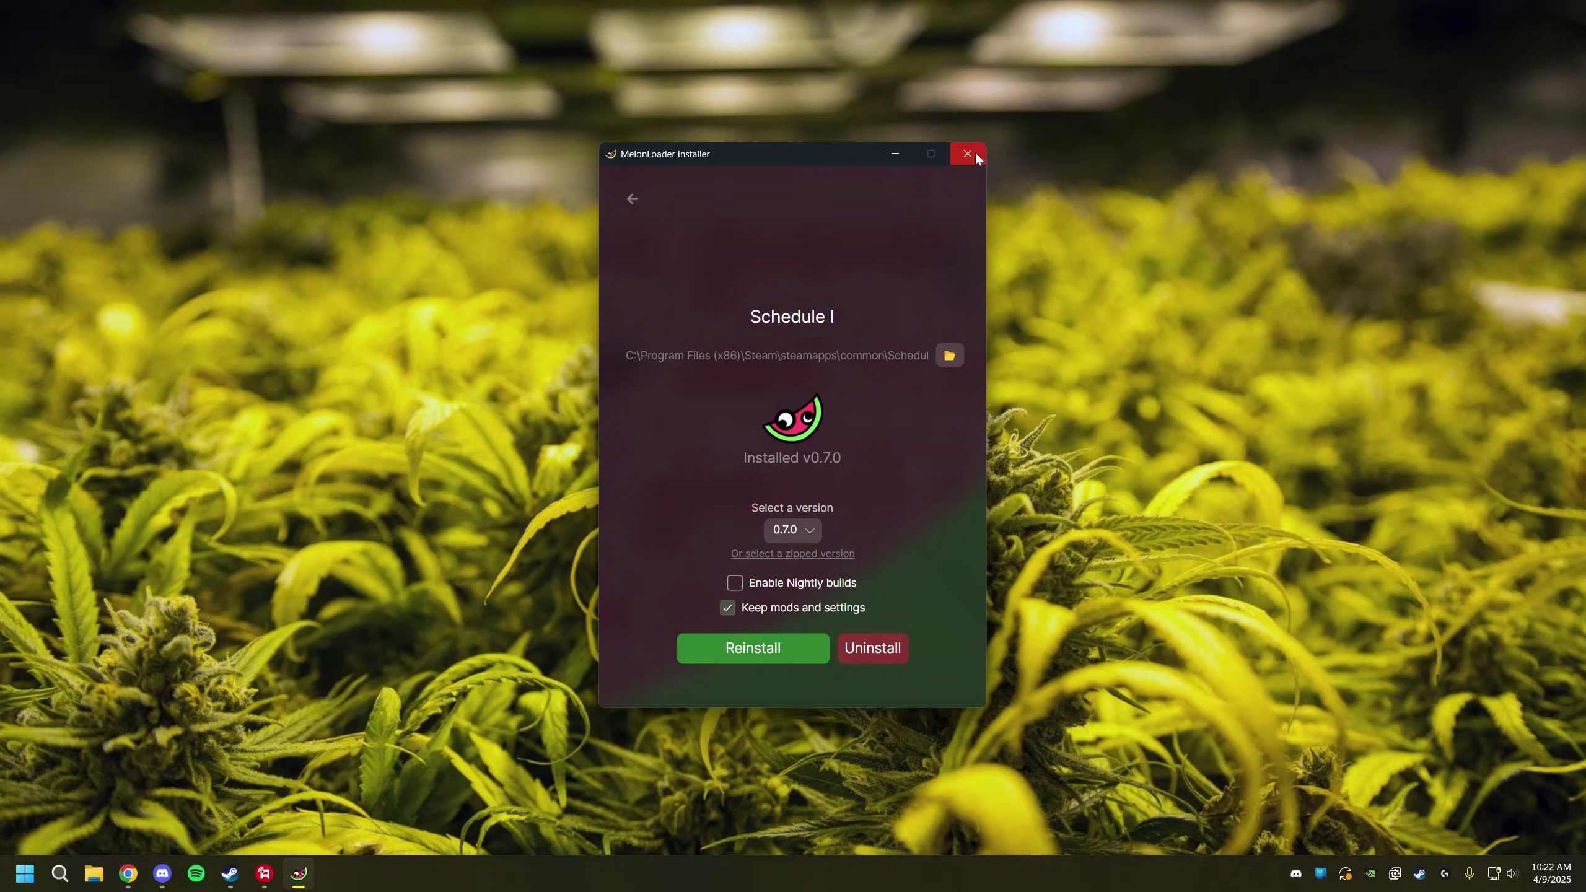
pyautogui.click(966, 154)
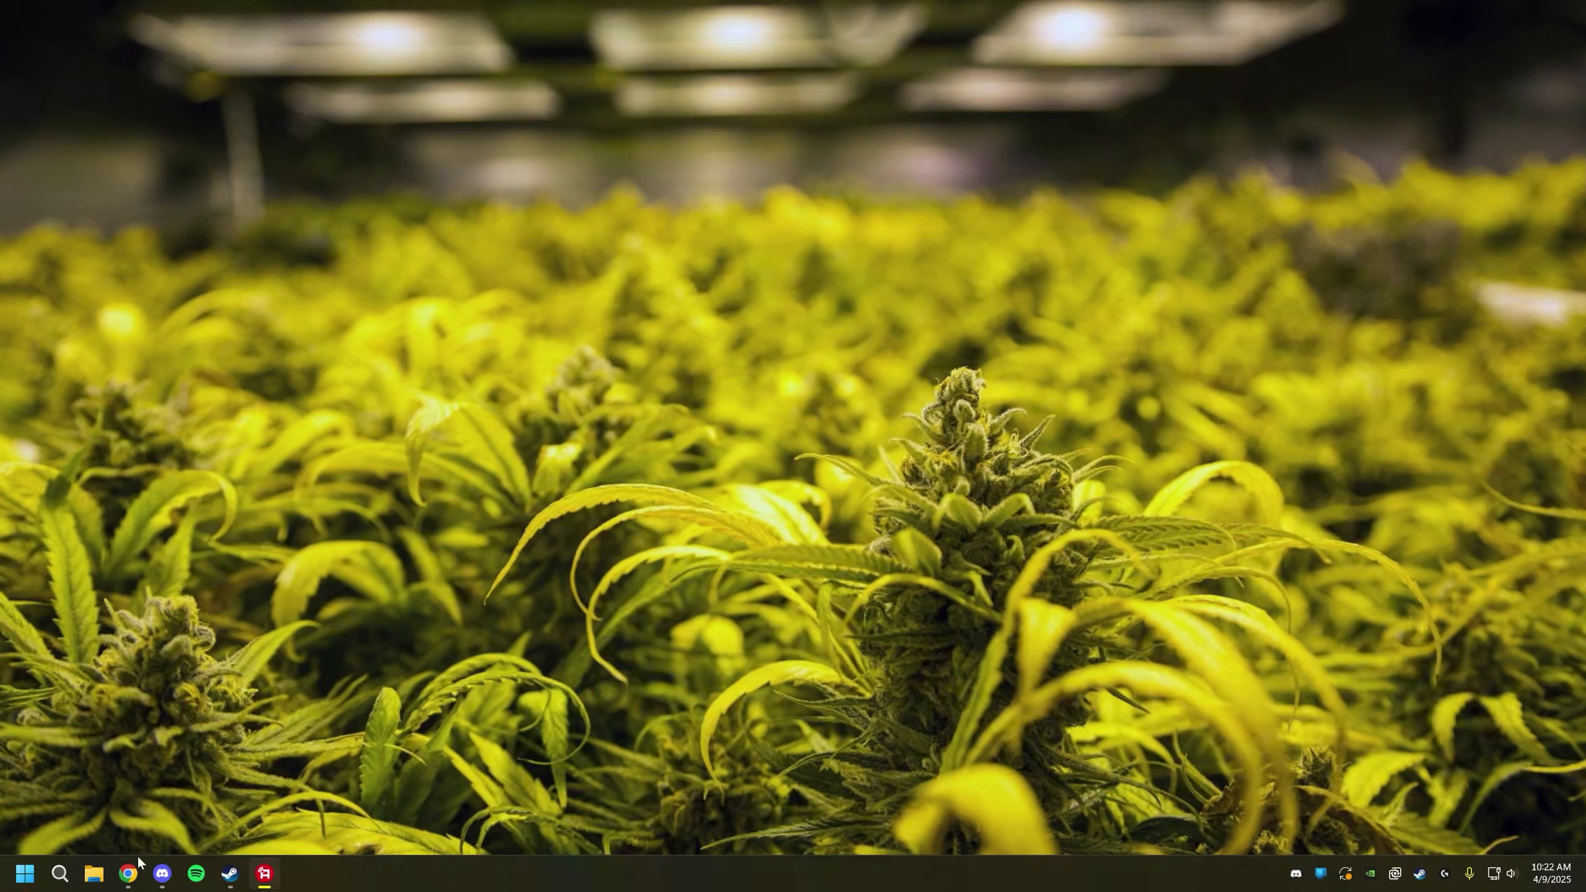
# Sort the Schedule I mods on Nexus Mods by Popular and browse the top mods.
pyautogui.click(127, 873)
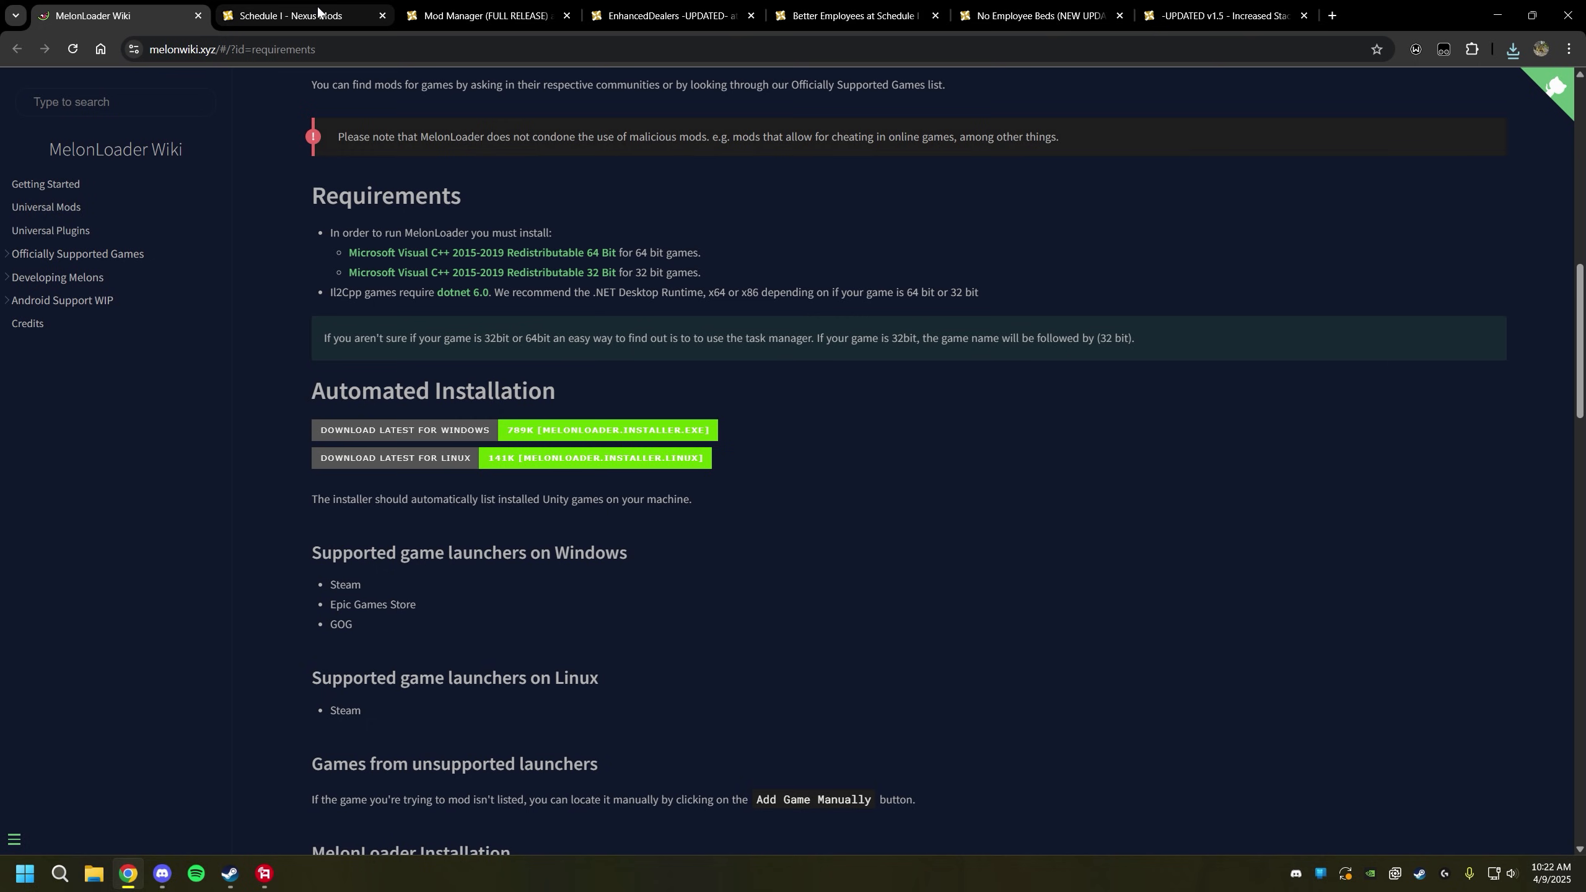
pyautogui.click(293, 15)
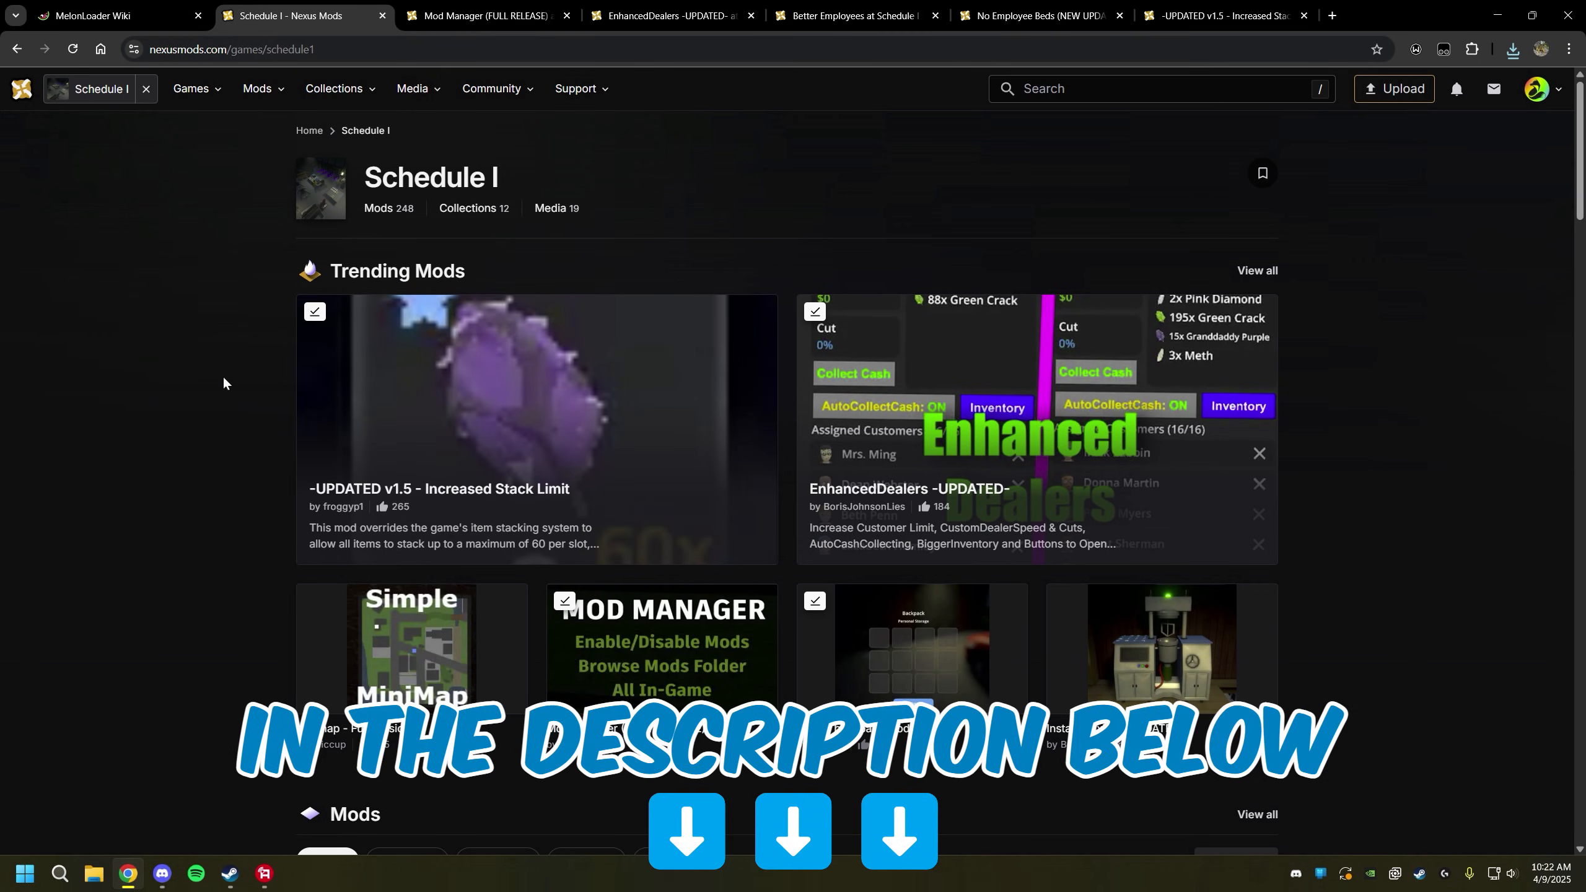
pyautogui.scroll(-3)
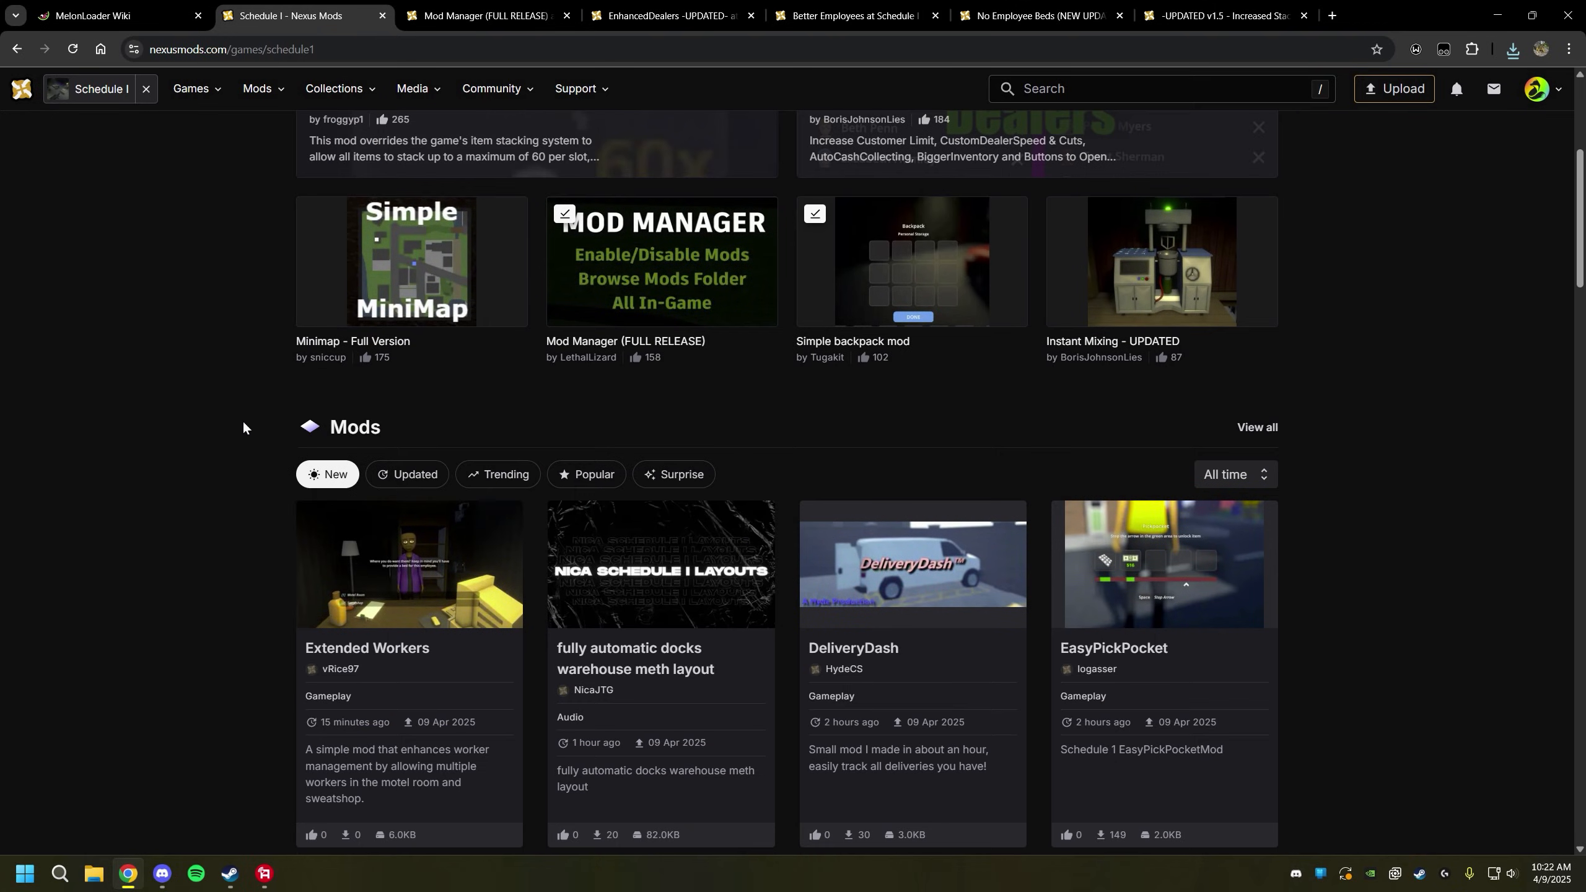
pyautogui.scroll(-3)
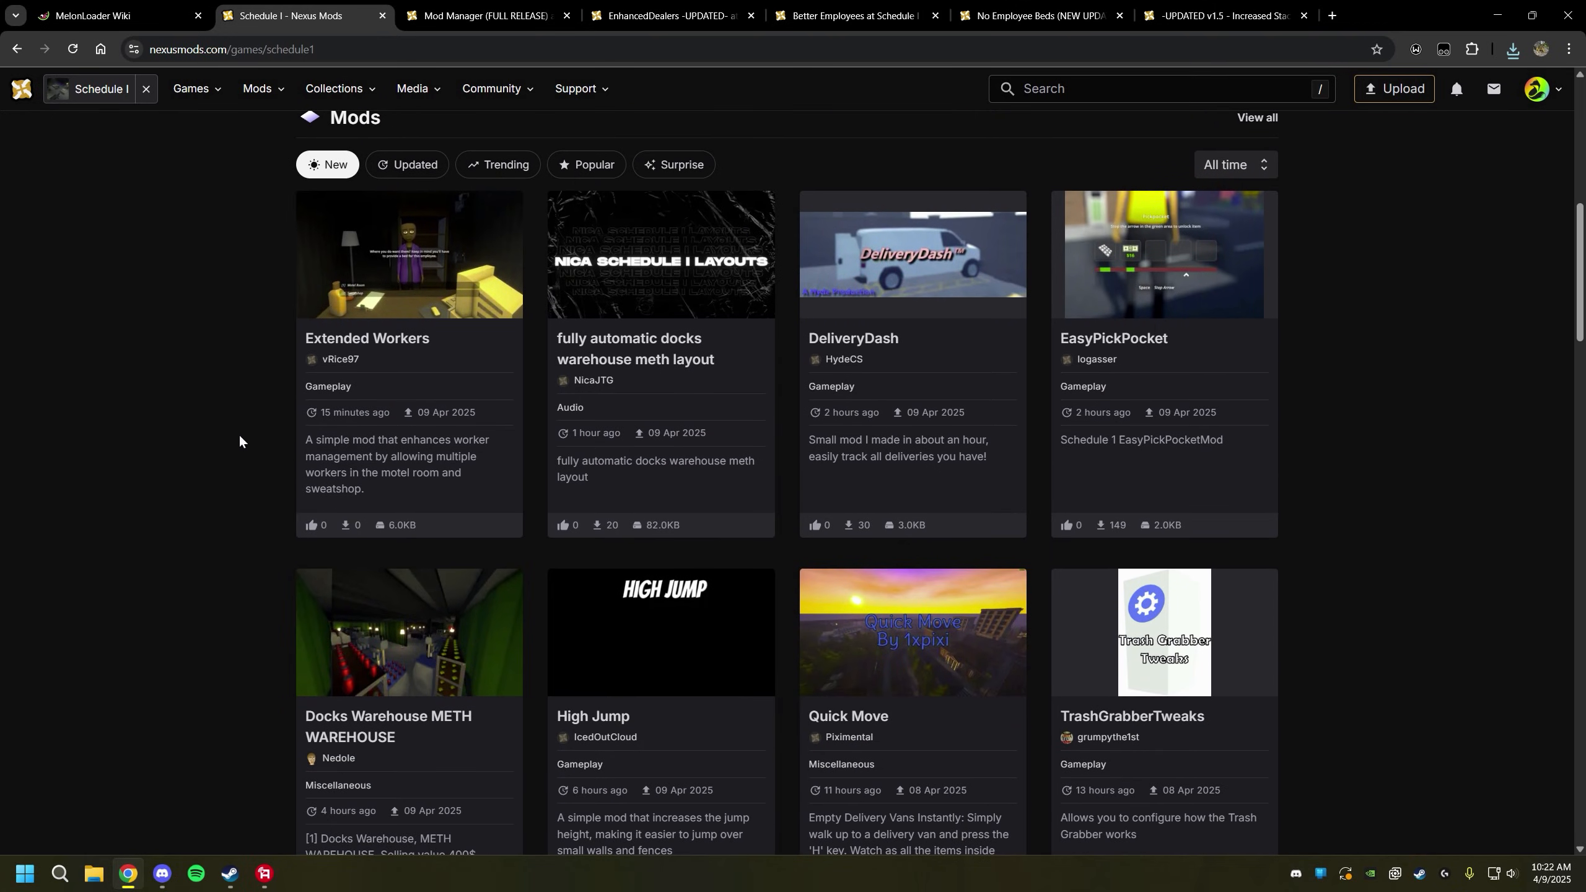
pyautogui.moveTo(281, 257)
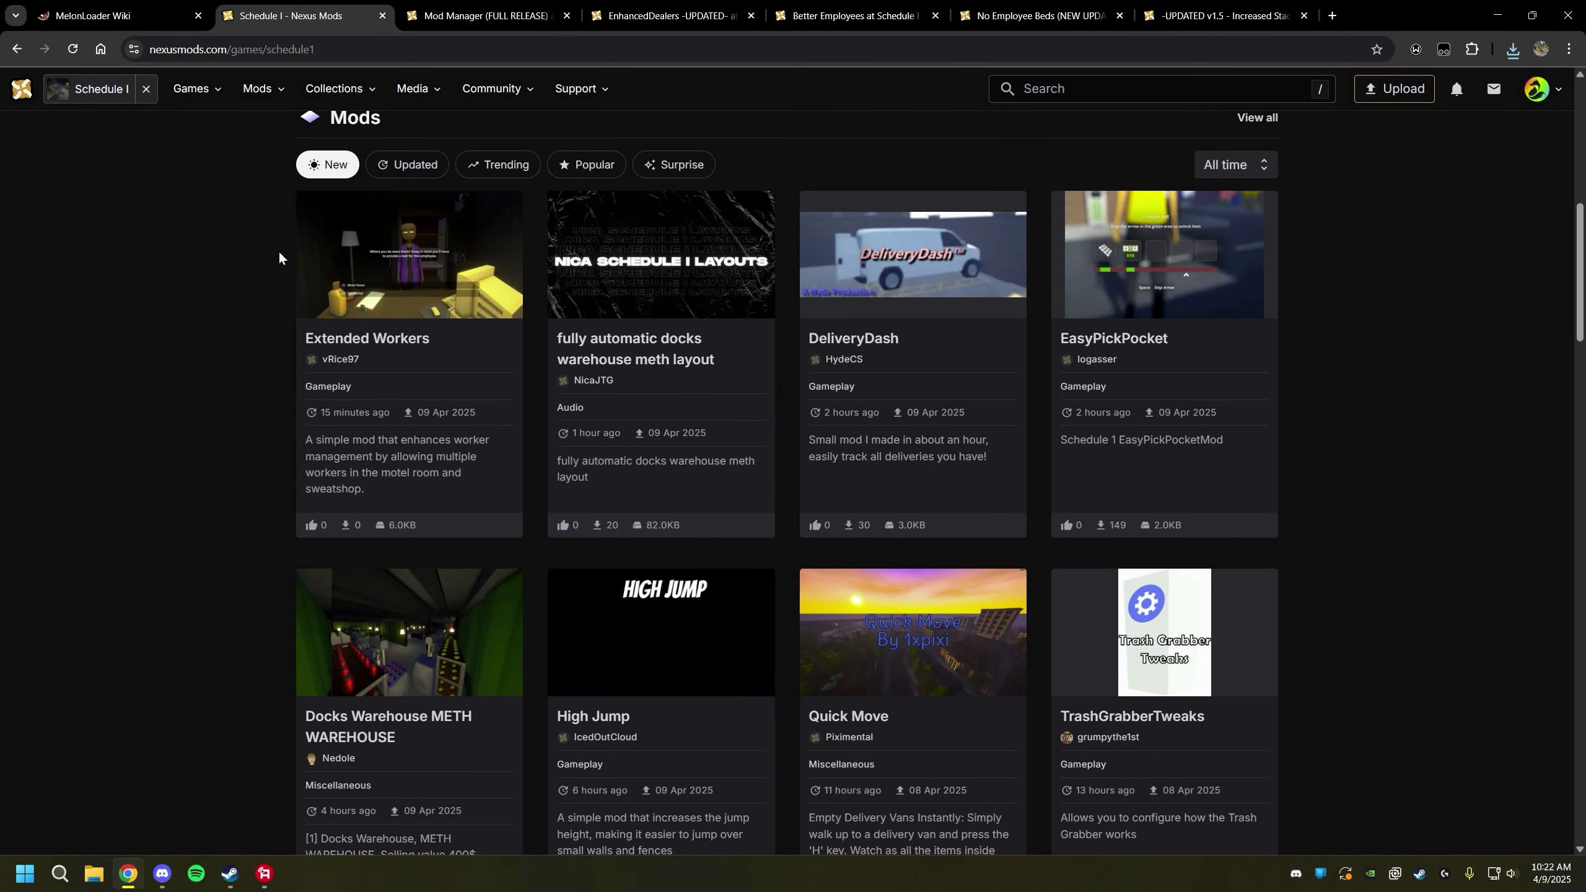
pyautogui.click(587, 165)
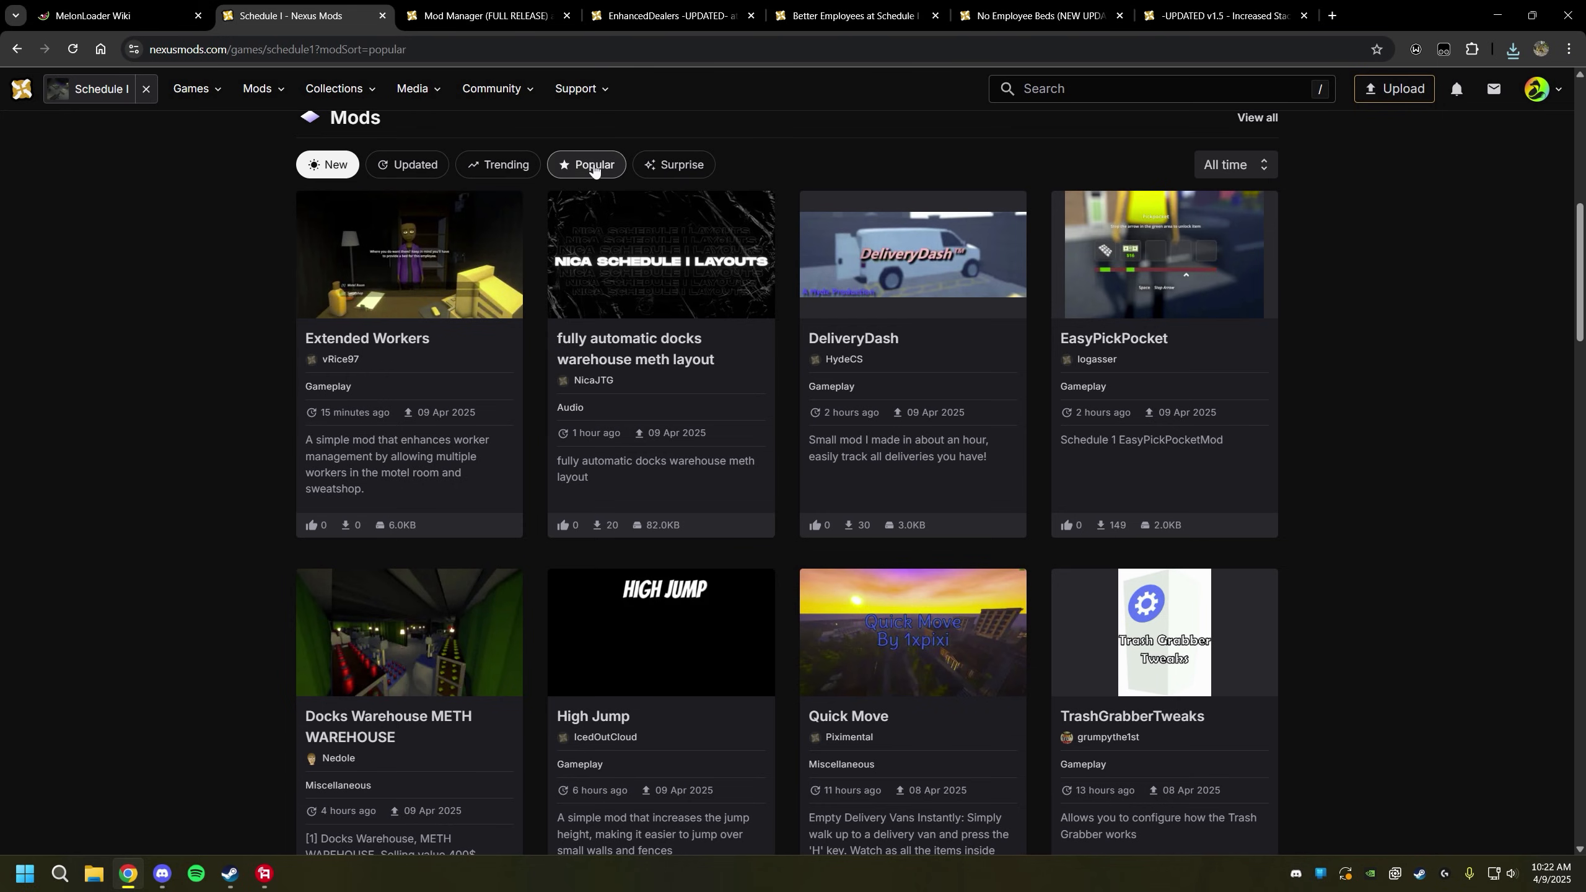
pyautogui.click(592, 167)
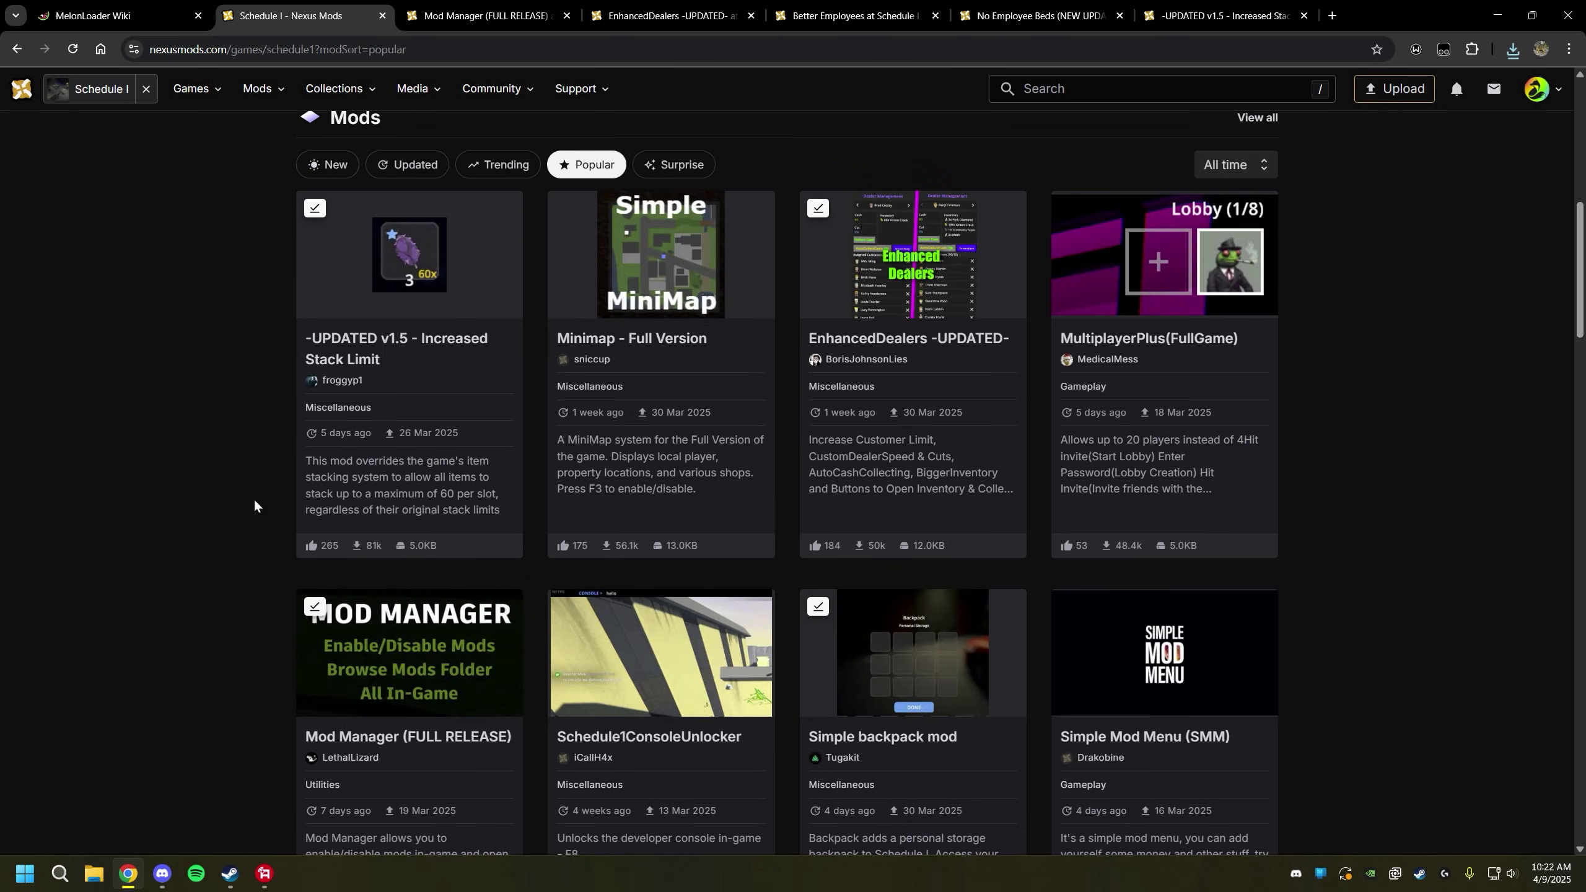
pyautogui.moveTo(1324, 470)
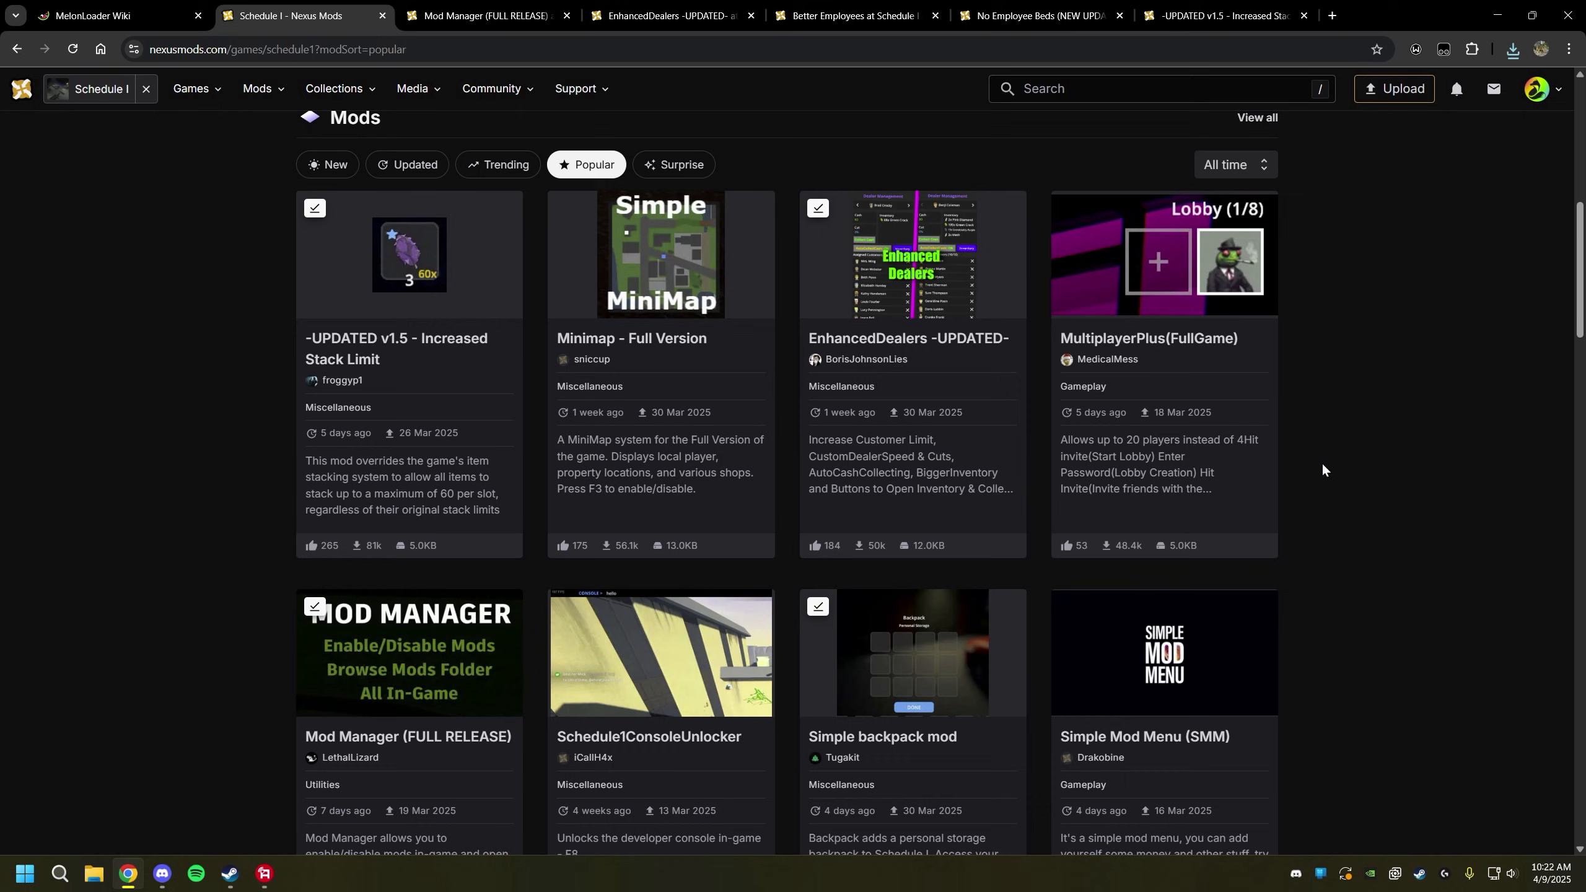
pyautogui.scroll(-3)
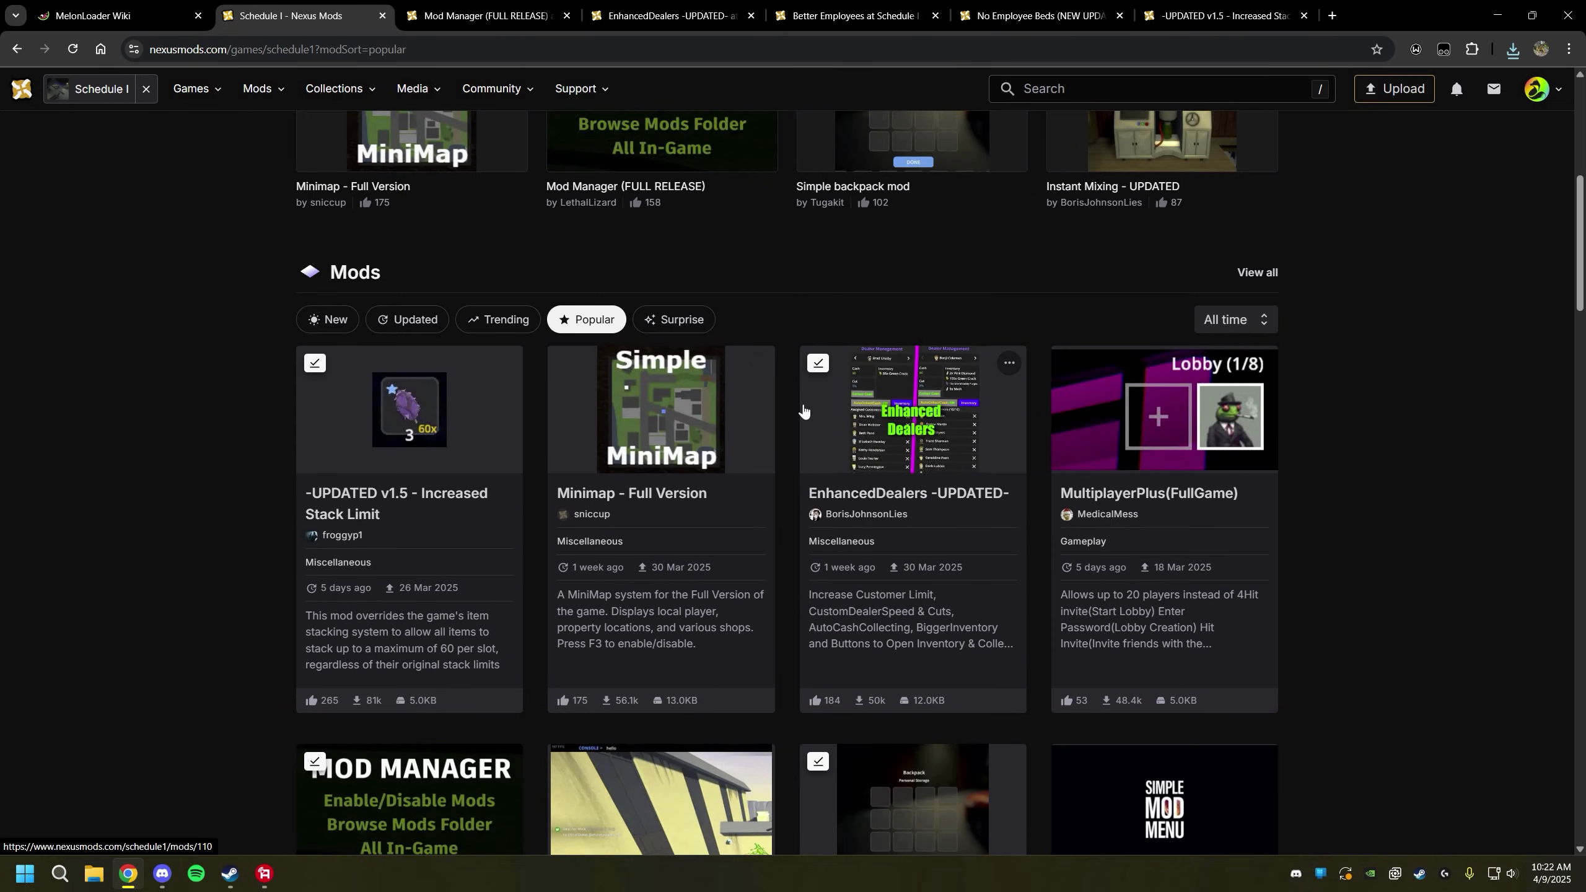
pyautogui.scroll(-3)
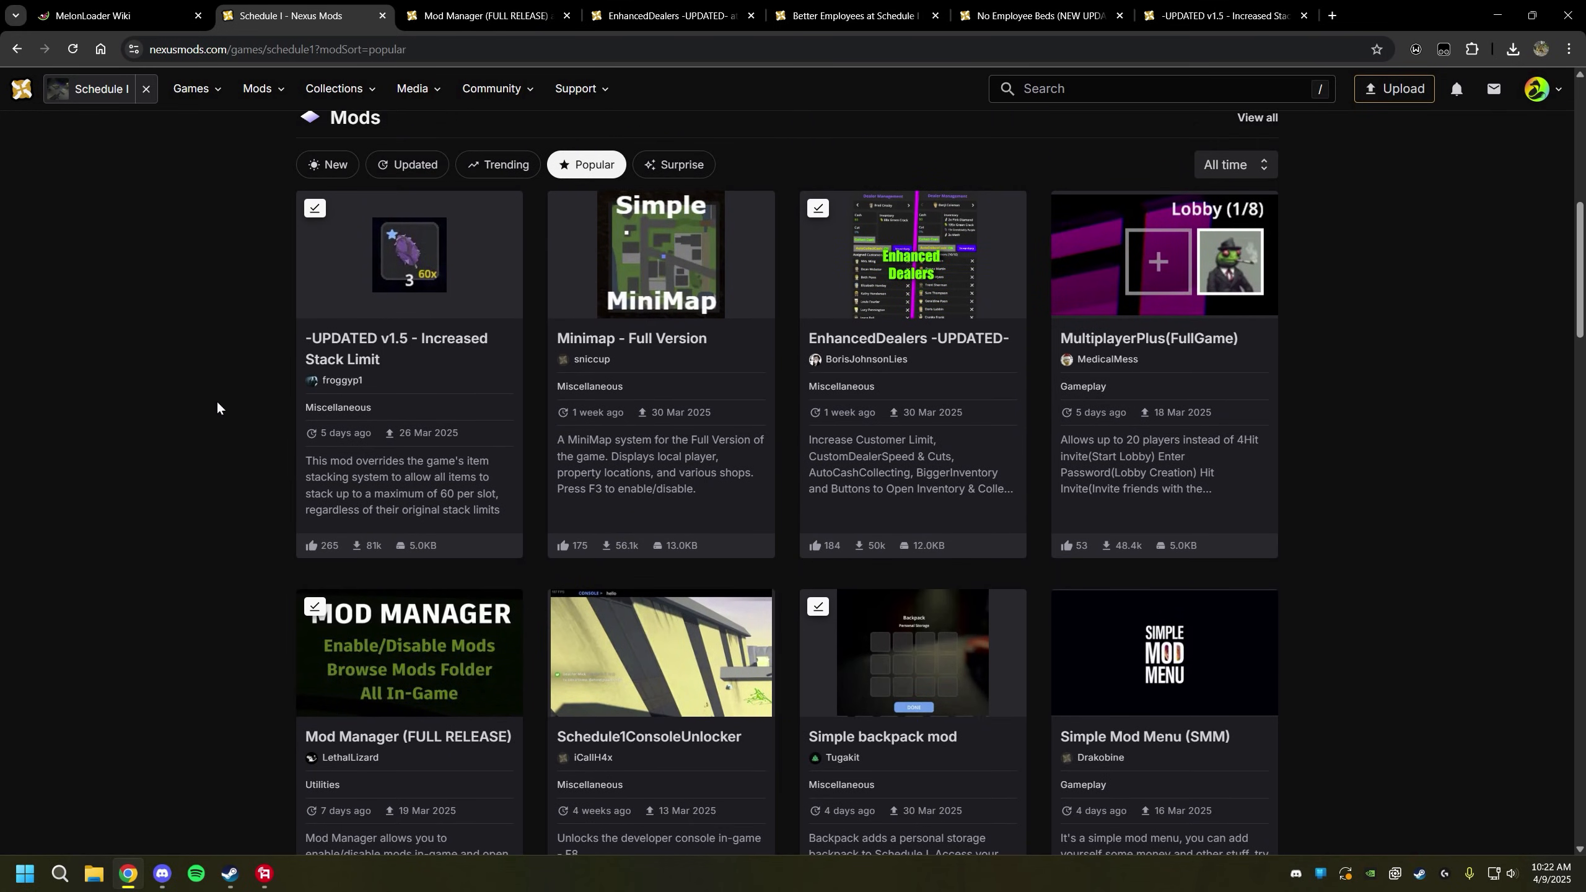
pyautogui.moveTo(673, 164)
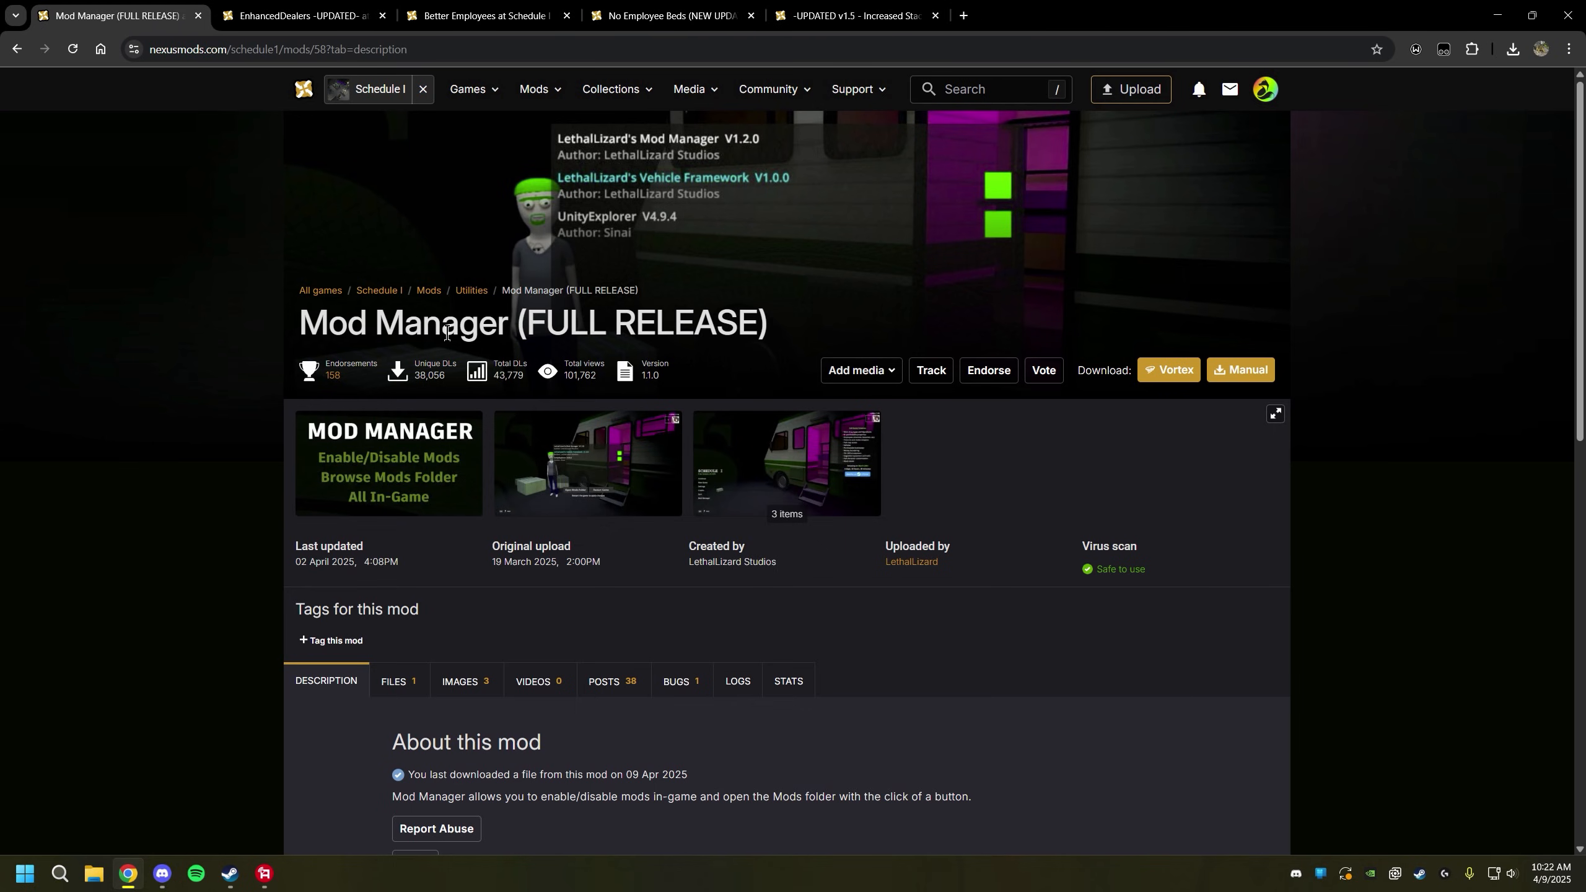
pyautogui.moveTo(715, 326)
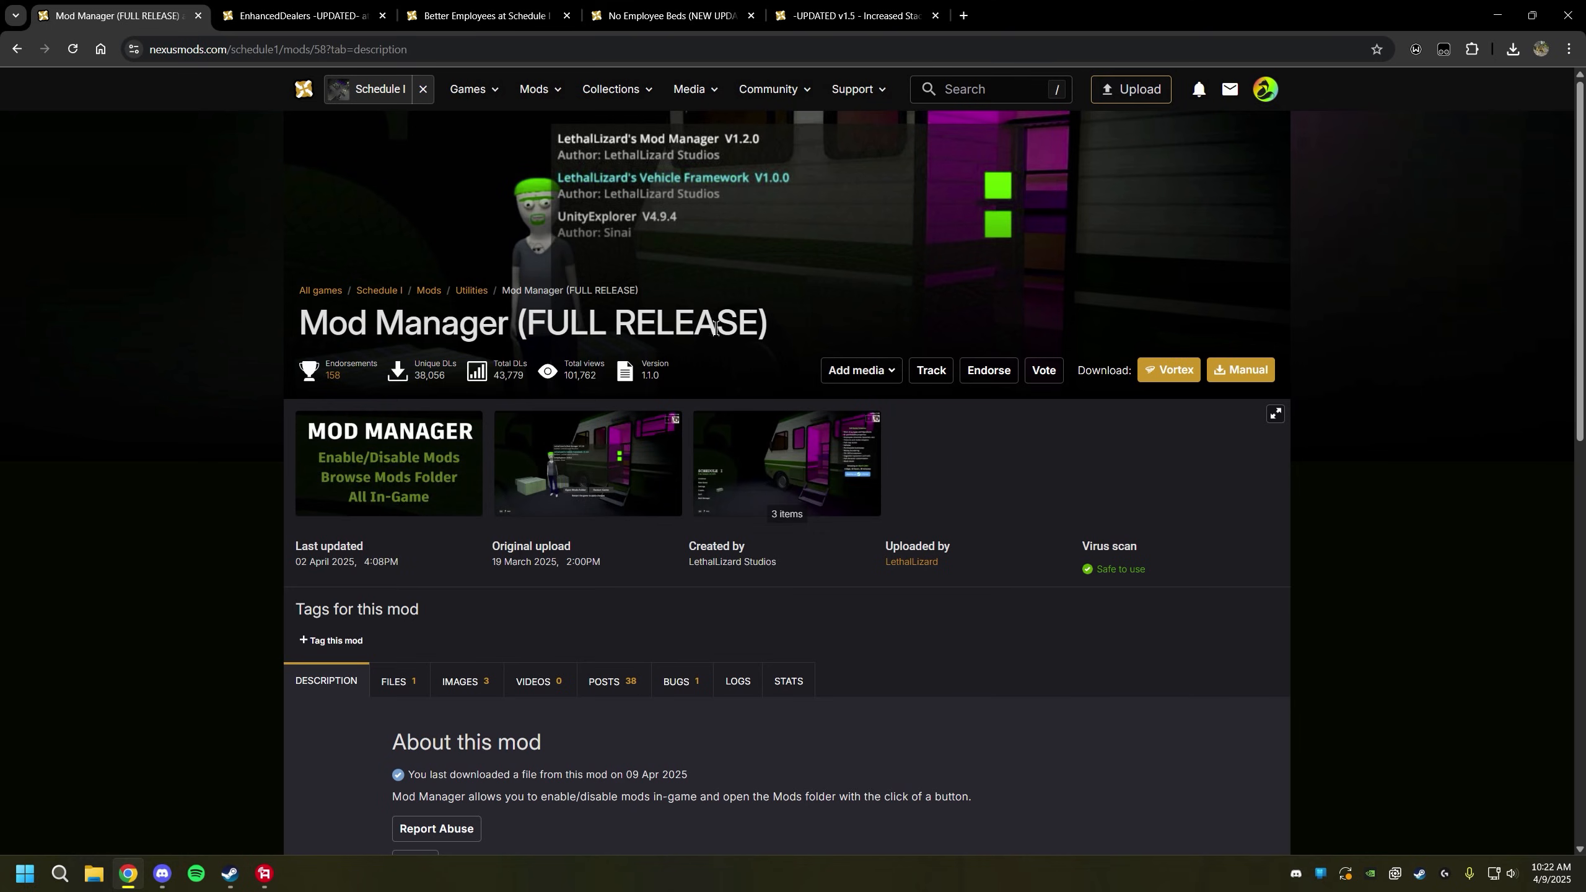
pyautogui.moveTo(850, 313)
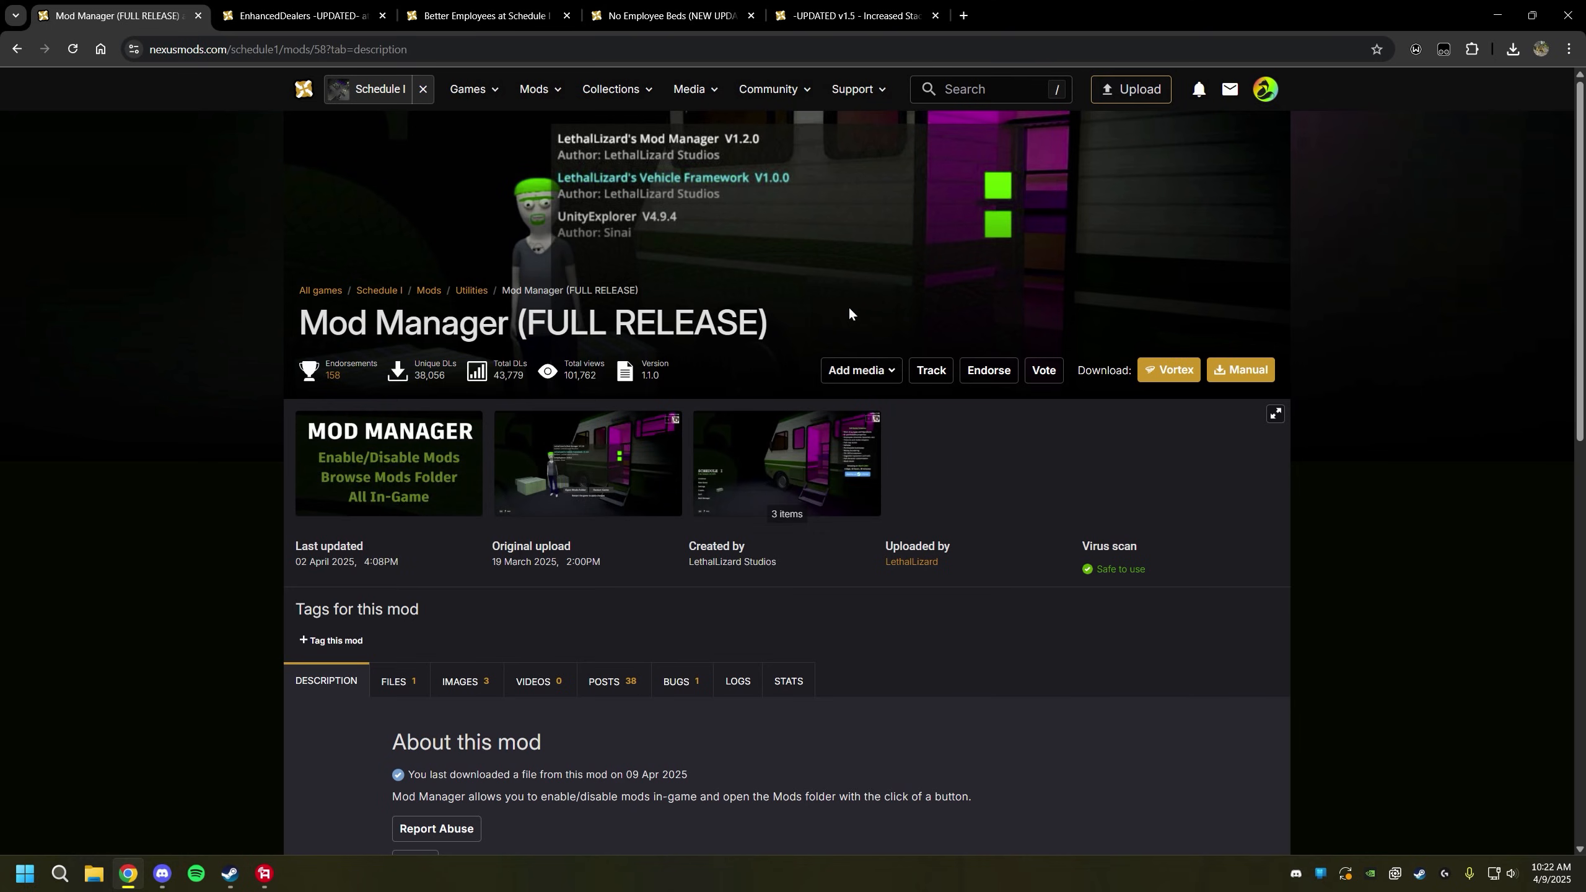
pyautogui.moveTo(588, 280)
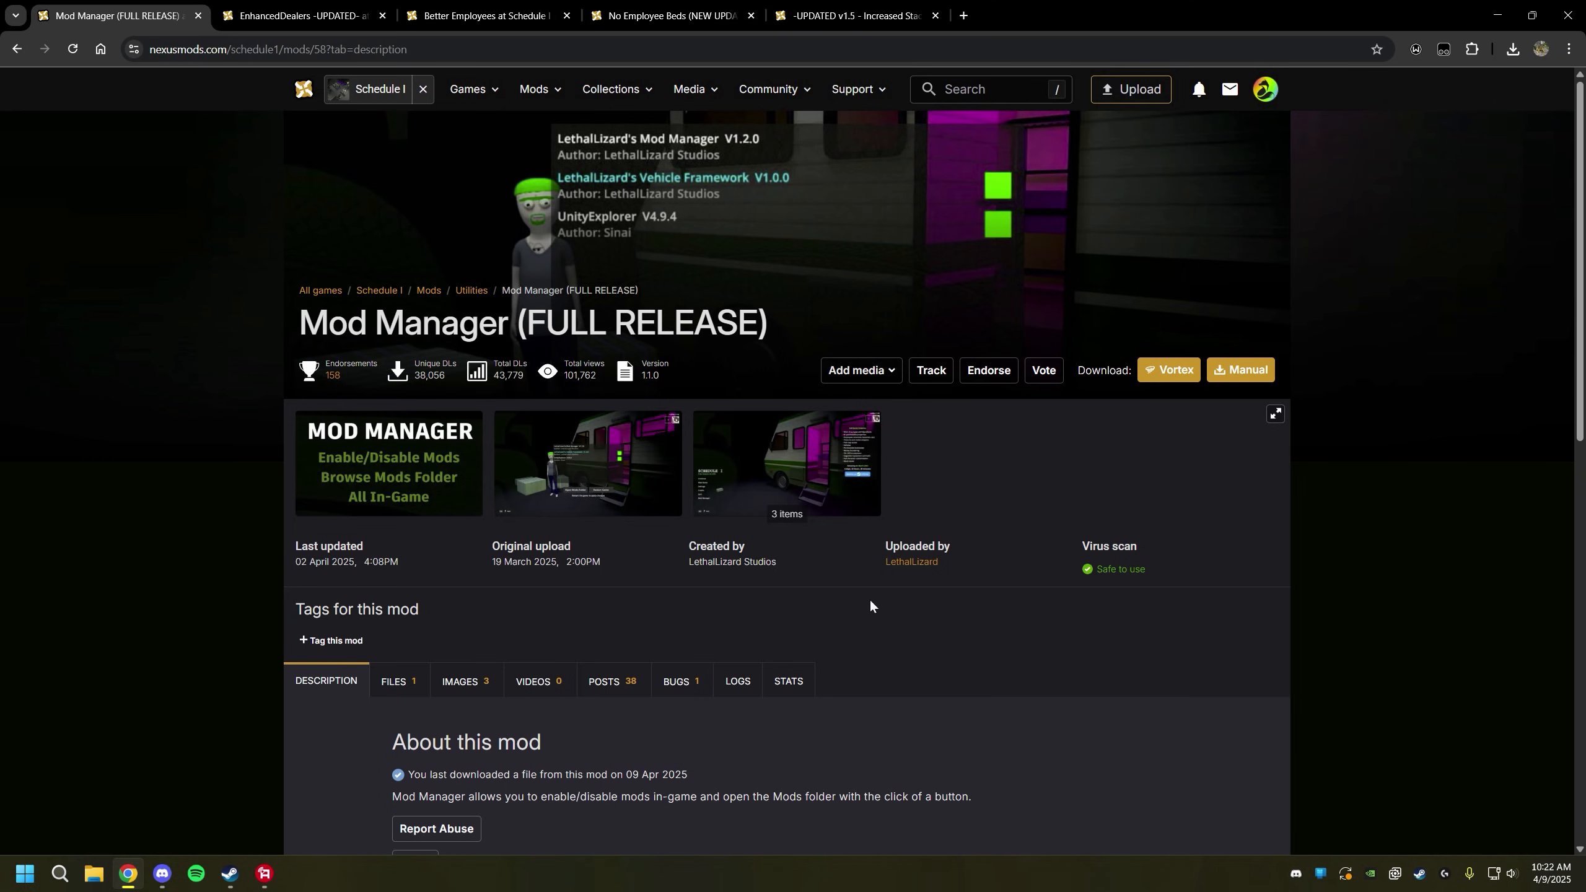
# Download the Mod Manager (FULL RELEASE) zip using Manual download and Slow Download.
pyautogui.scroll(-3)
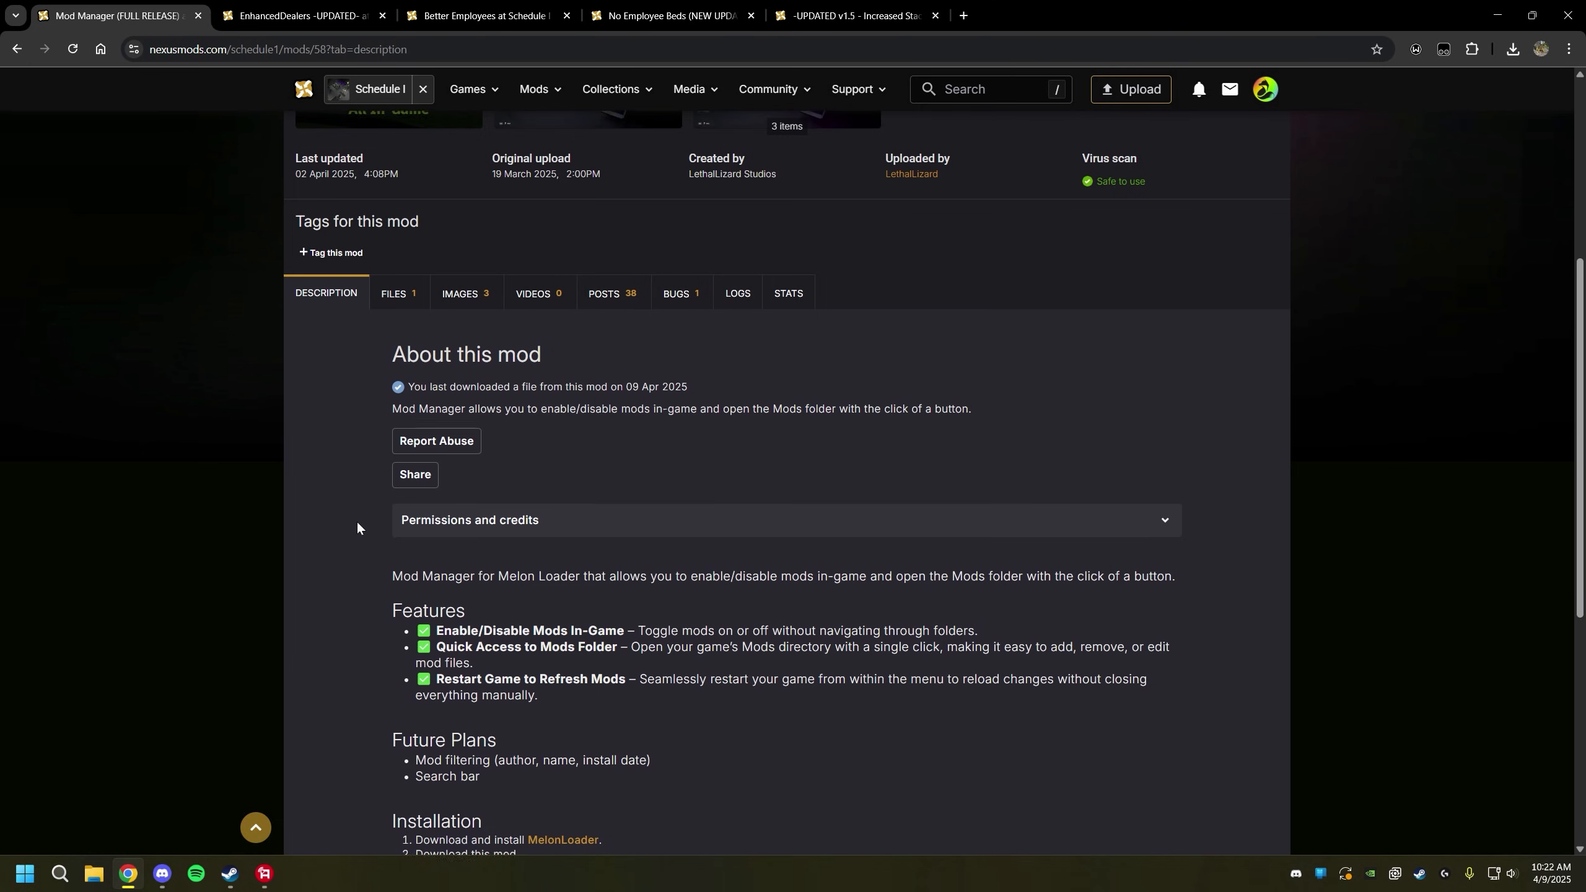
pyautogui.scroll(-3)
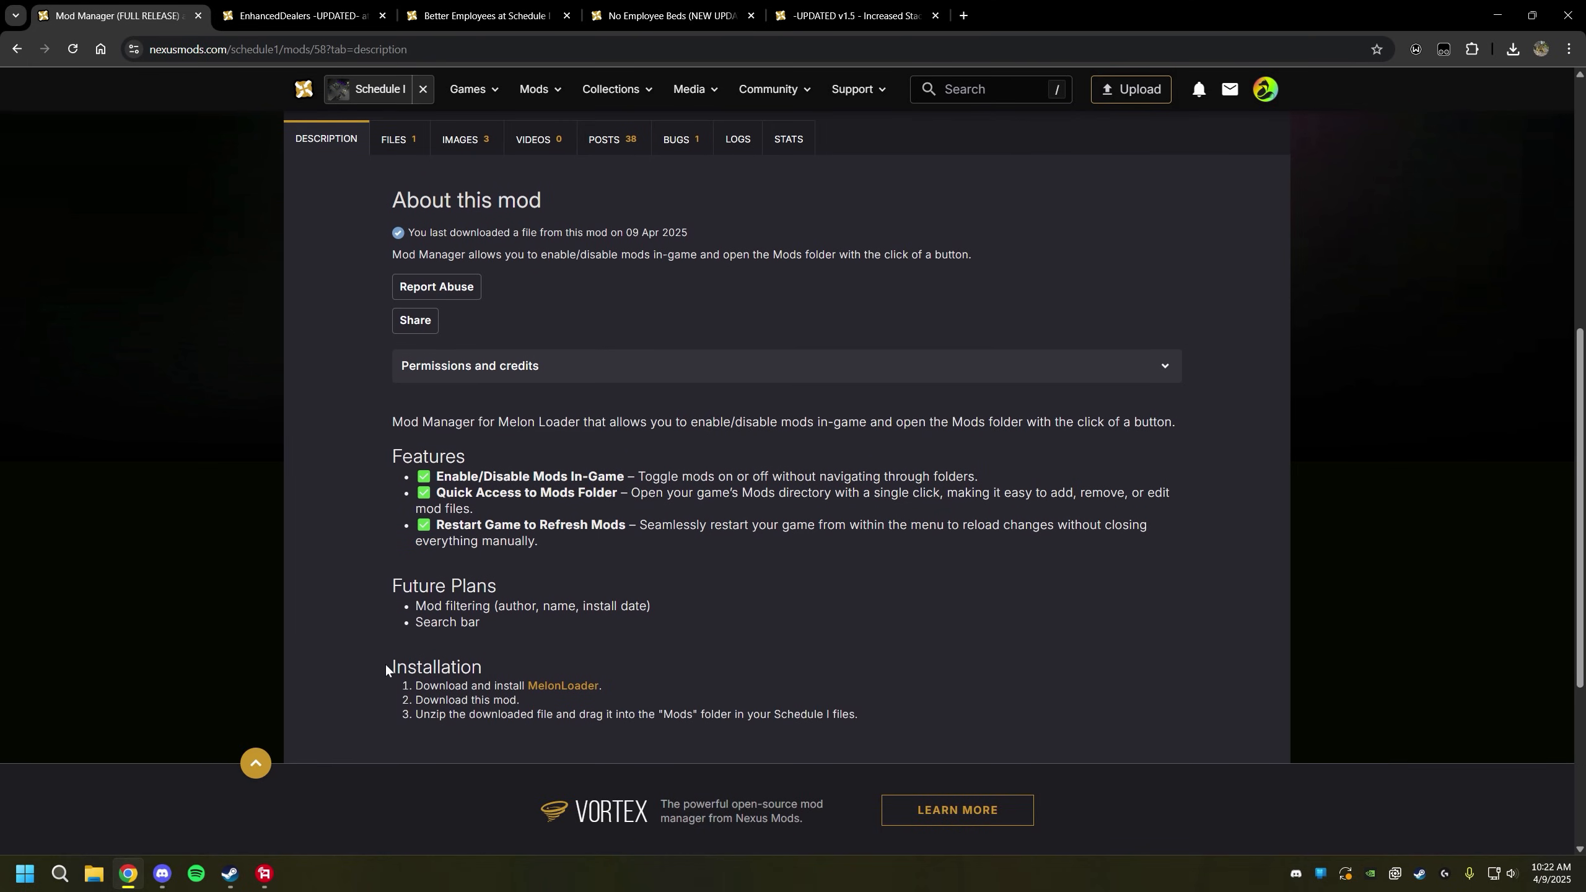
pyautogui.moveTo(755, 720)
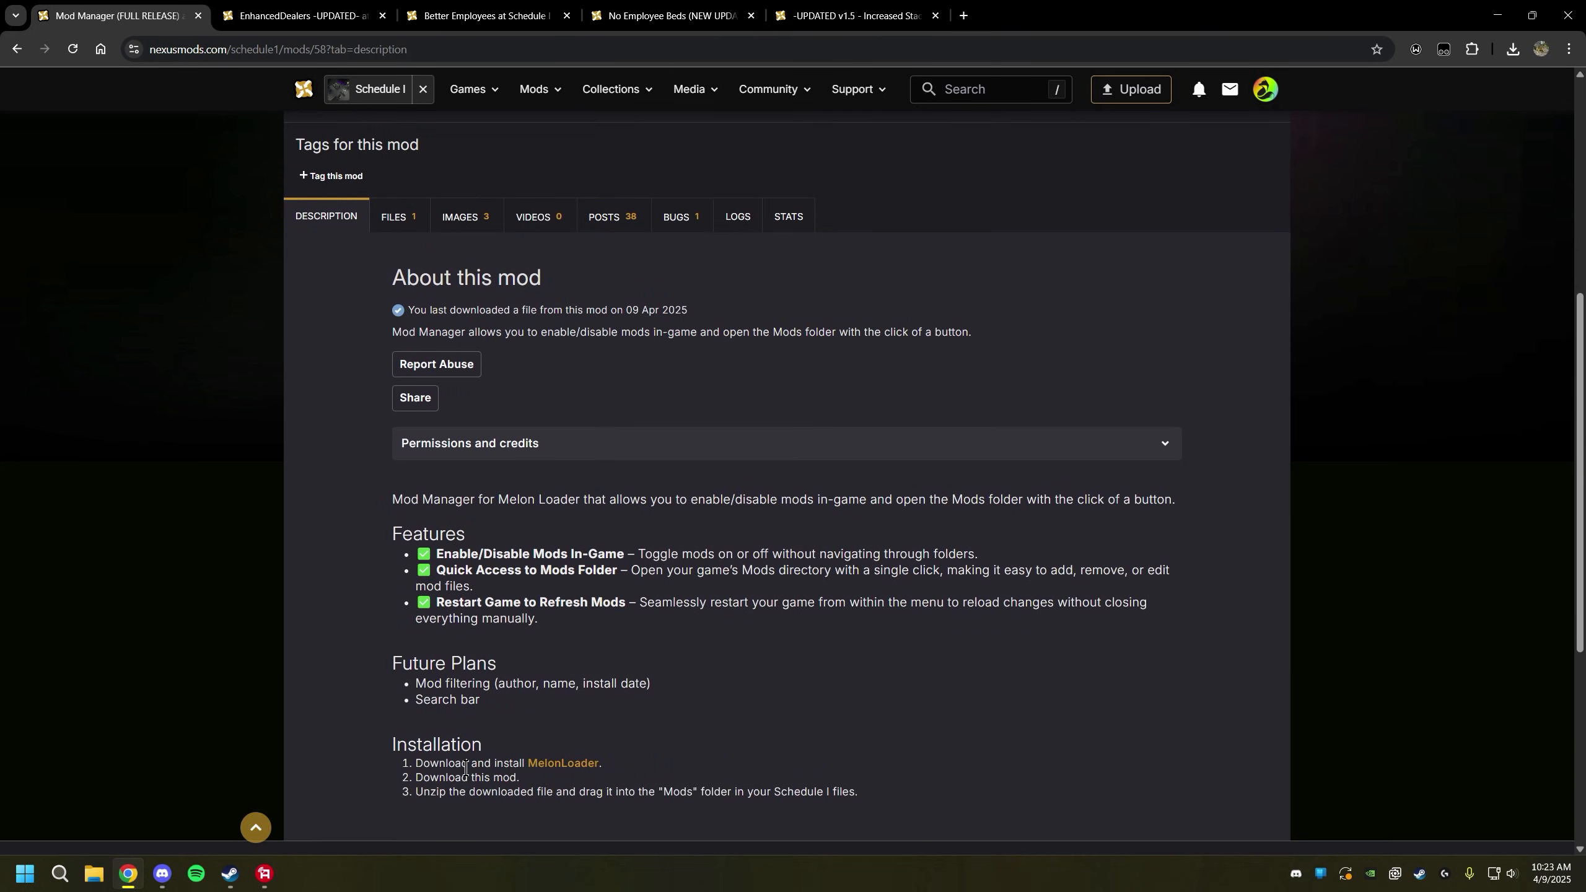
pyautogui.click(393, 216)
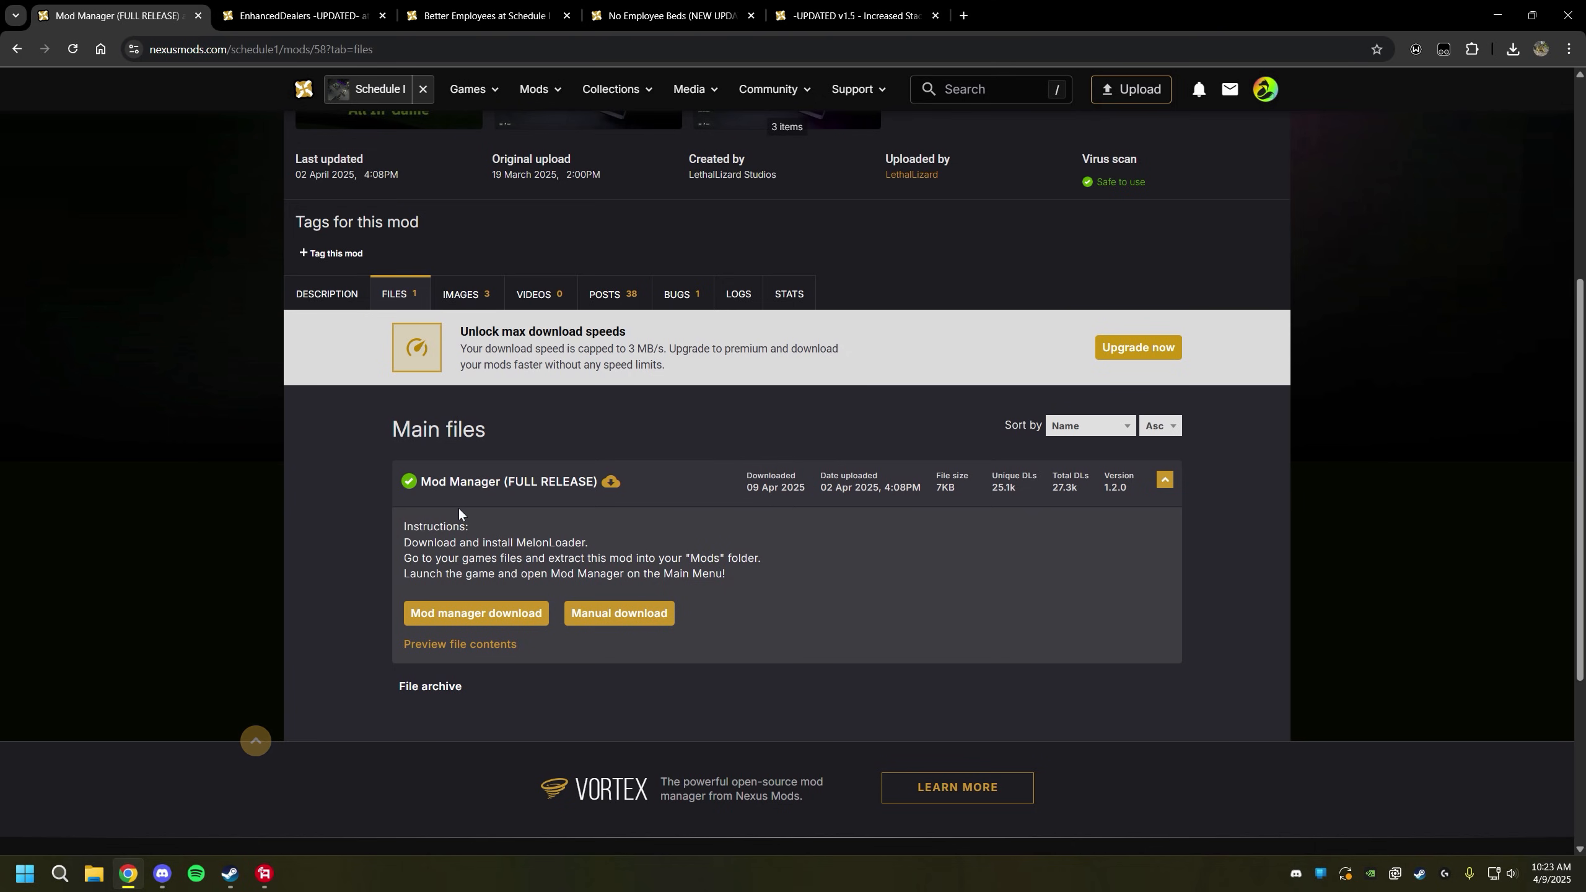
pyautogui.click(474, 618)
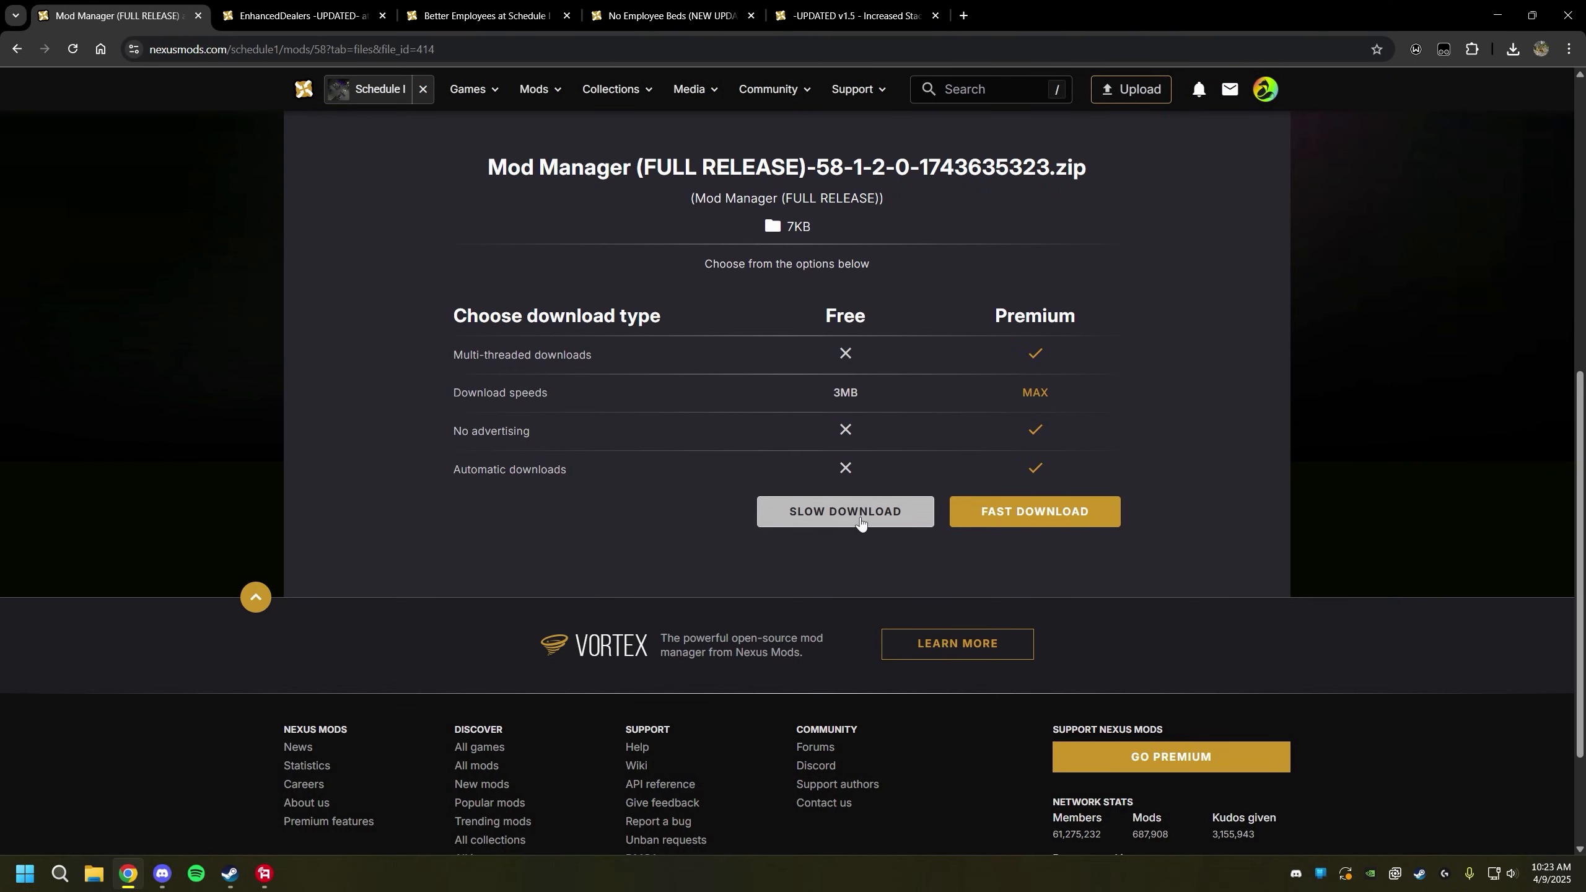
pyautogui.click(844, 510)
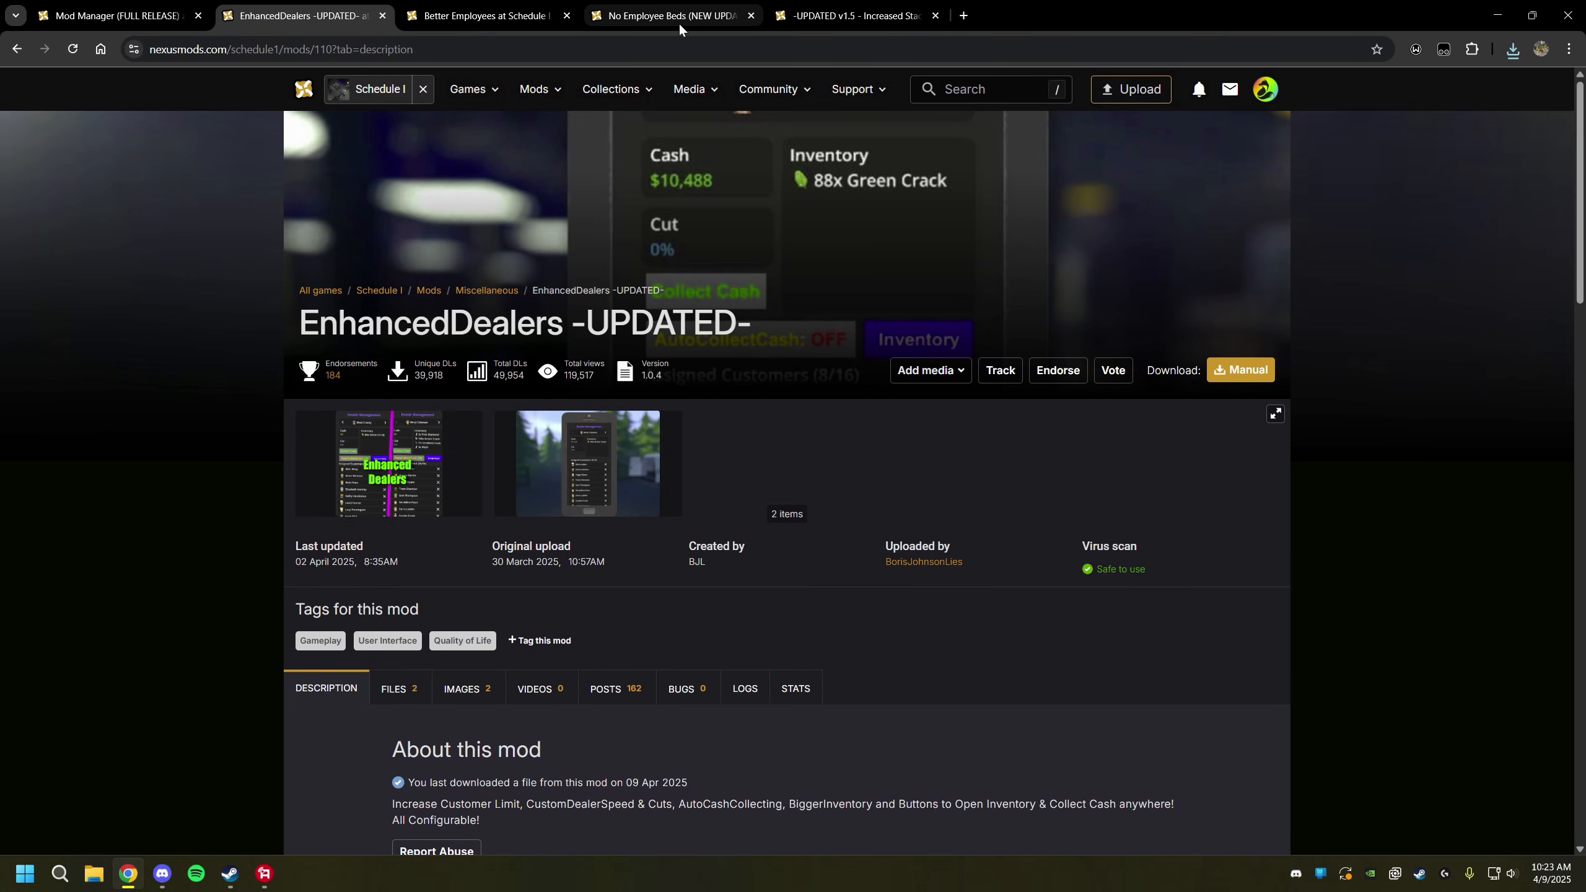
# Open the EnhancedDealers files list, then move through the Better Employees and next mod tabs.
pyautogui.click(393, 688)
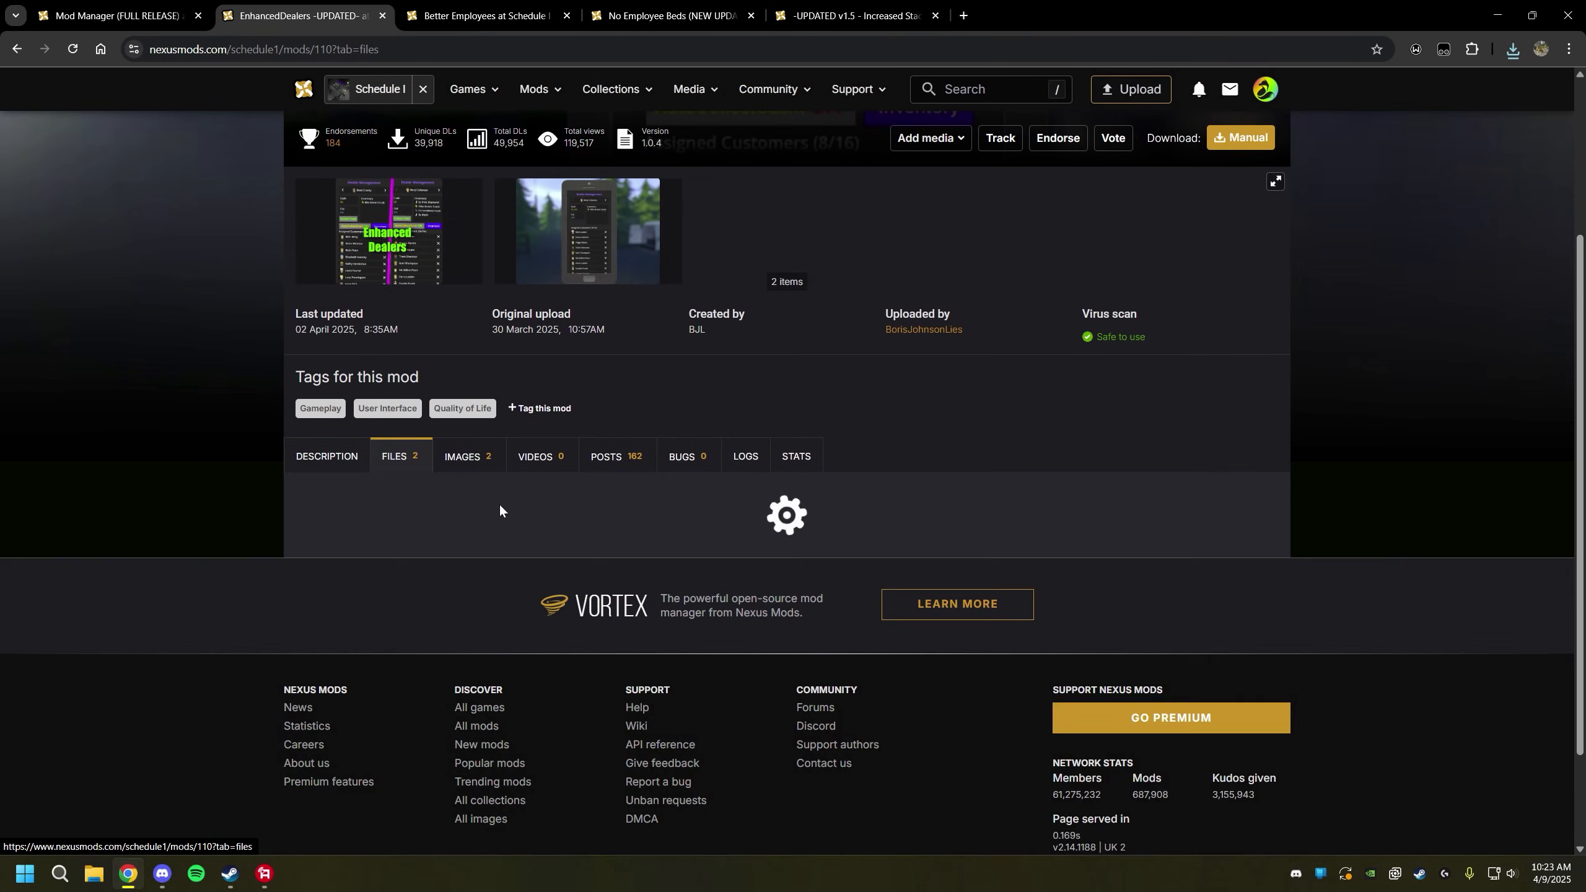
pyautogui.click(476, 15)
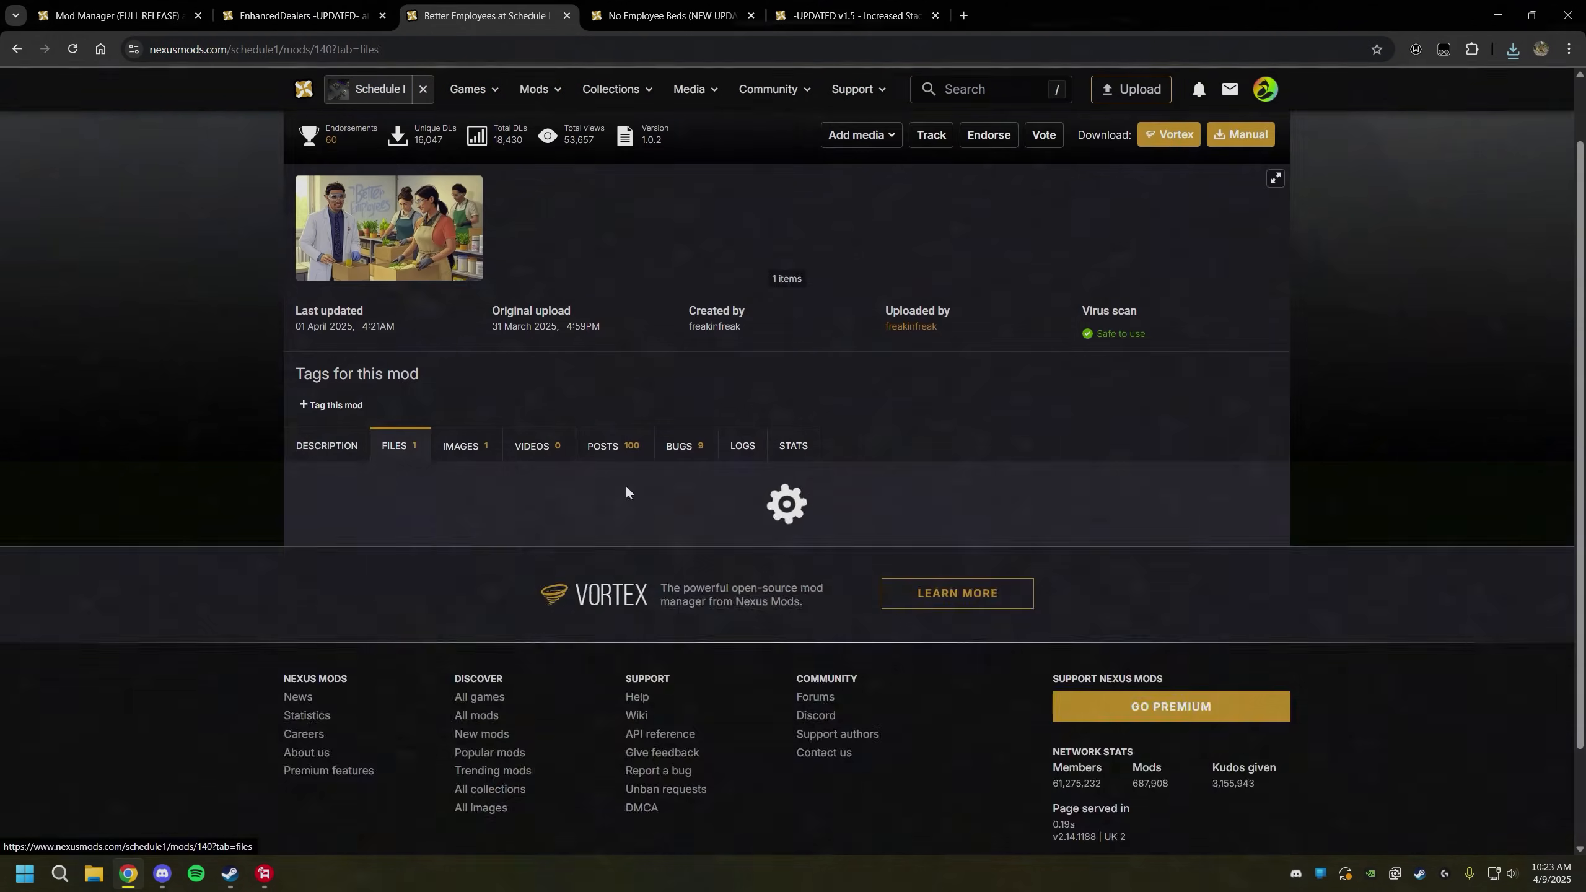
pyautogui.click(663, 15)
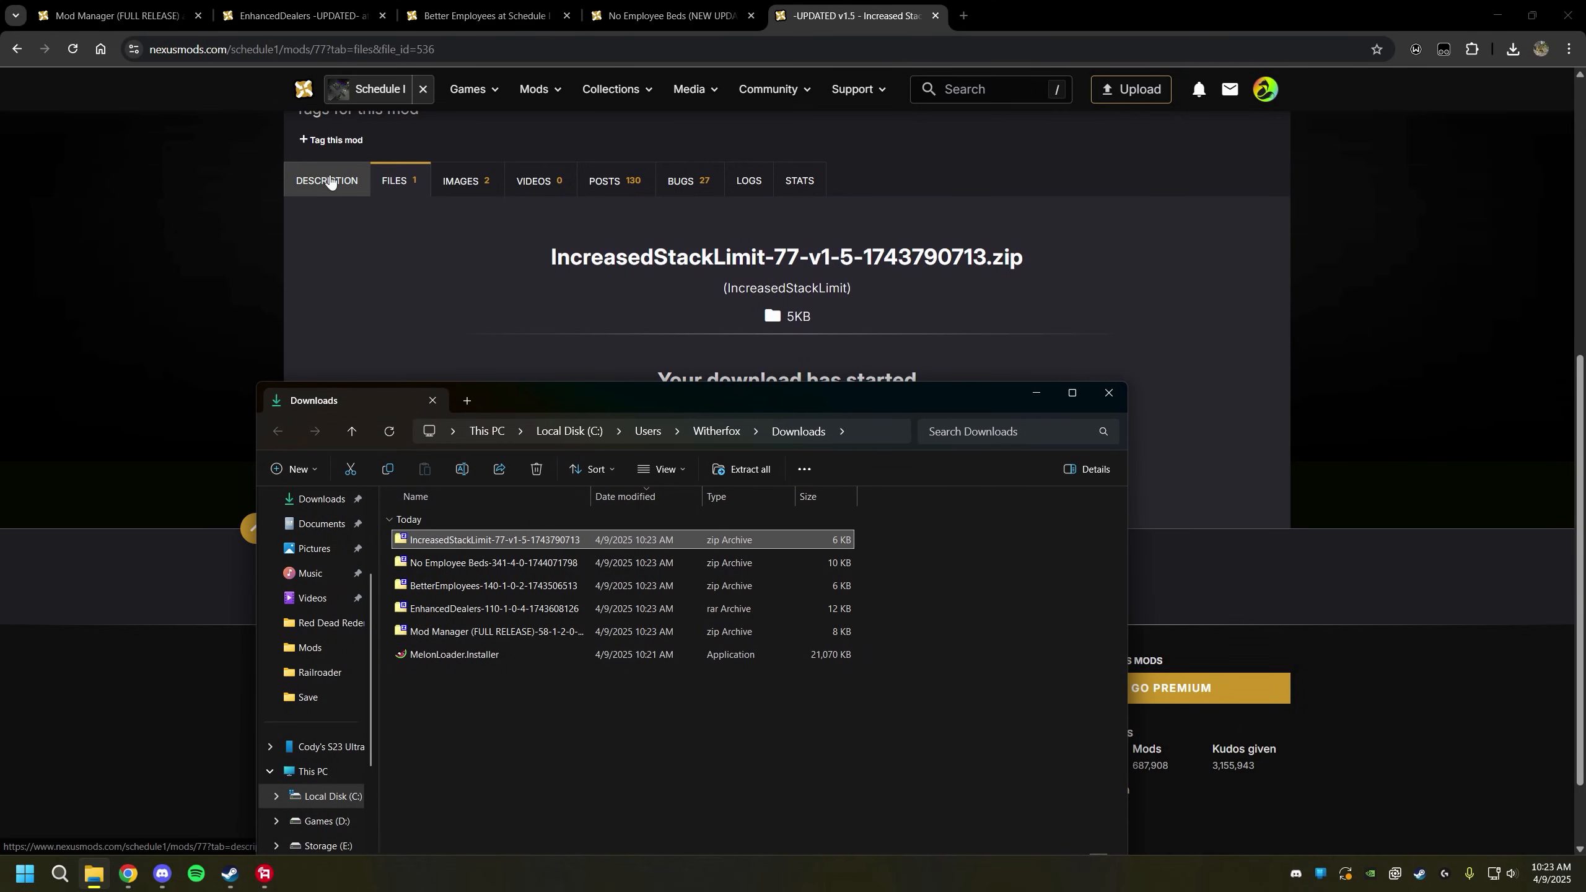
# Read Increased Stack Limit's Installation section, then bring the Downloads folder forward.
pyautogui.click(326, 181)
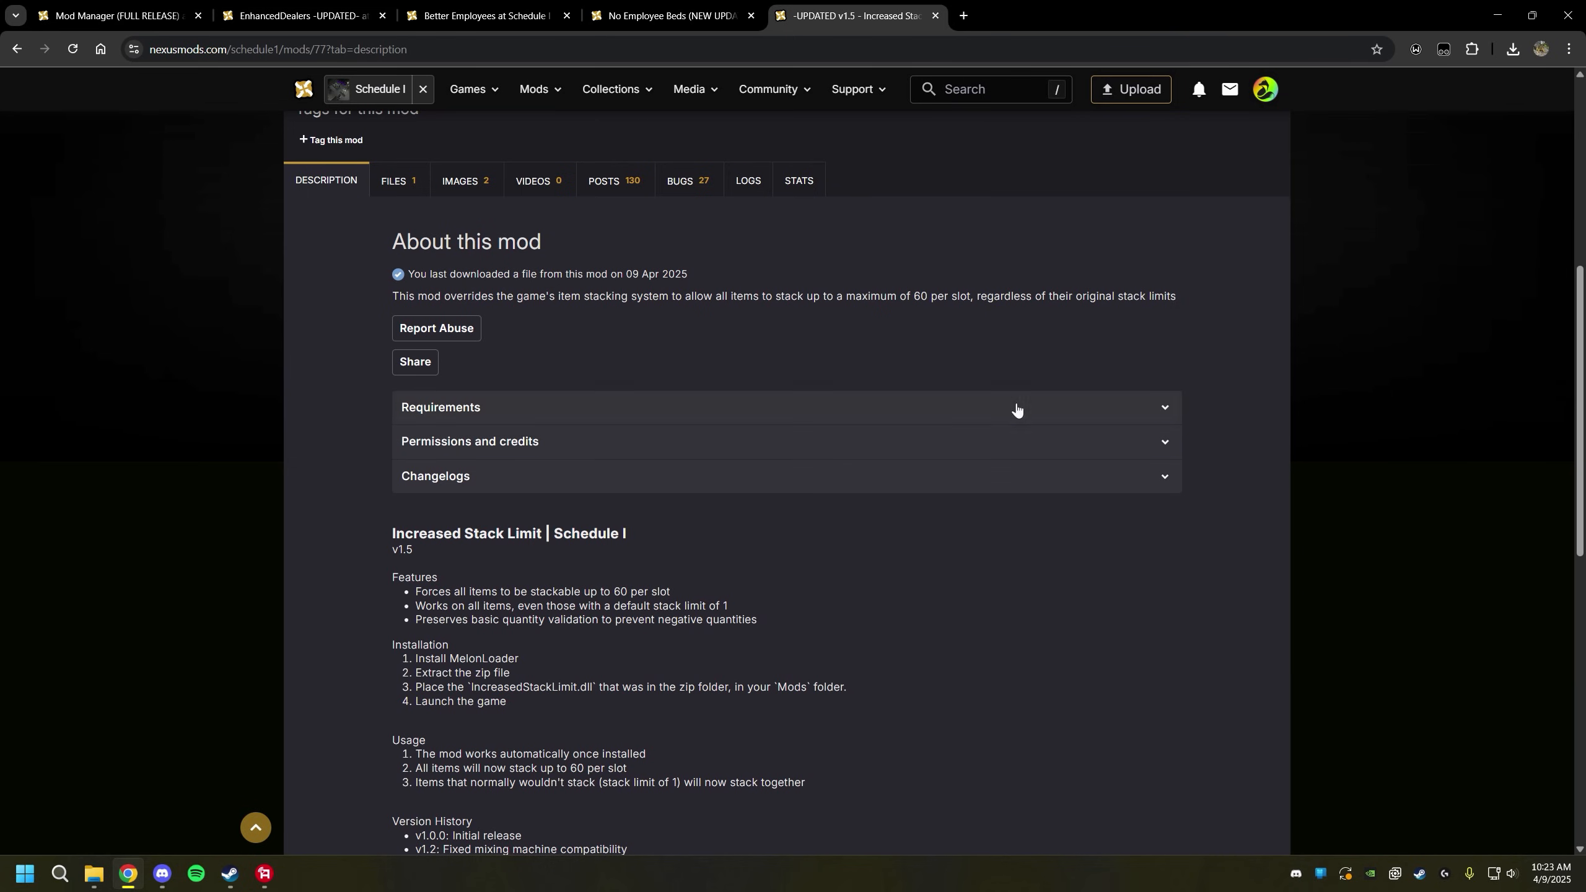
pyautogui.scroll(-3)
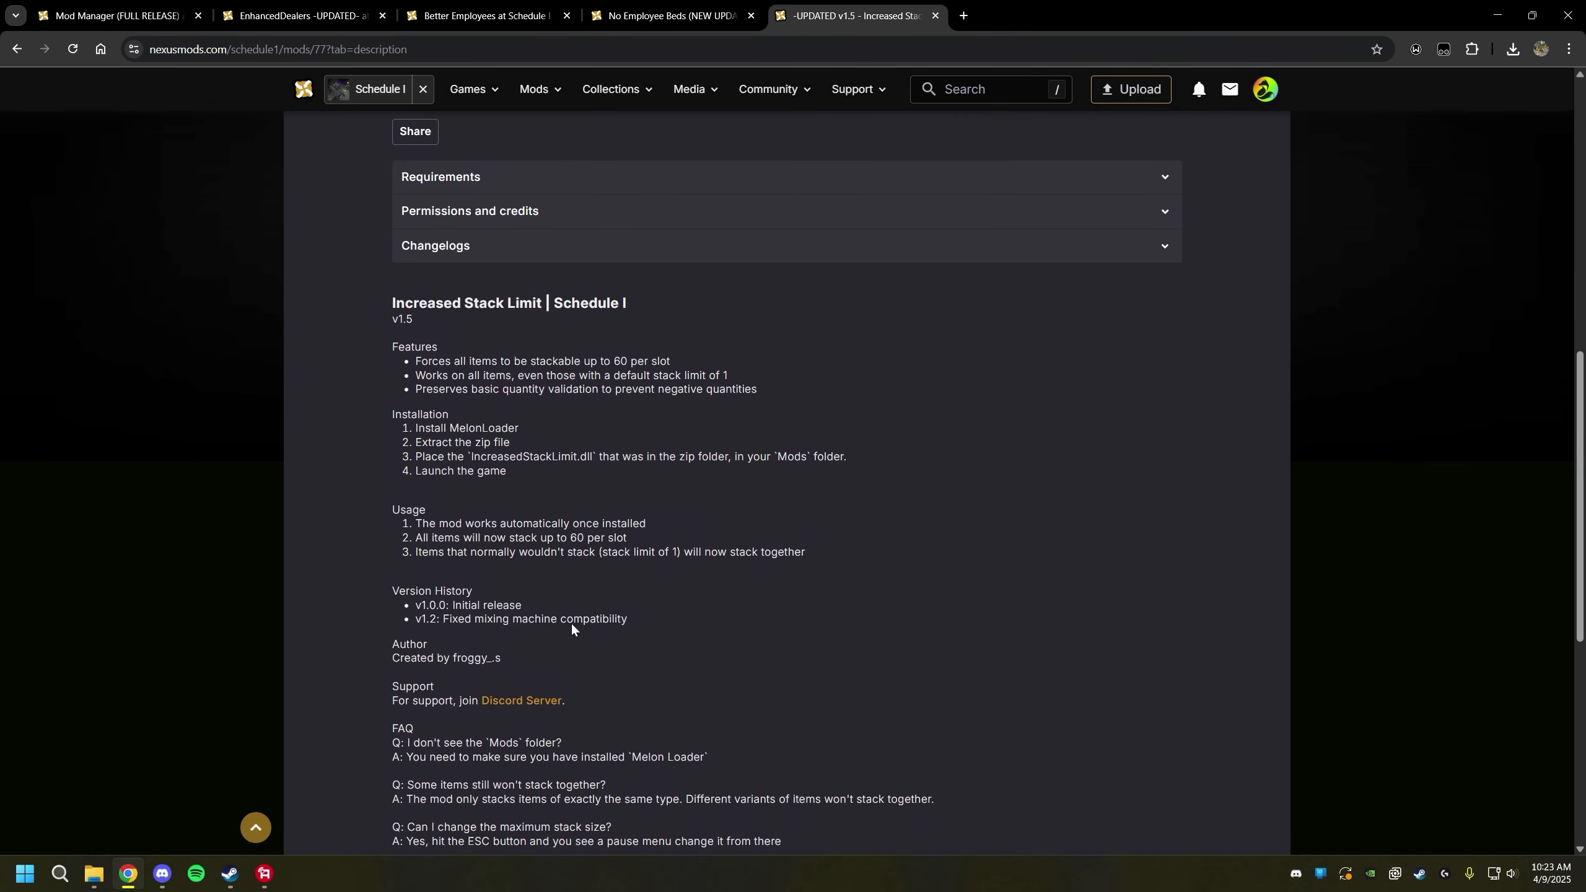
pyautogui.scroll(-3)
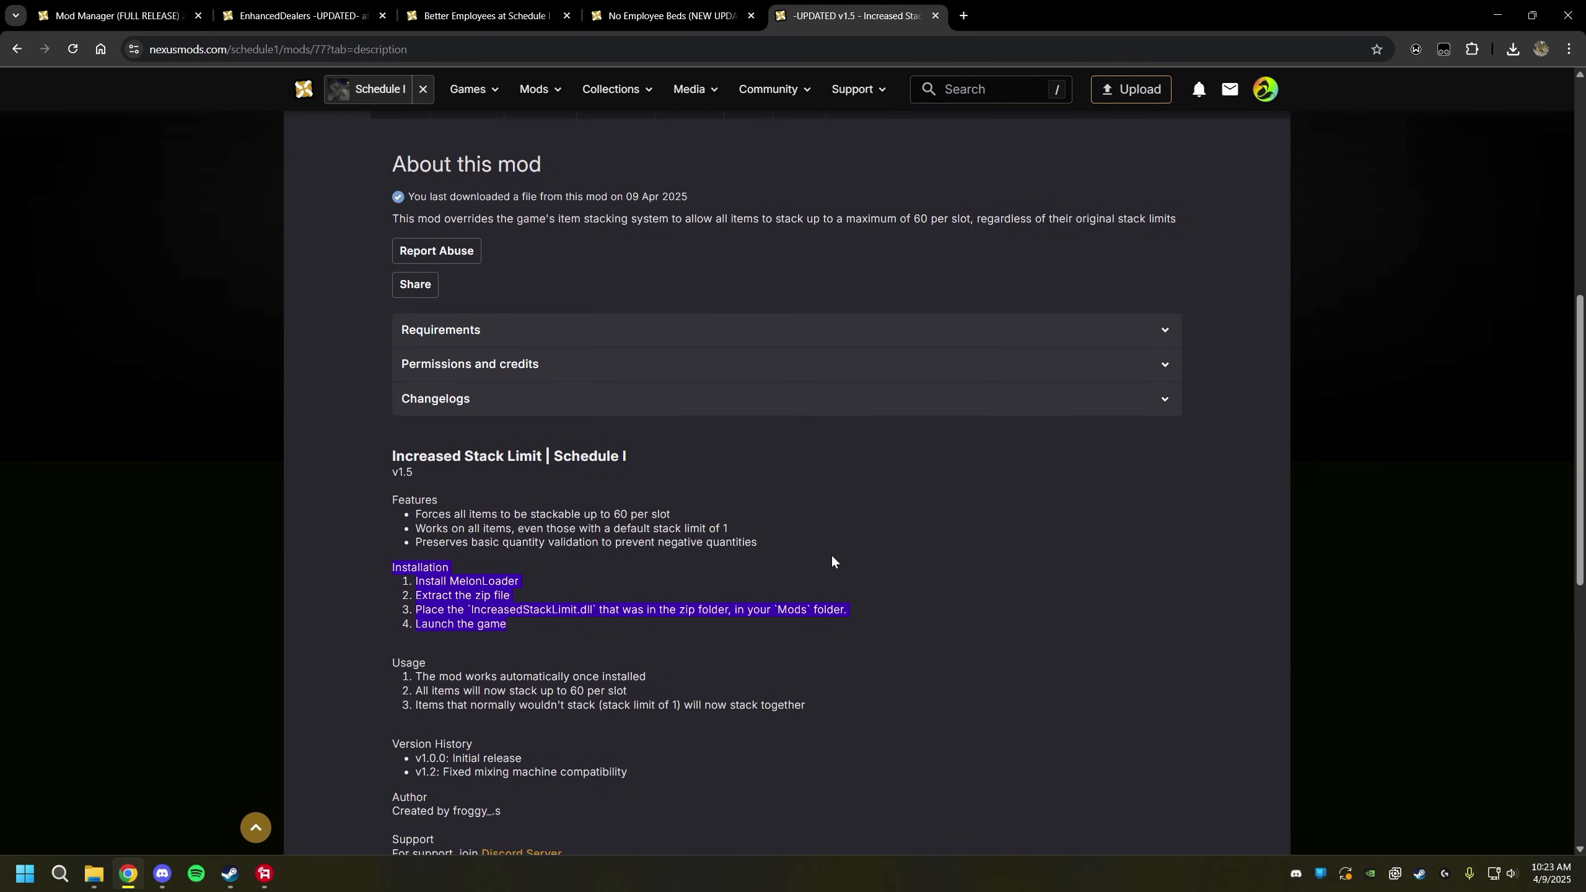
pyautogui.moveTo(916, 581)
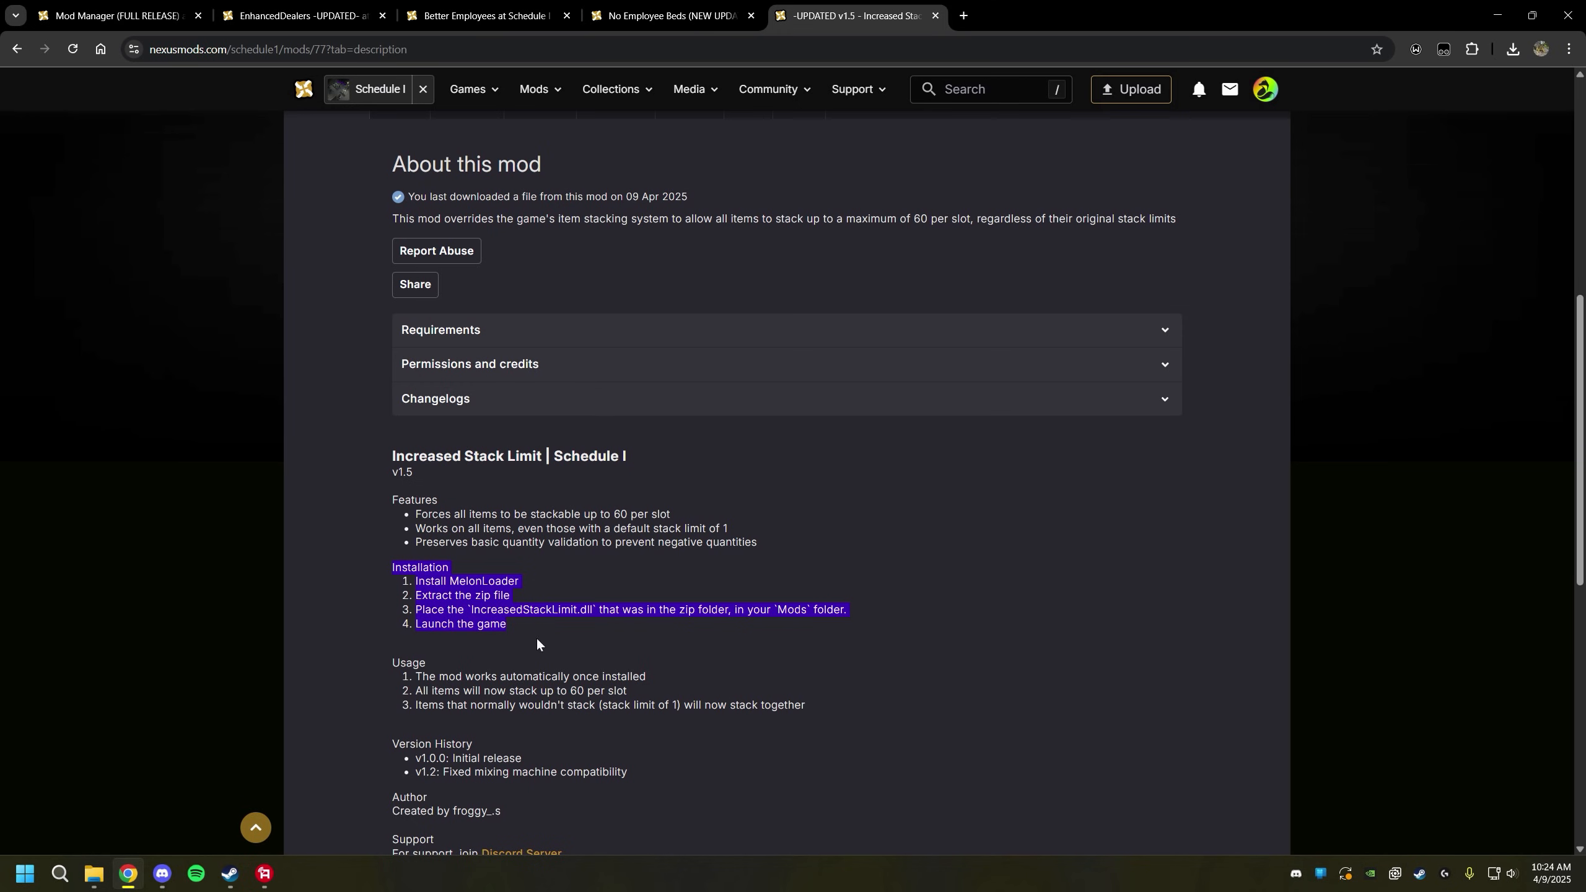
pyautogui.moveTo(876, 532)
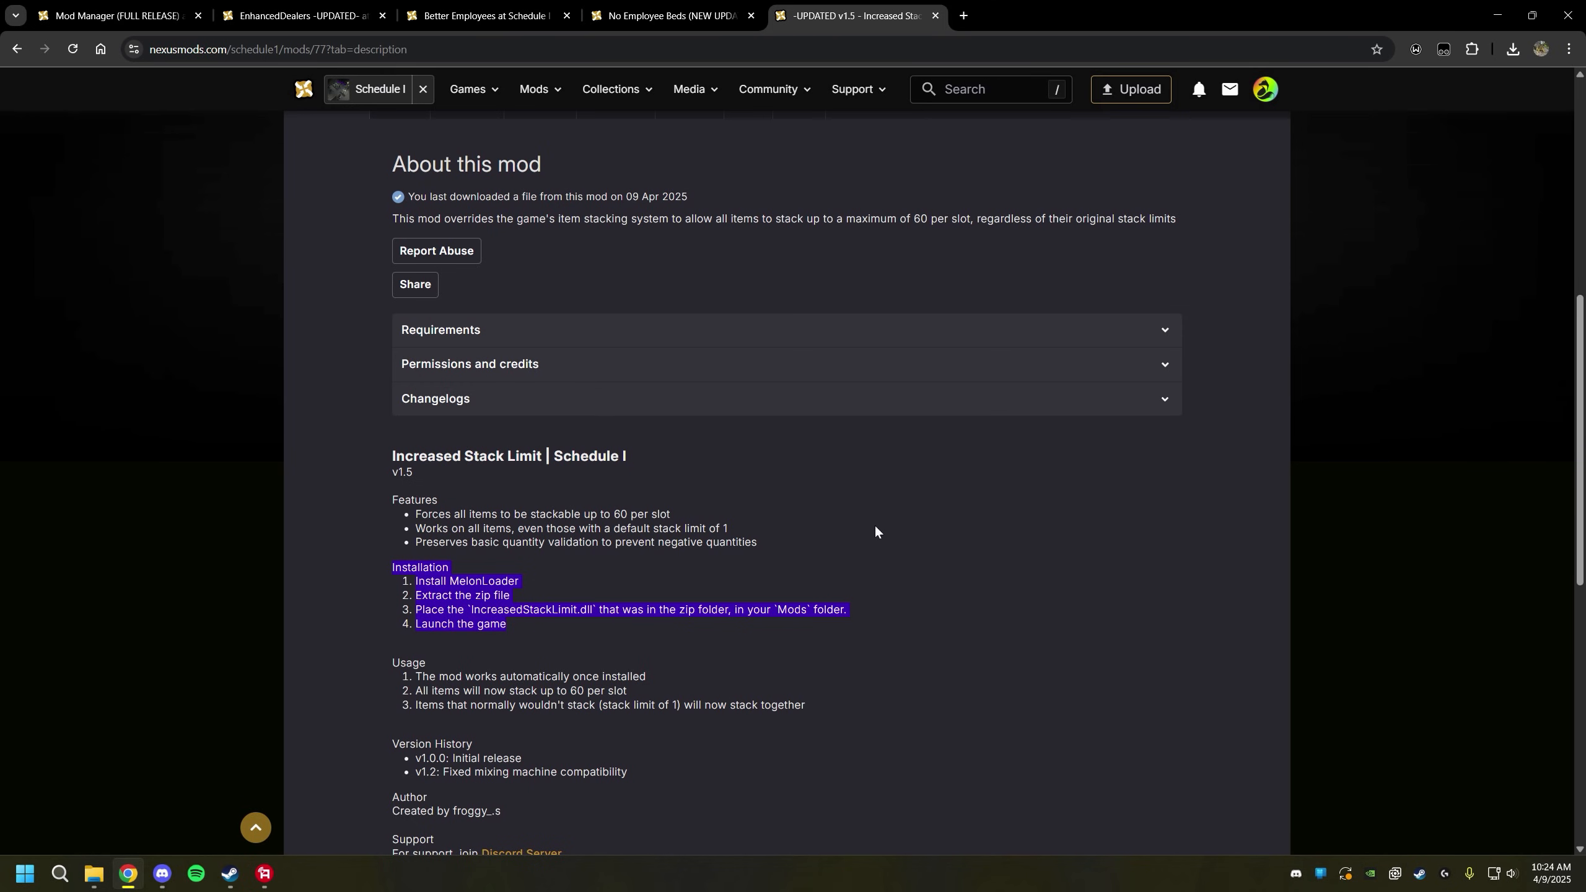
pyautogui.click(93, 878)
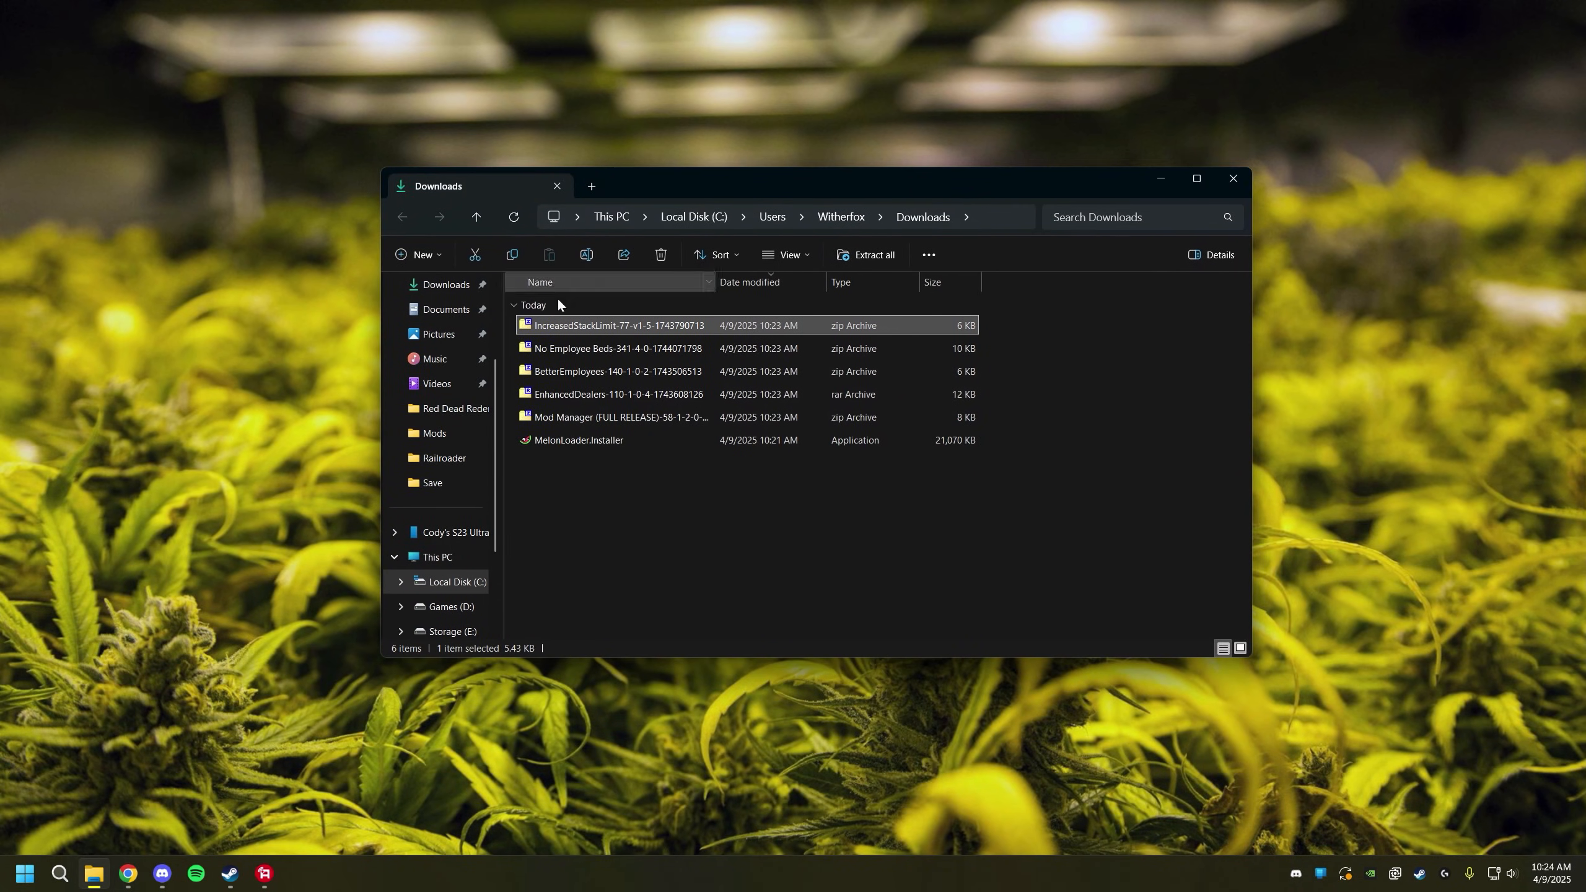
# Open the Mod Manager zip to reveal LethalLizard.ModManager.dll, then switch to Steam.
pyautogui.moveTo(475, 185); pyautogui.dragTo(418, 189)
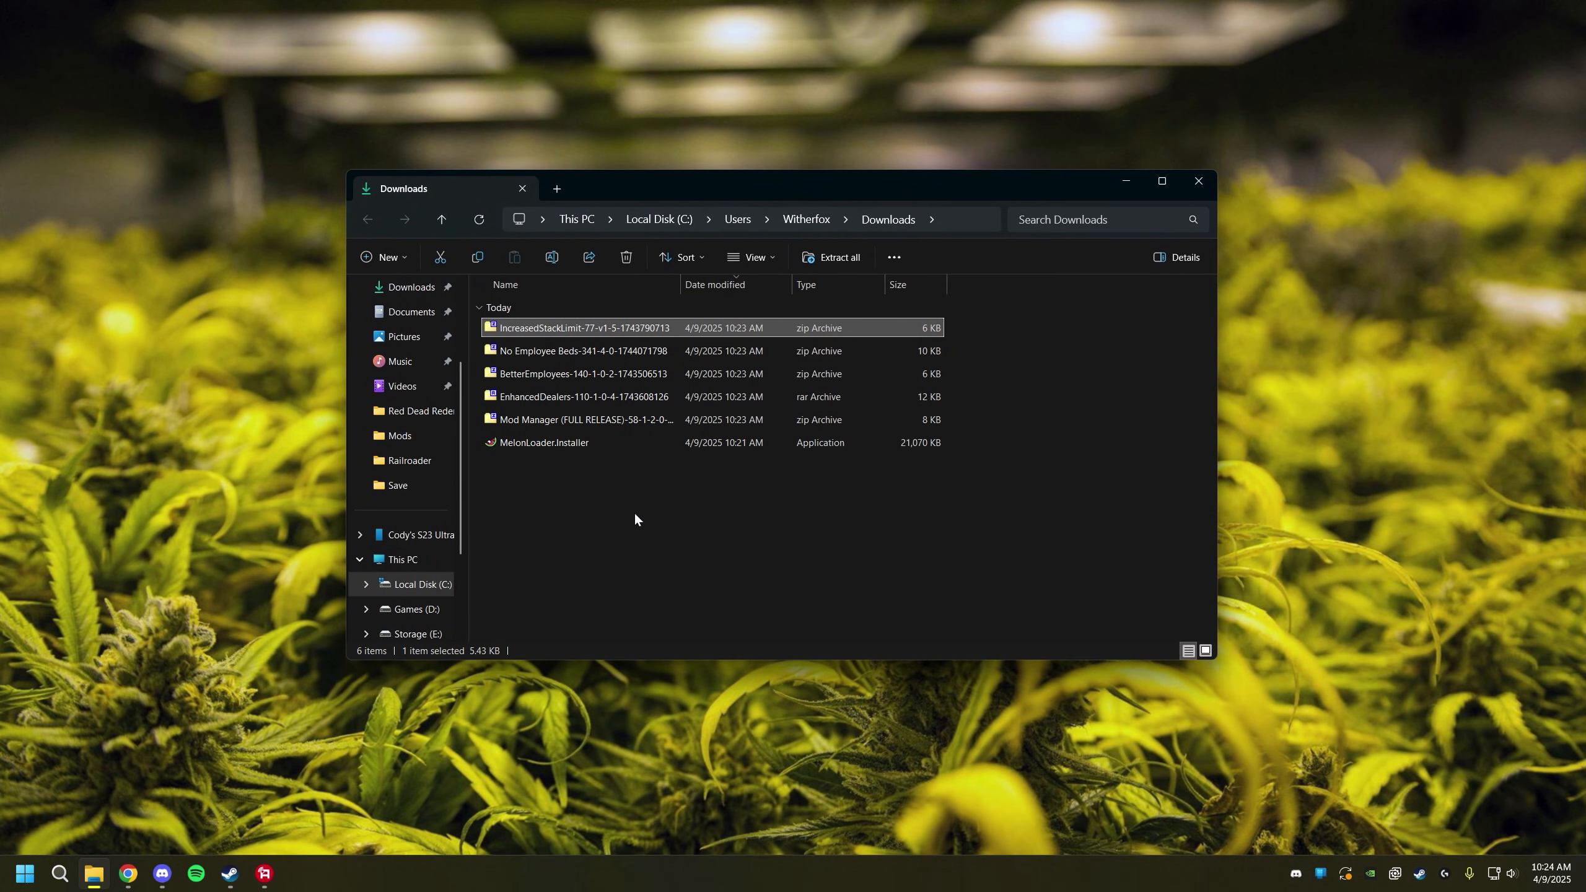
pyautogui.doubleClick(583, 419)
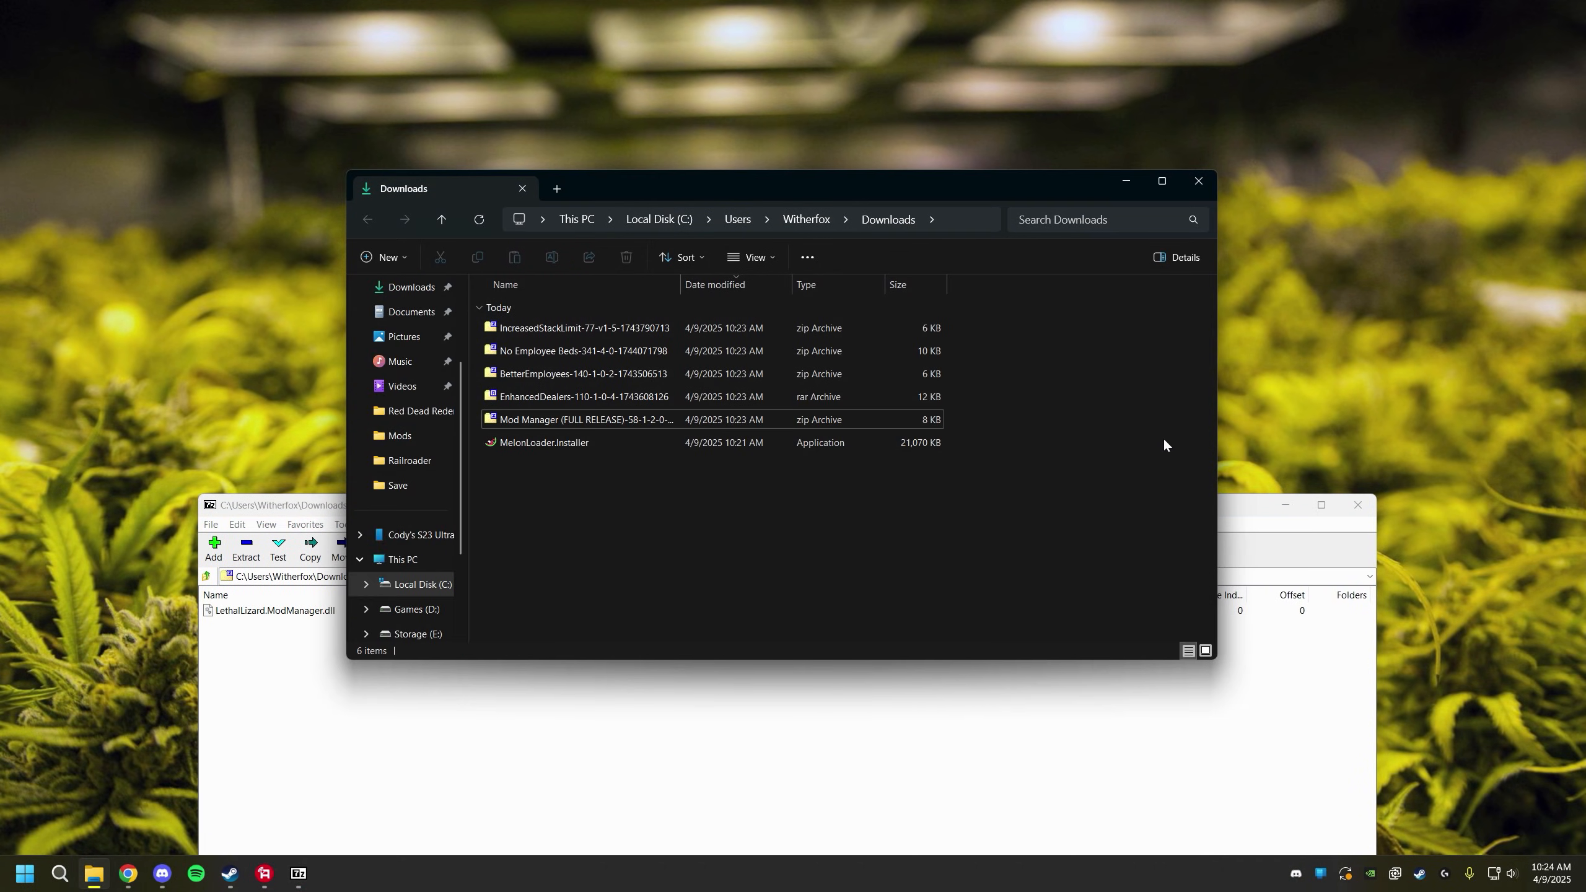
pyautogui.moveTo(1164, 543)
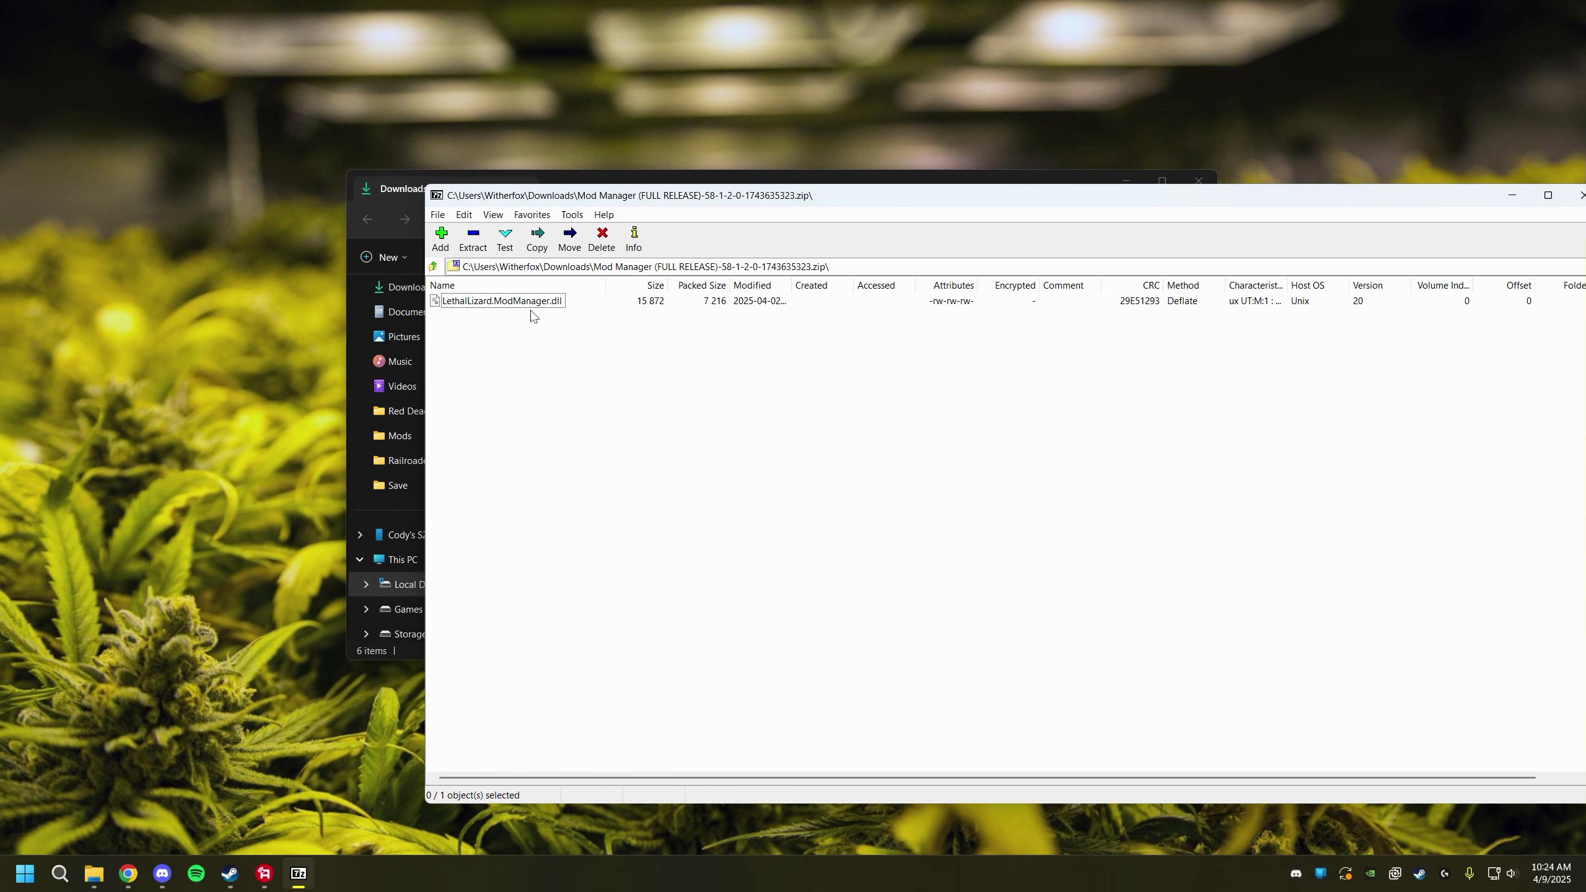
pyautogui.click(500, 300)
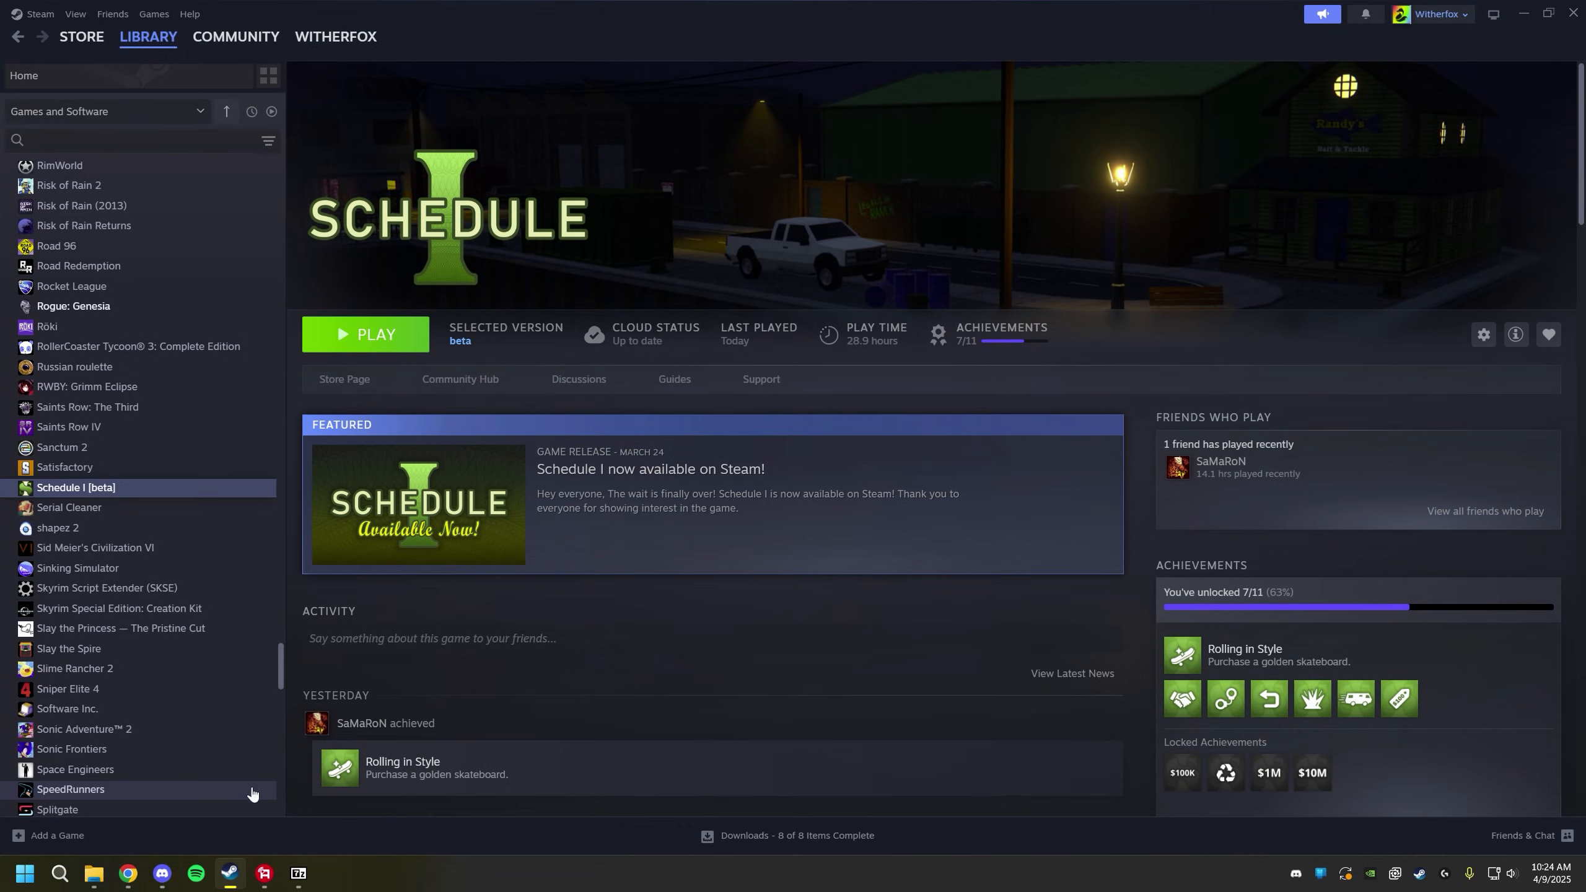
# Open Schedule I's game folder through Manage > Browse local files.
pyautogui.rightClick(76, 486)
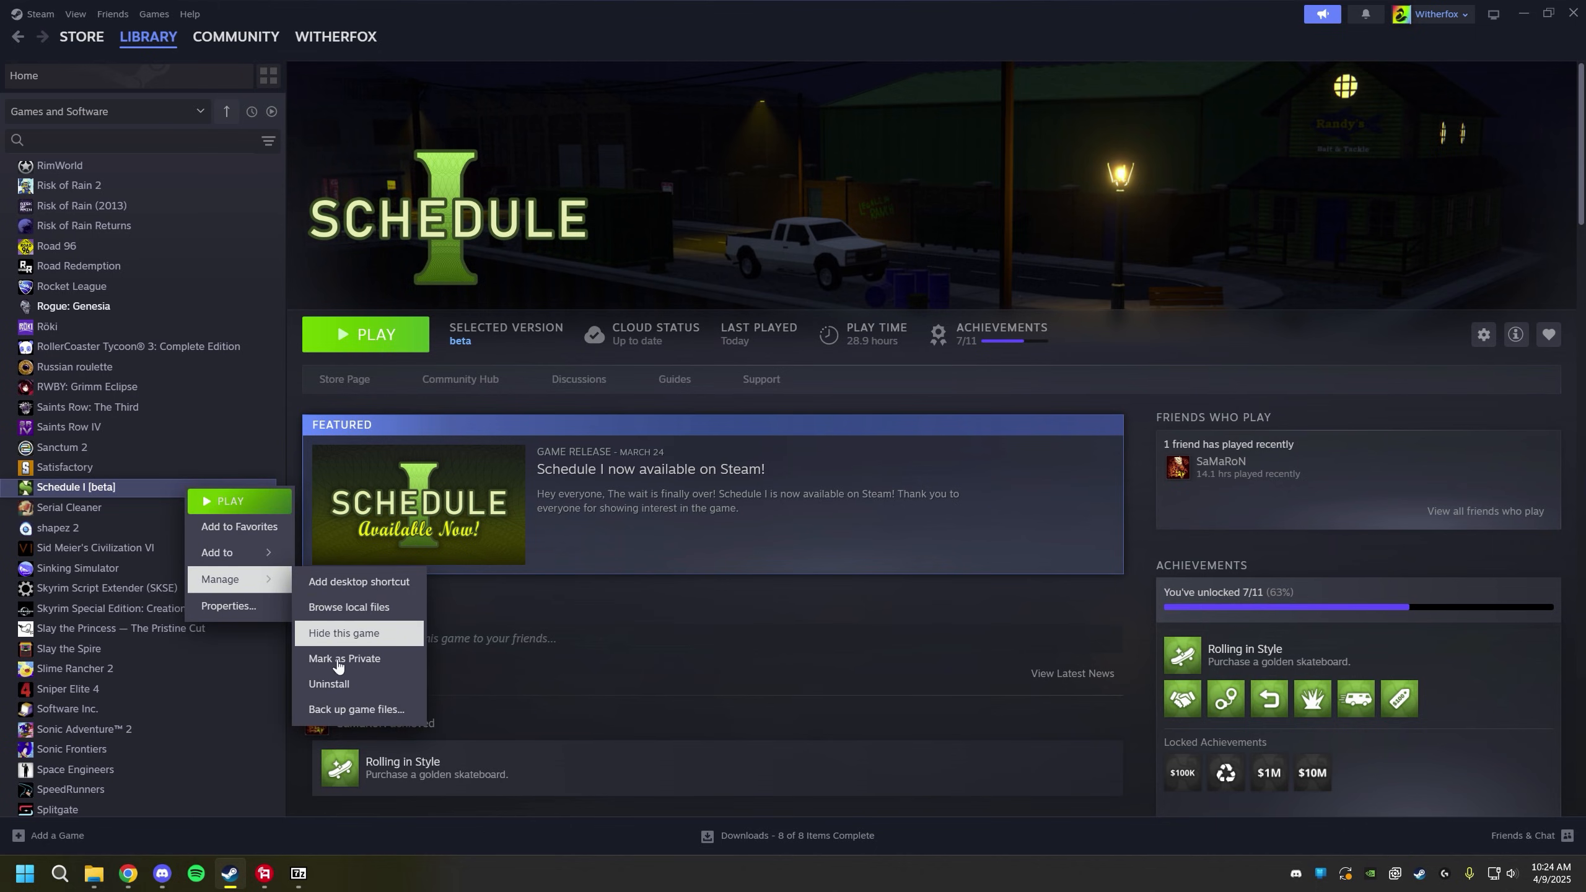
pyautogui.click(349, 607)
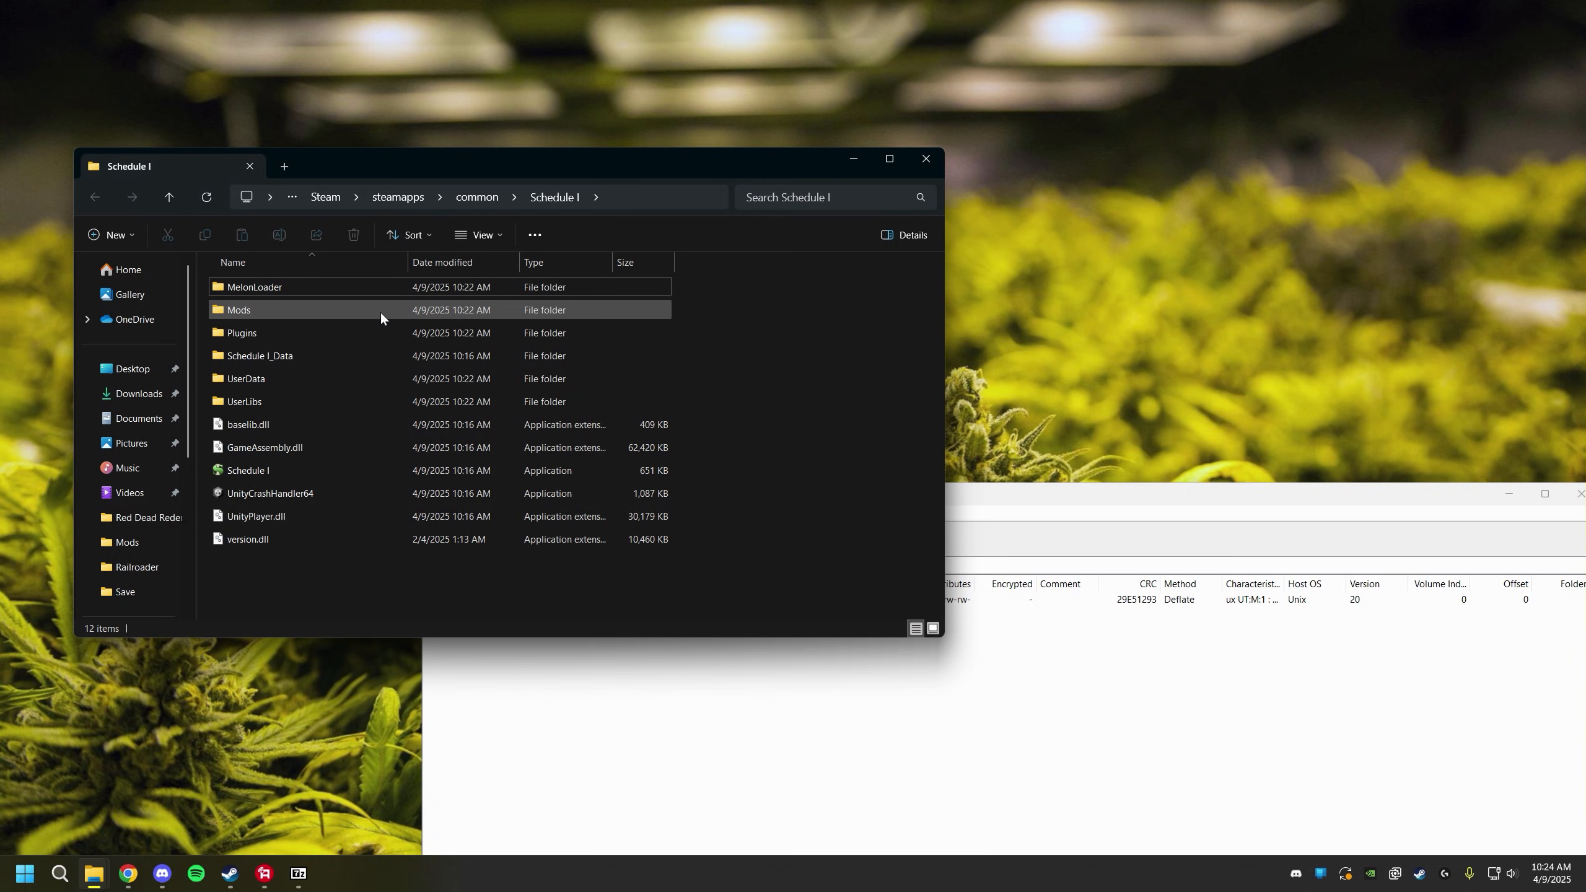
# Copy LethalLizard.ModManager.dll into Schedule I\Mods, then open the NoBedMod and IncreasedStackLimit archives.
pyautogui.doubleClick(239, 310)
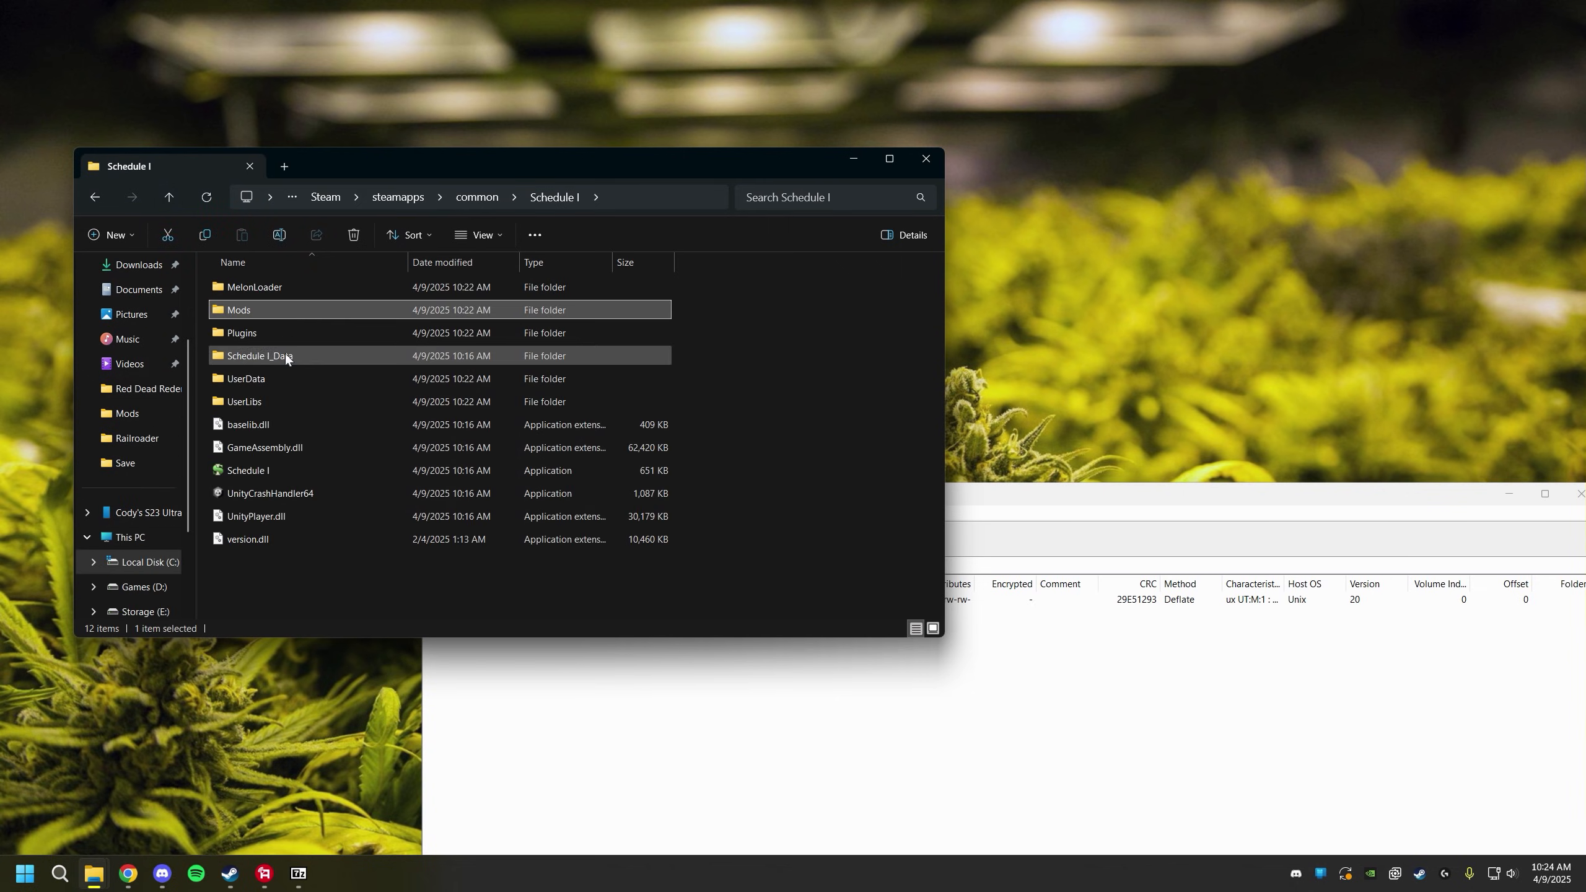
pyautogui.doubleClick(238, 309)
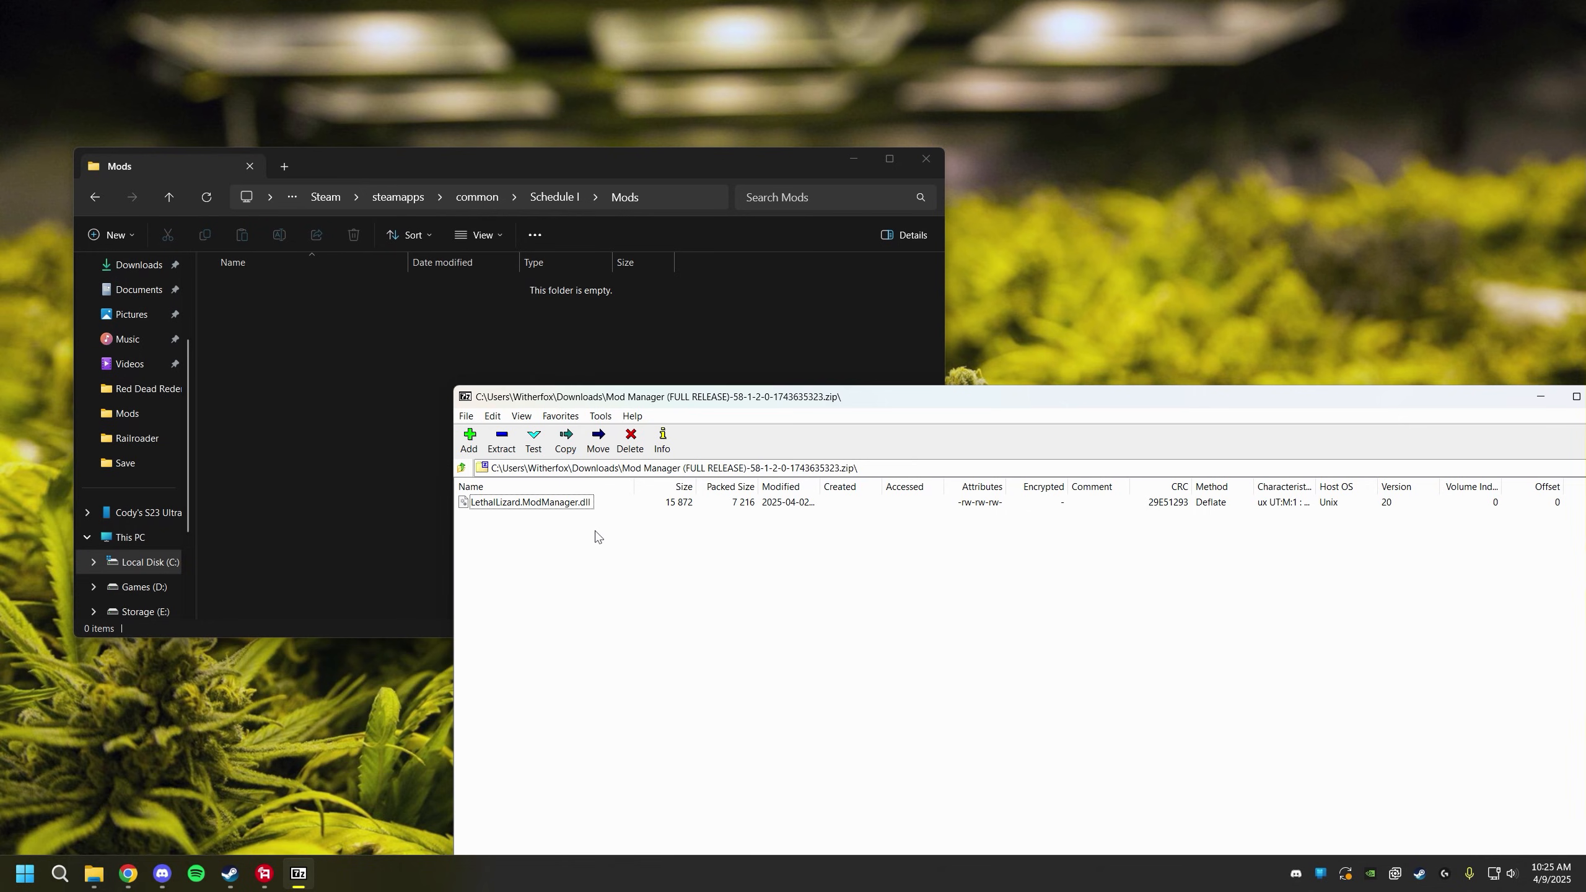
pyautogui.click(528, 502)
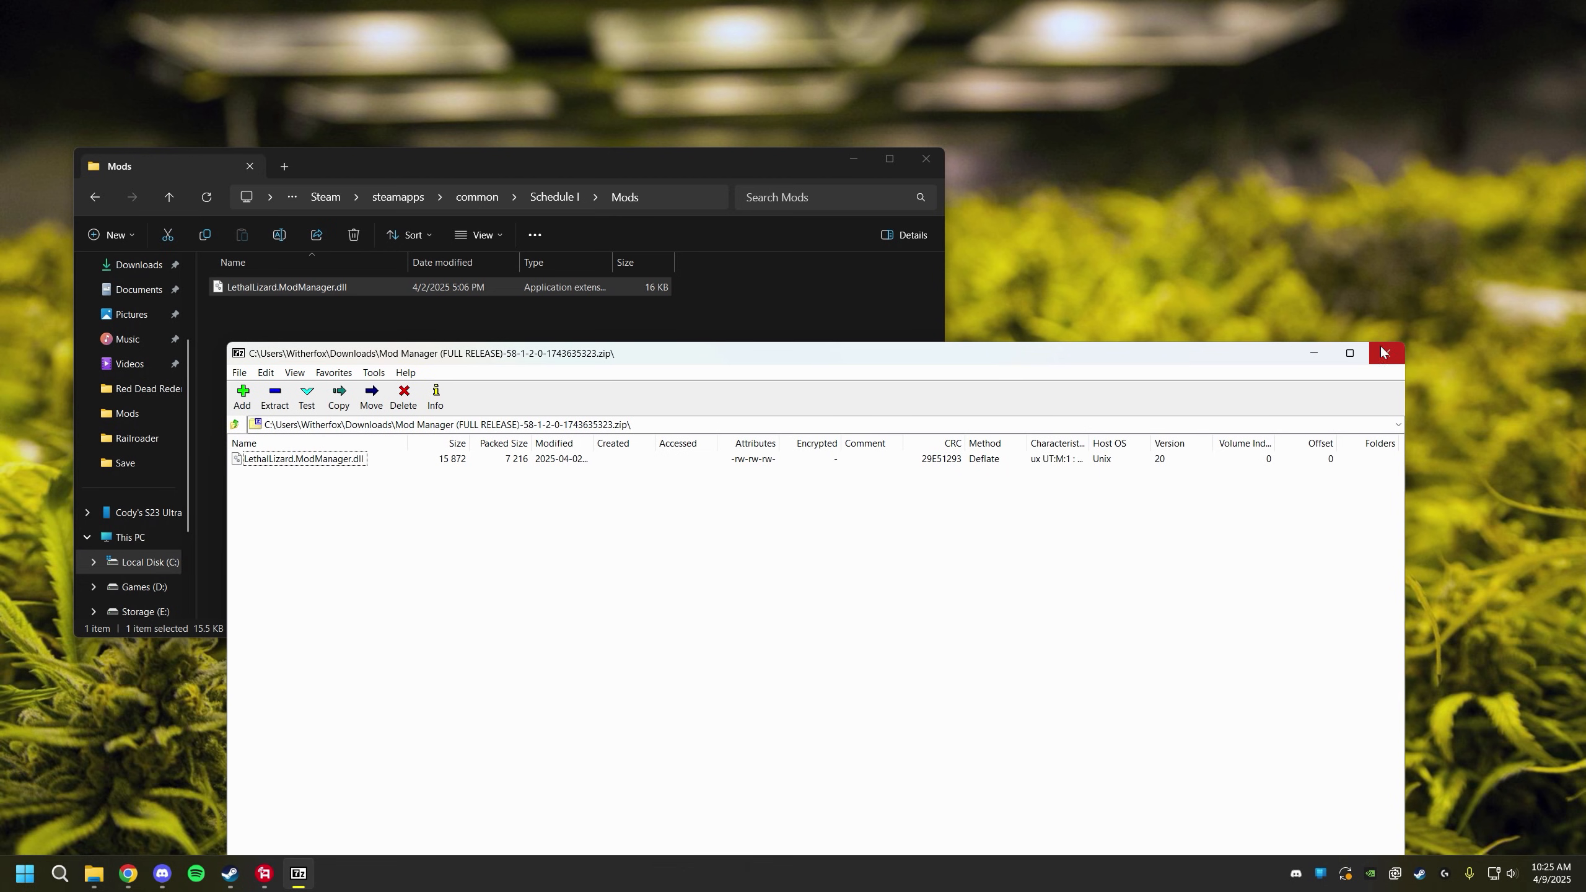
pyautogui.click(1385, 353)
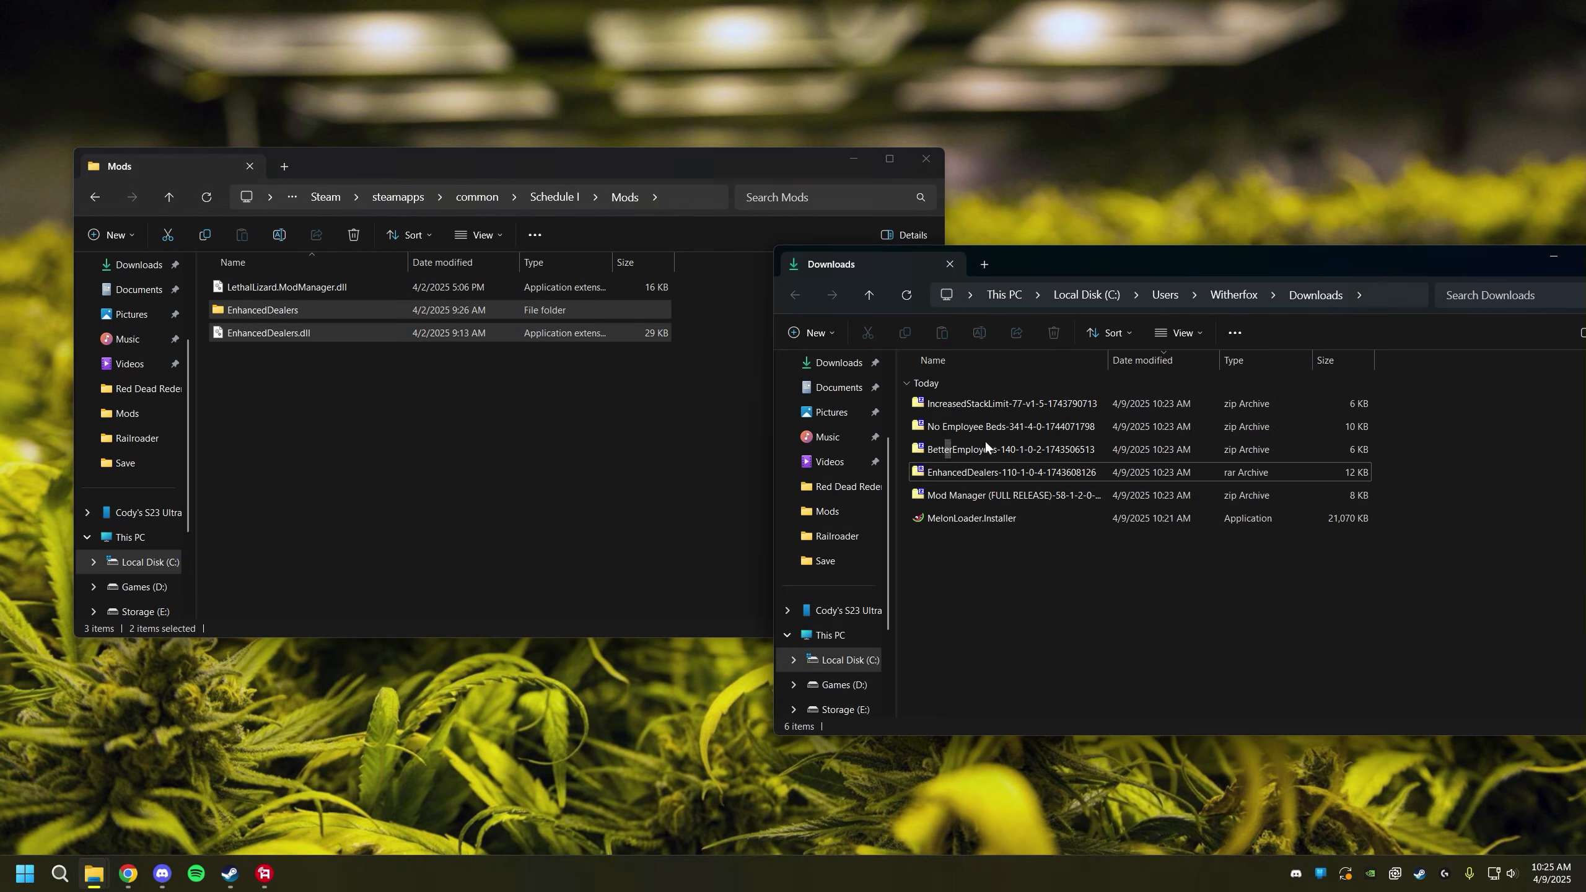
pyautogui.doubleClick(1009, 426)
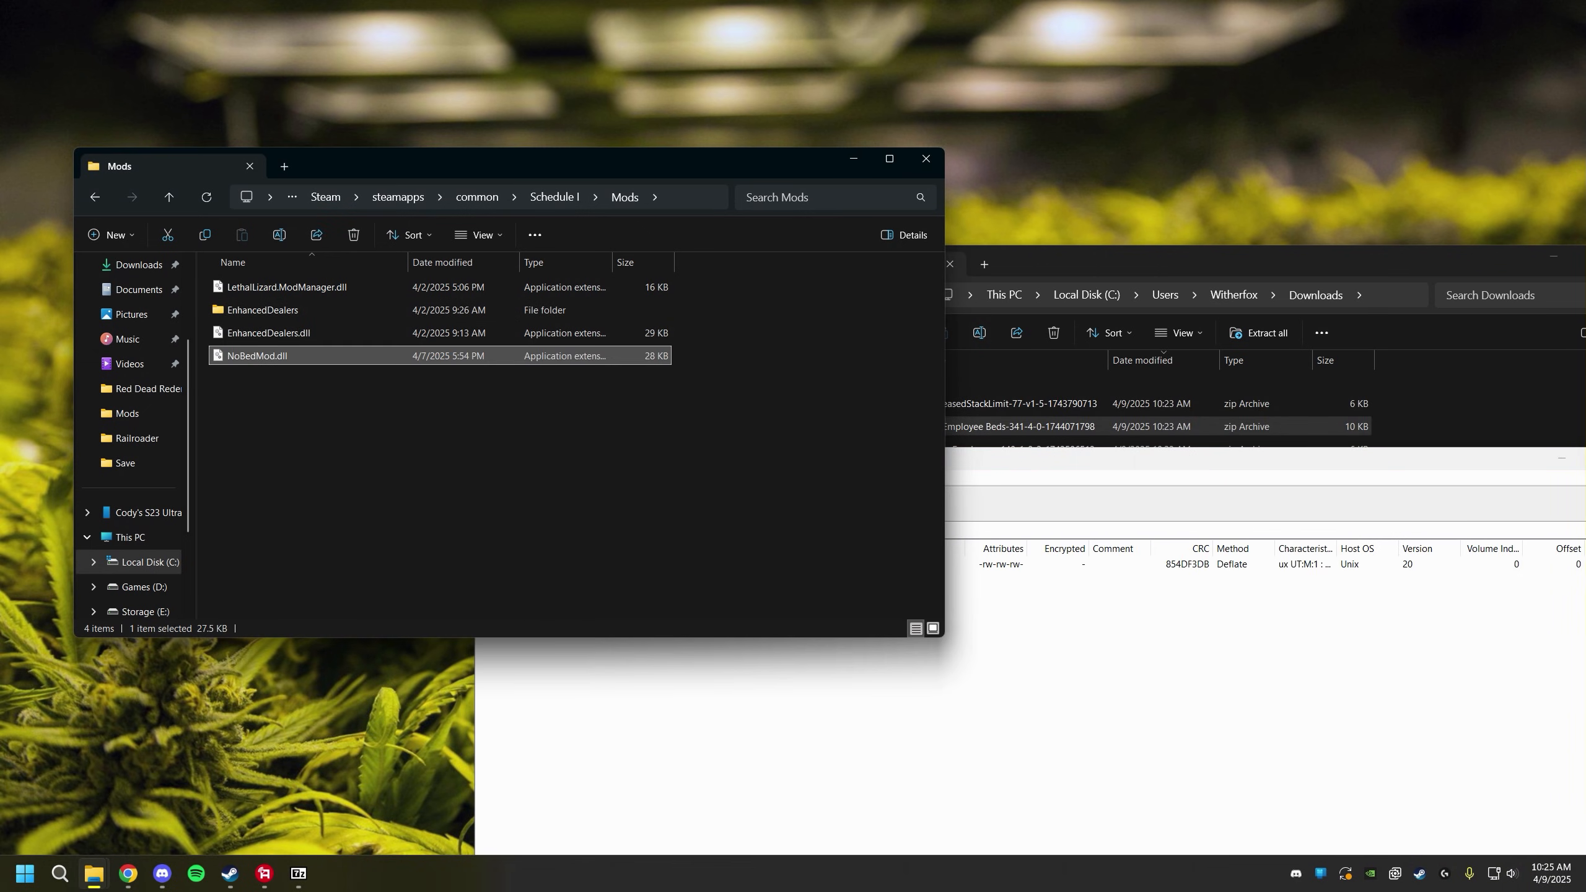
pyautogui.doubleClick(1008, 403)
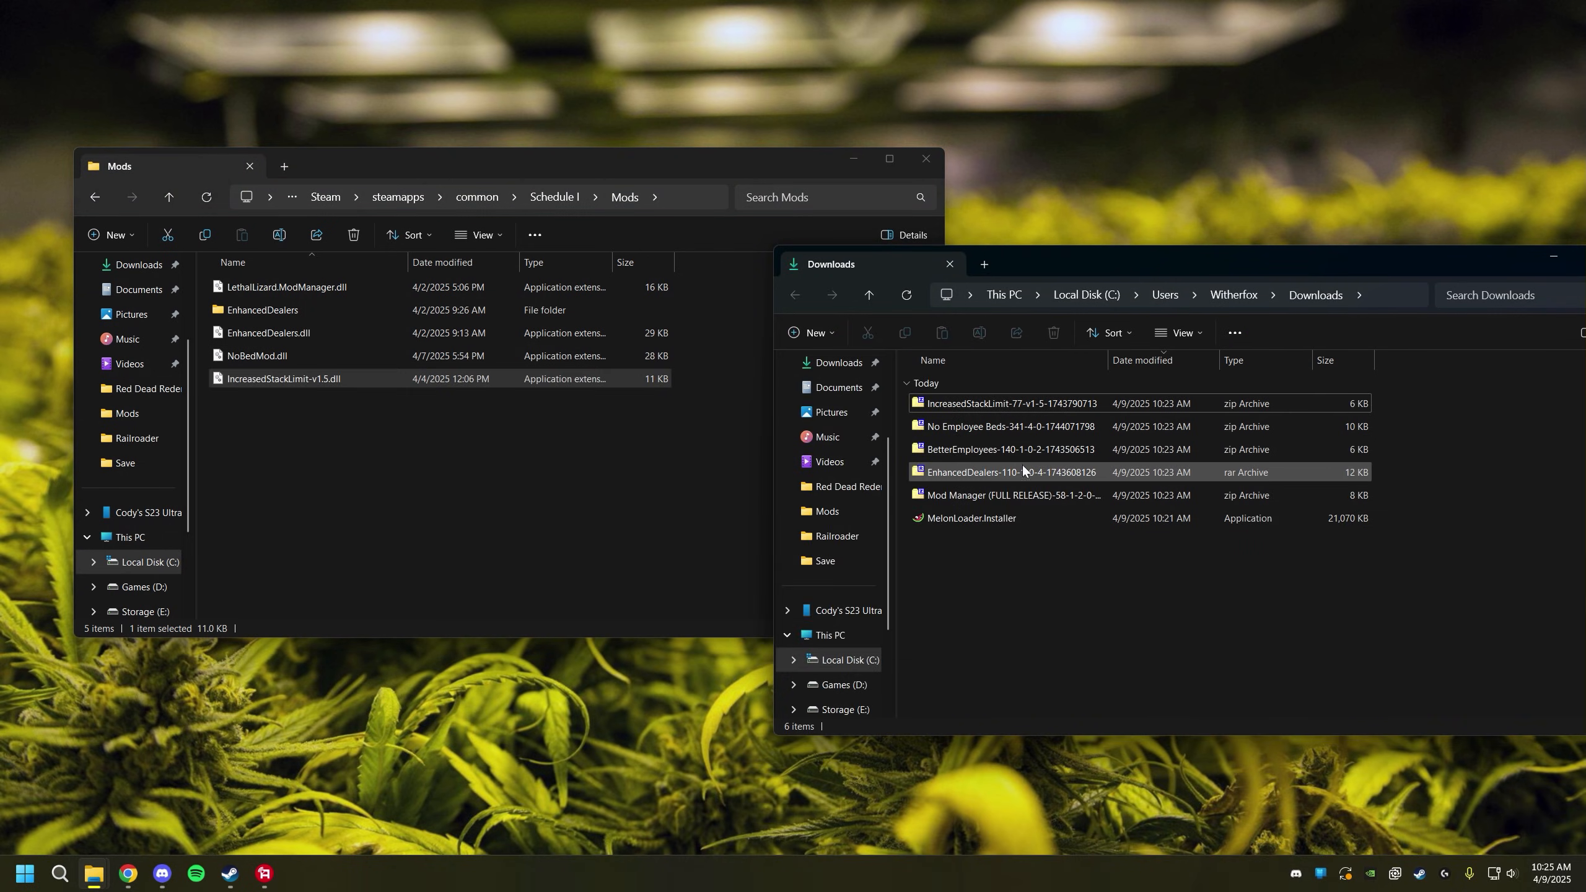
pyautogui.moveTo(1009, 449)
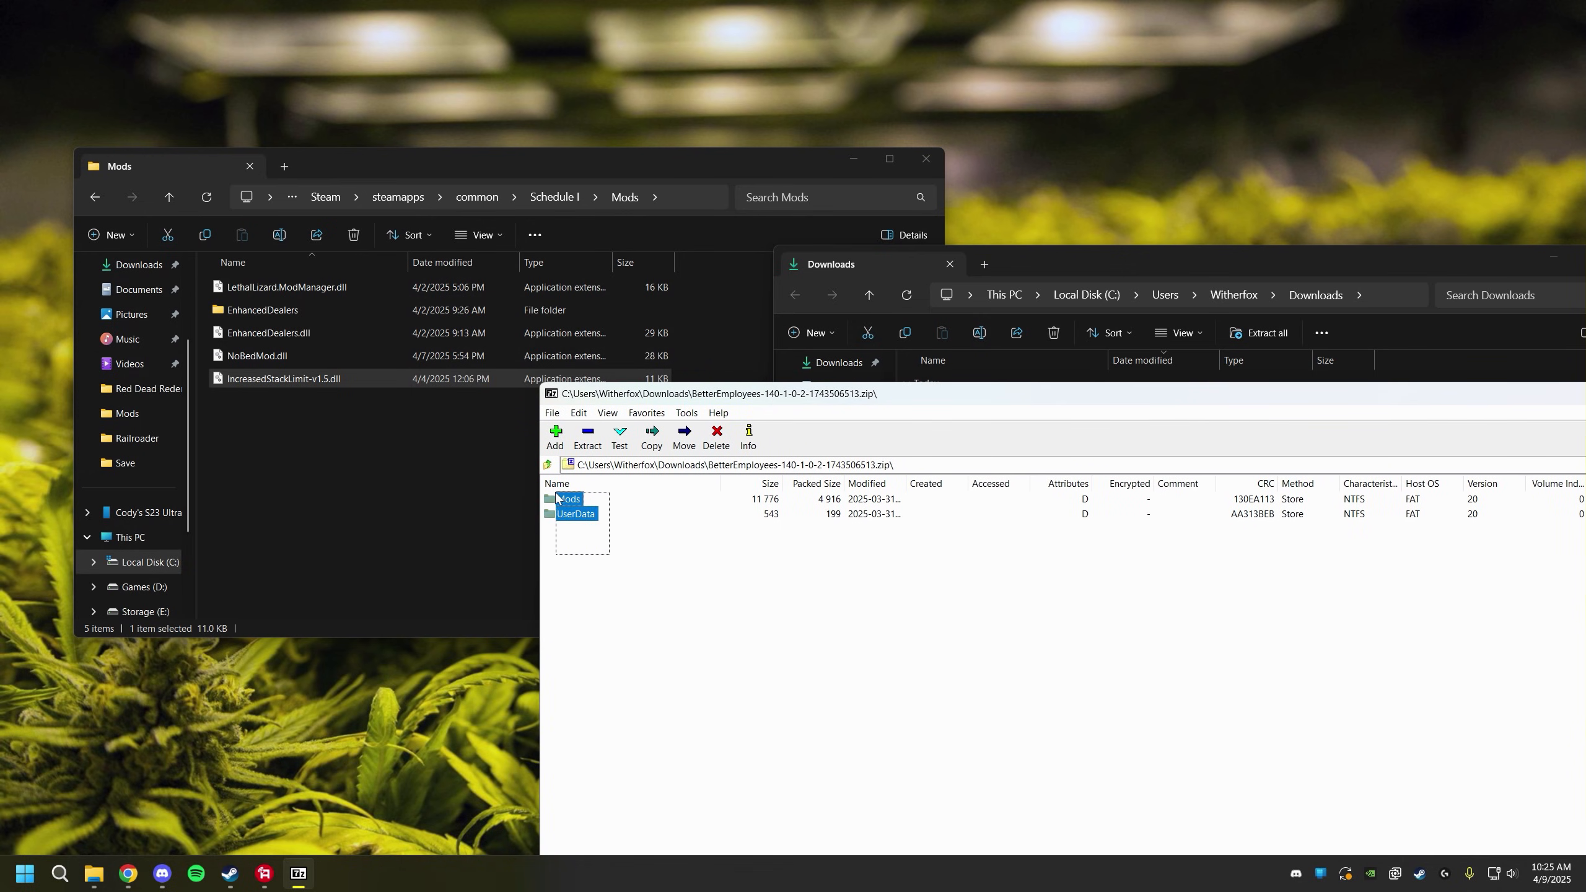
# Extract BetterEmployees' Mods and UserData folders into Schedule I, then check Mods and UserData.
pyautogui.click(574, 514)
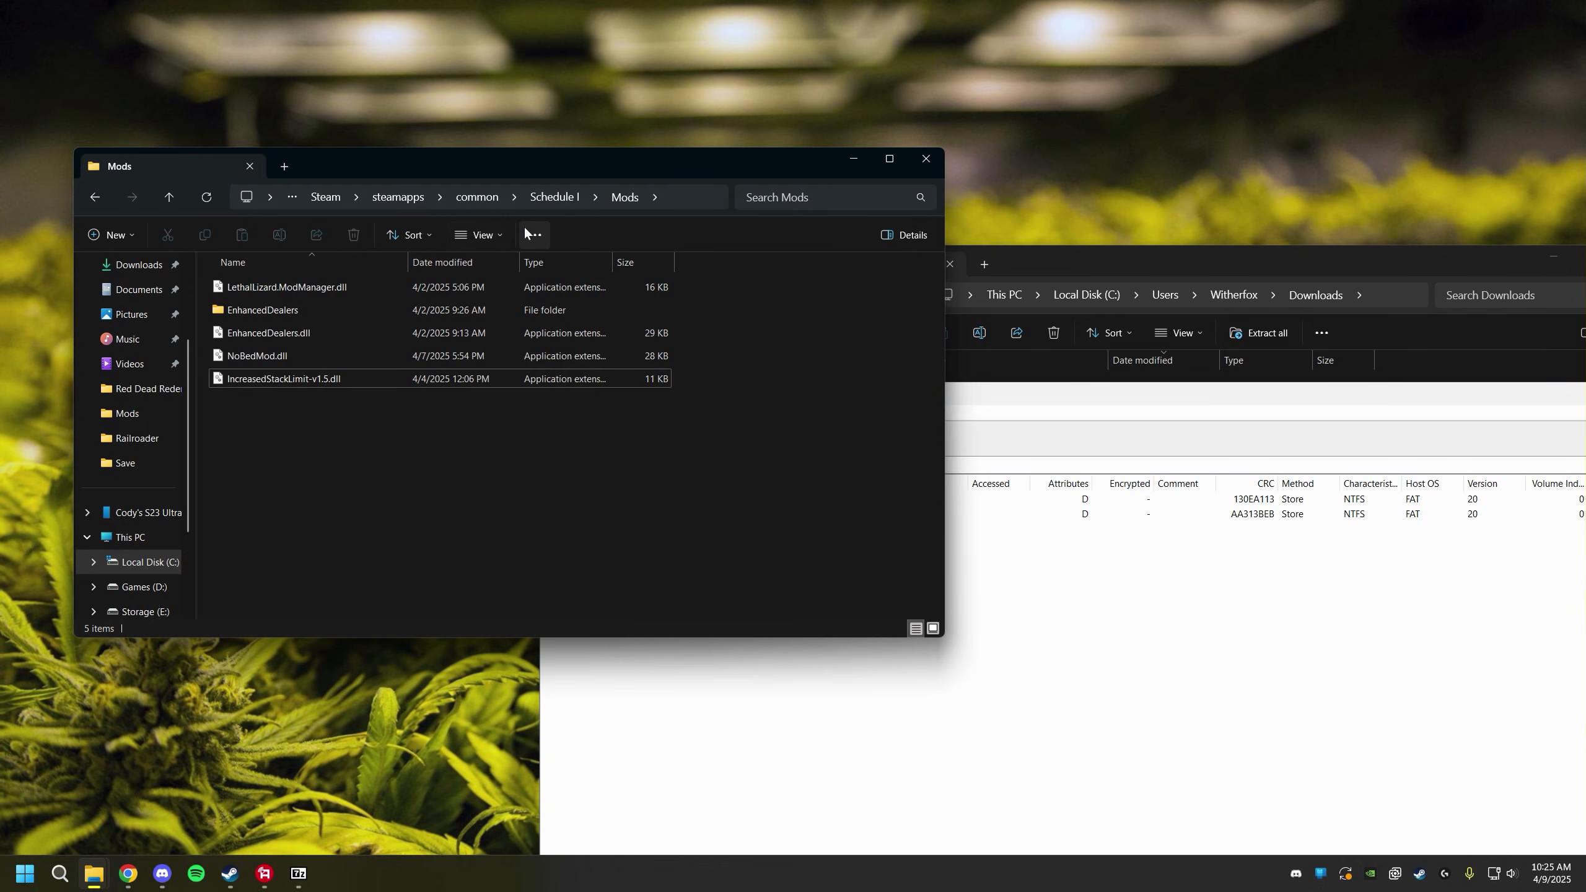
pyautogui.click(553, 197)
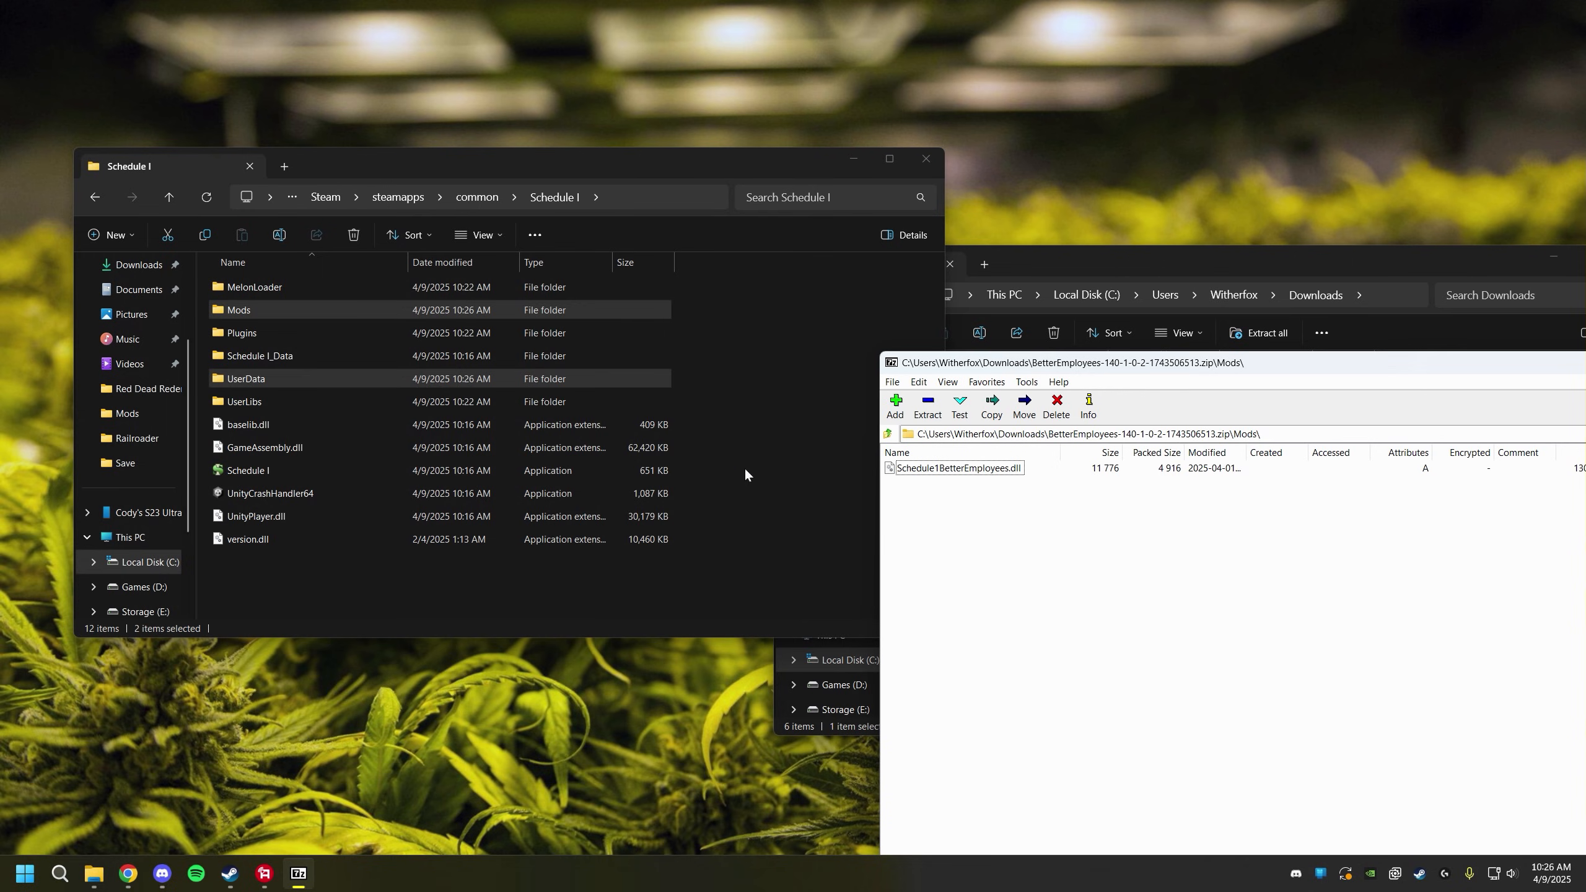
pyautogui.doubleClick(238, 309)
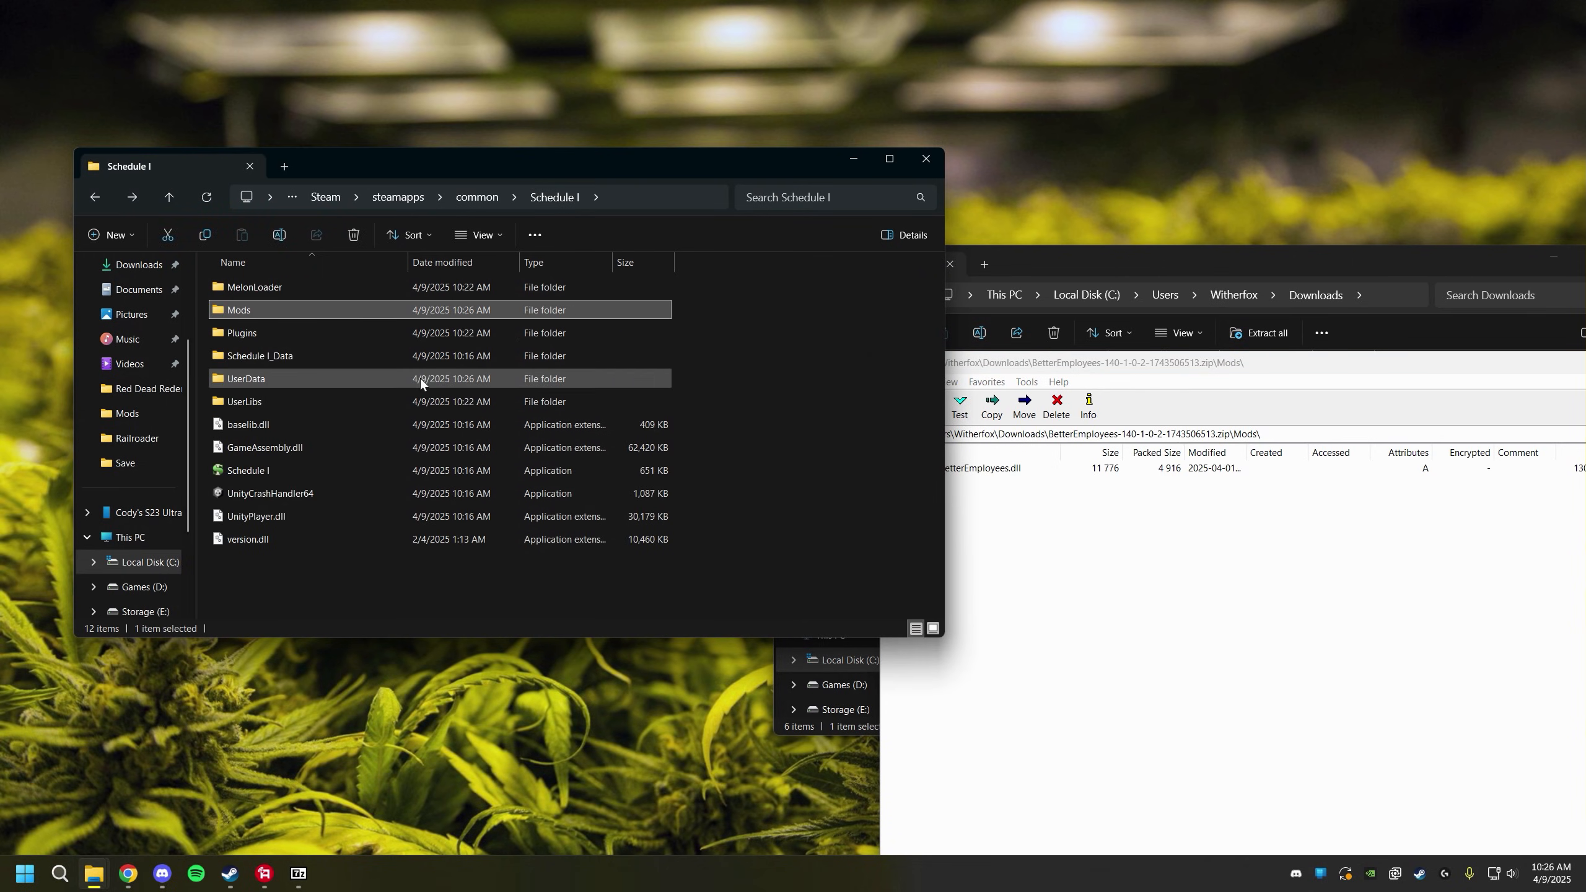
pyautogui.doubleClick(245, 379)
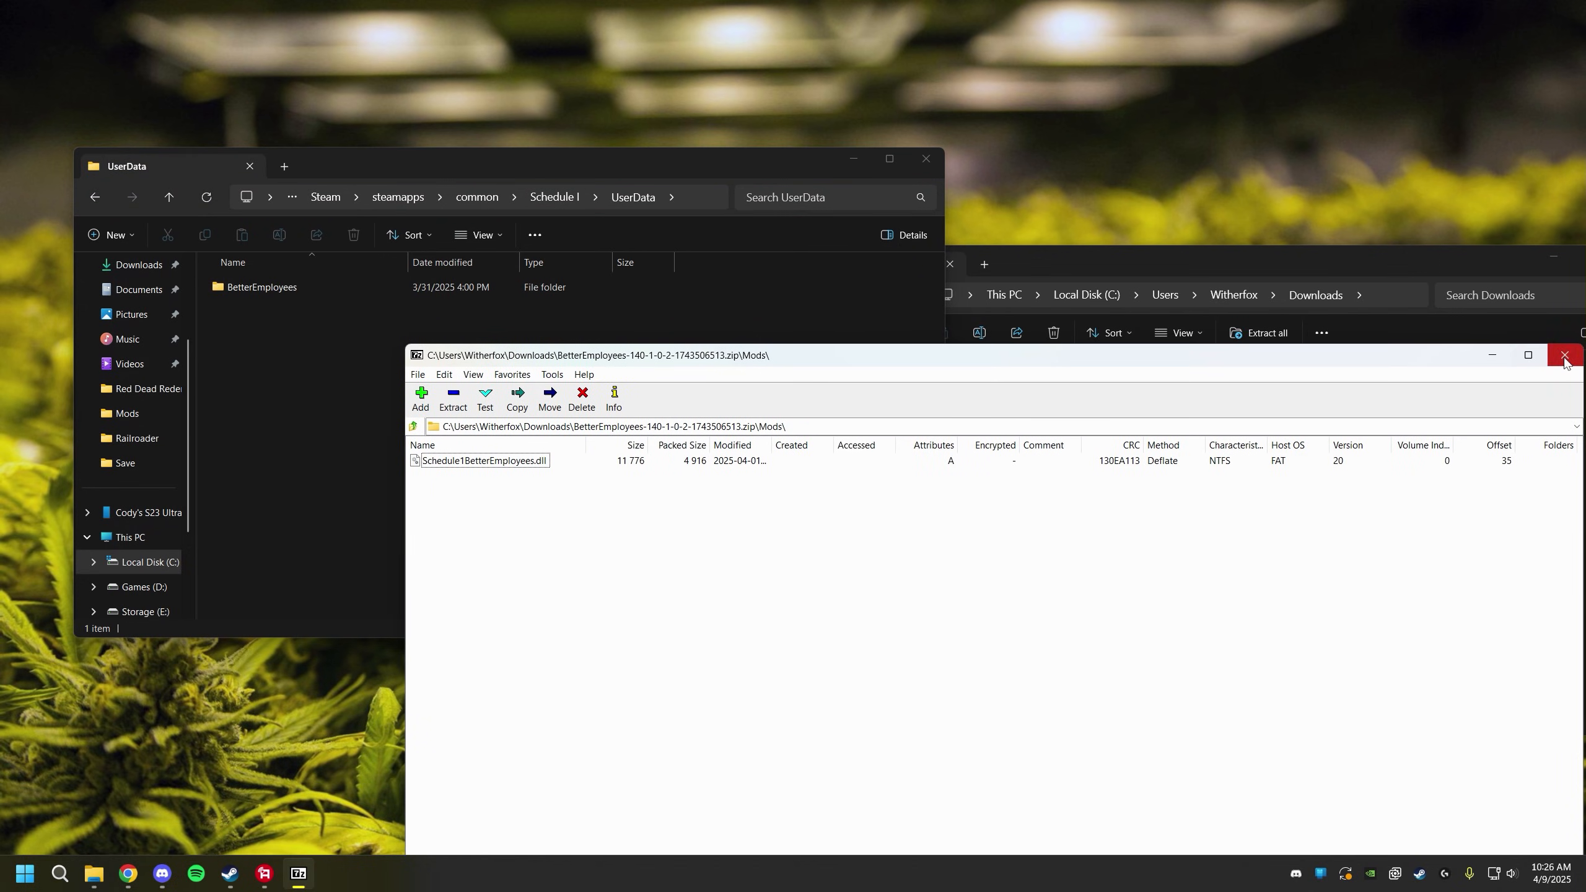
# Close 7-Zip, view BetterEmployees config.json in Notepad++, then close the editor.
pyautogui.click(1565, 355)
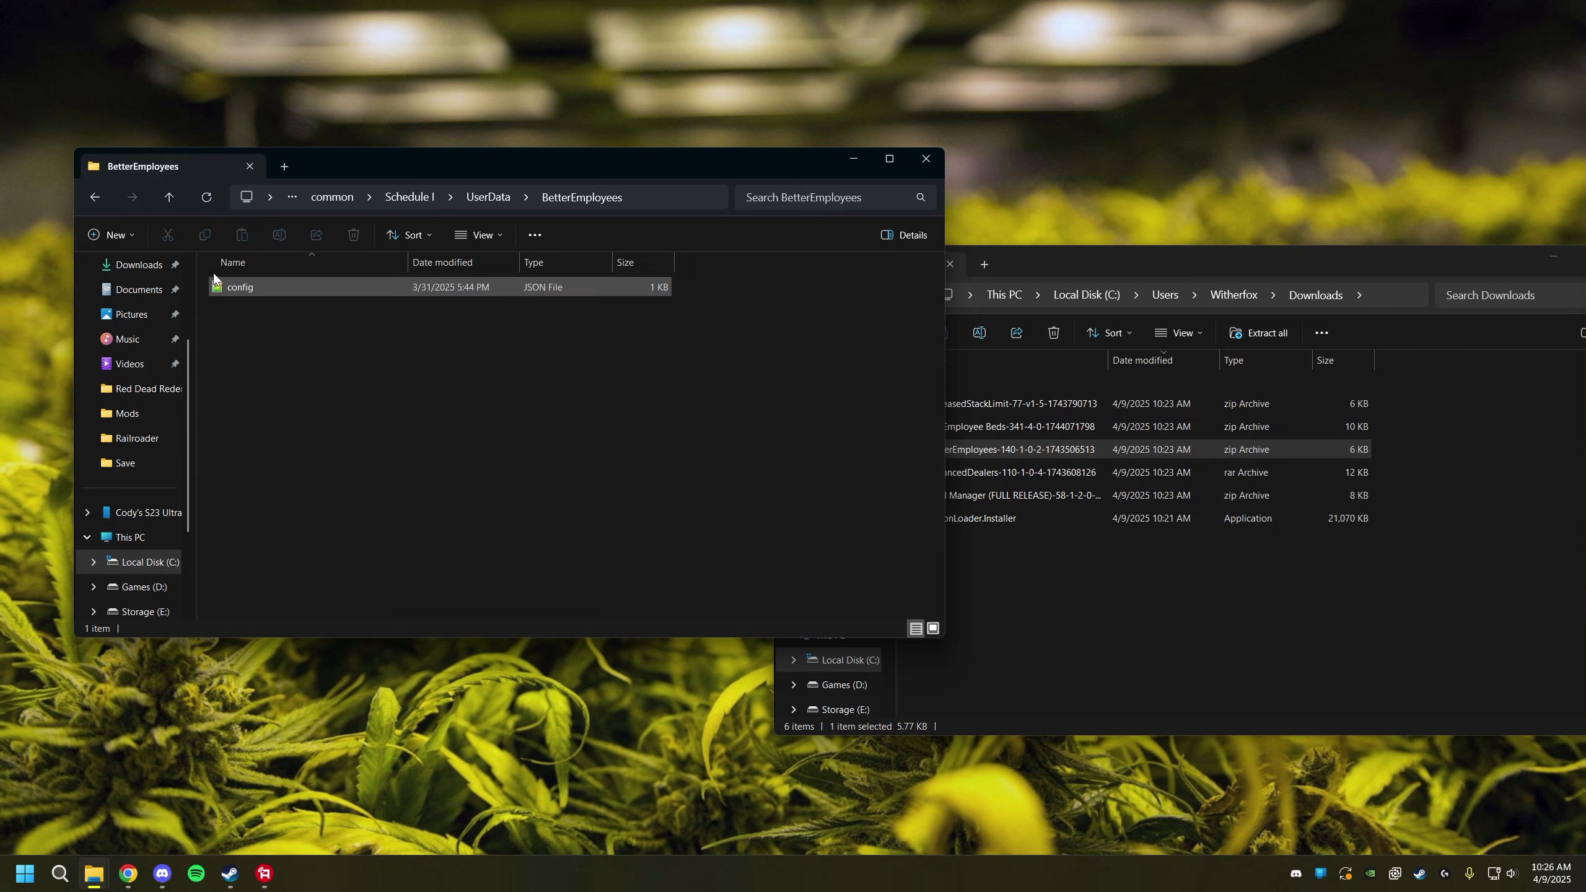
pyautogui.click(240, 287)
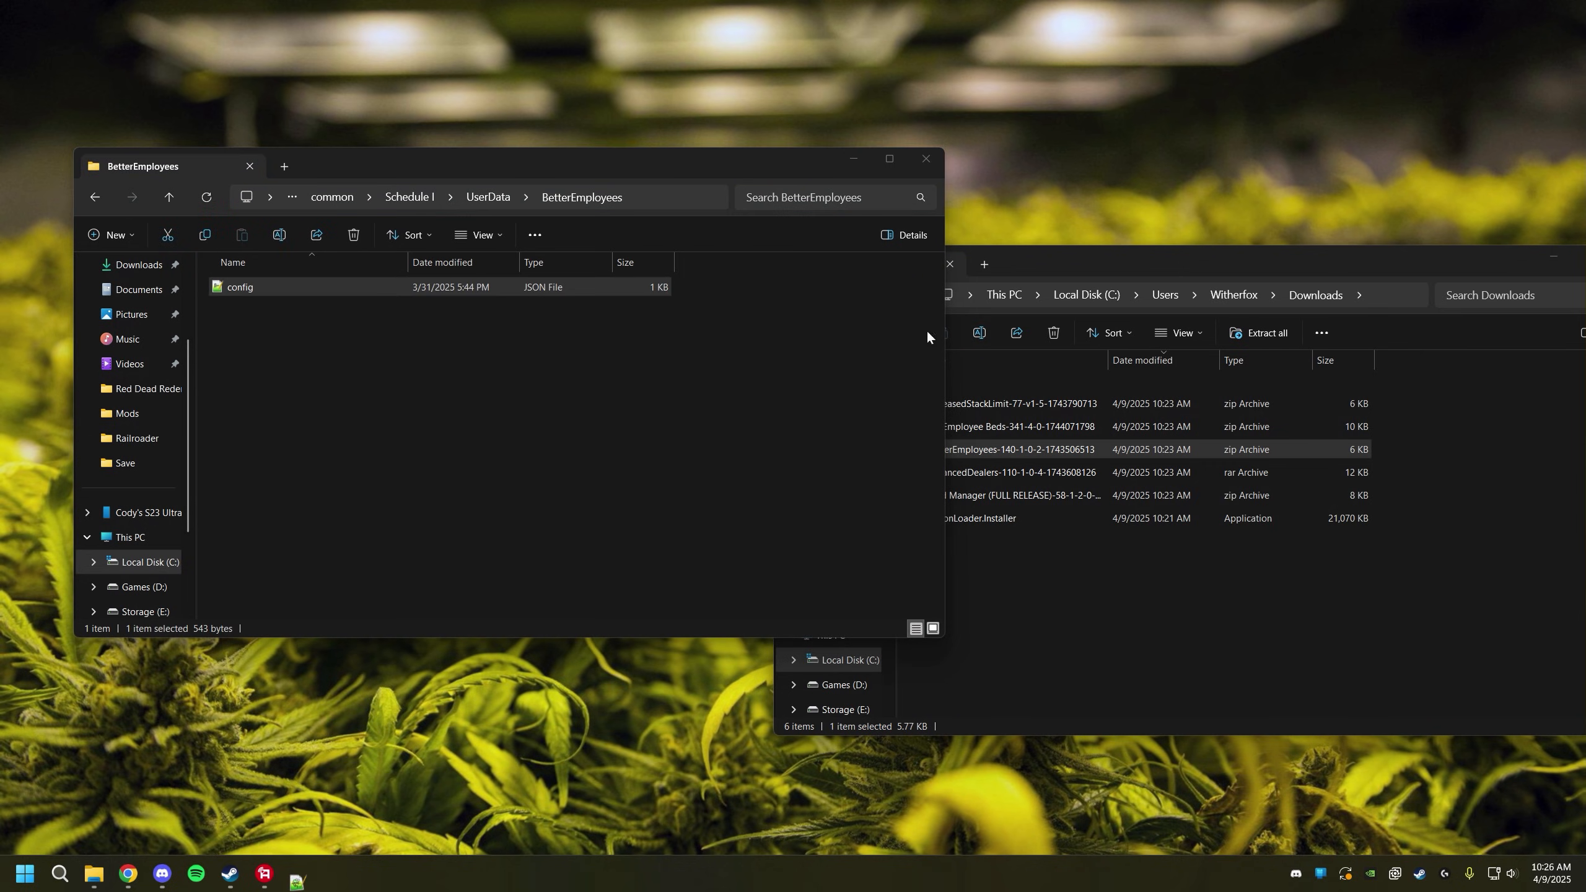
pyautogui.doubleClick(239, 286)
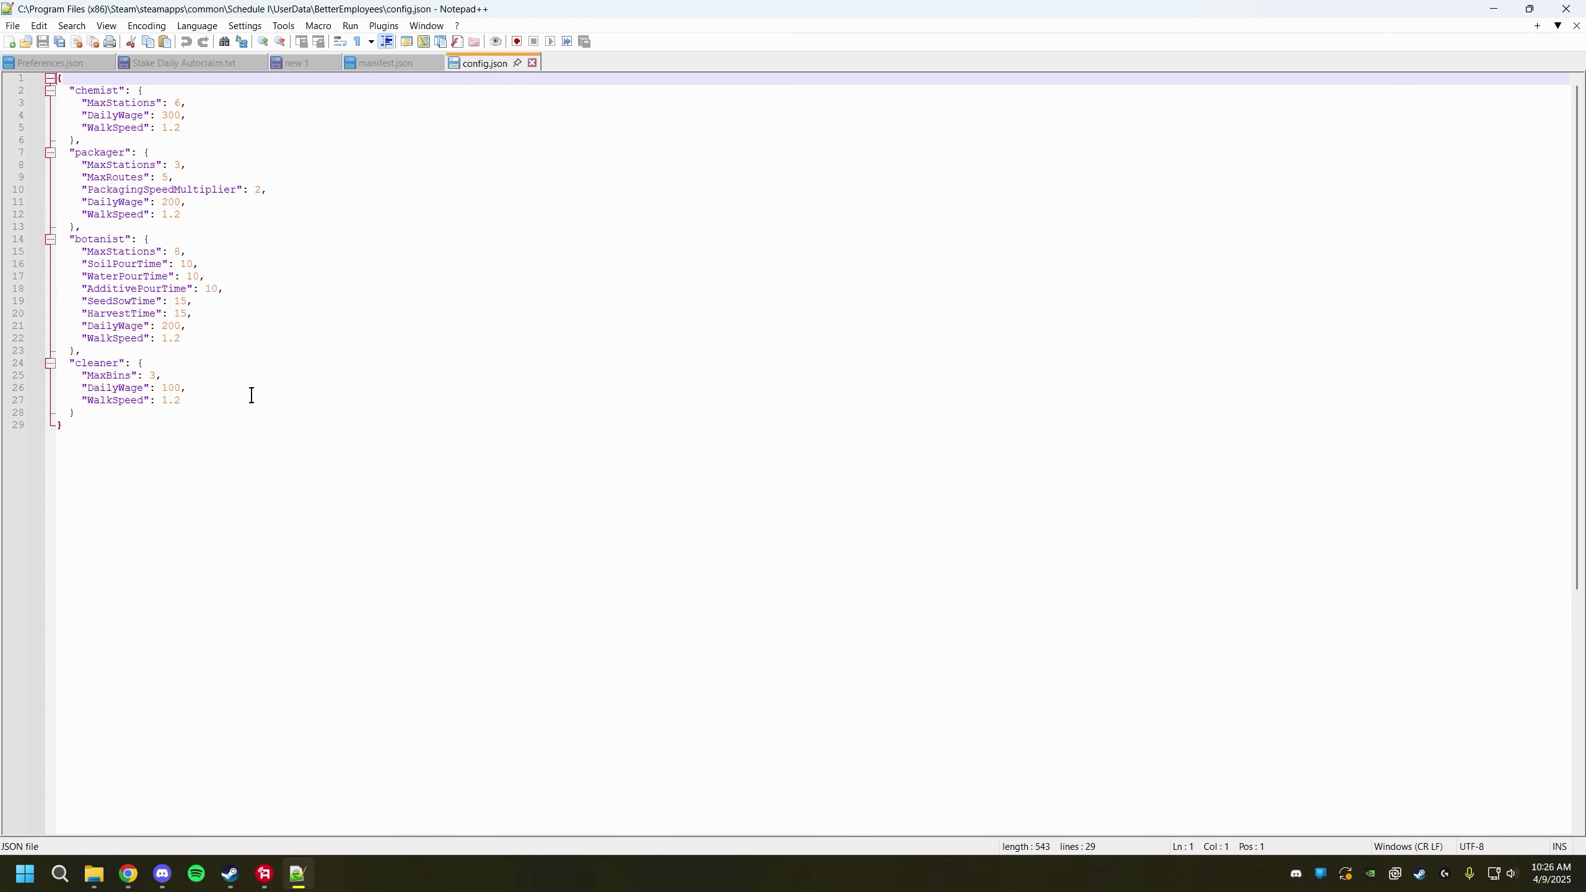
pyautogui.moveTo(510, 281)
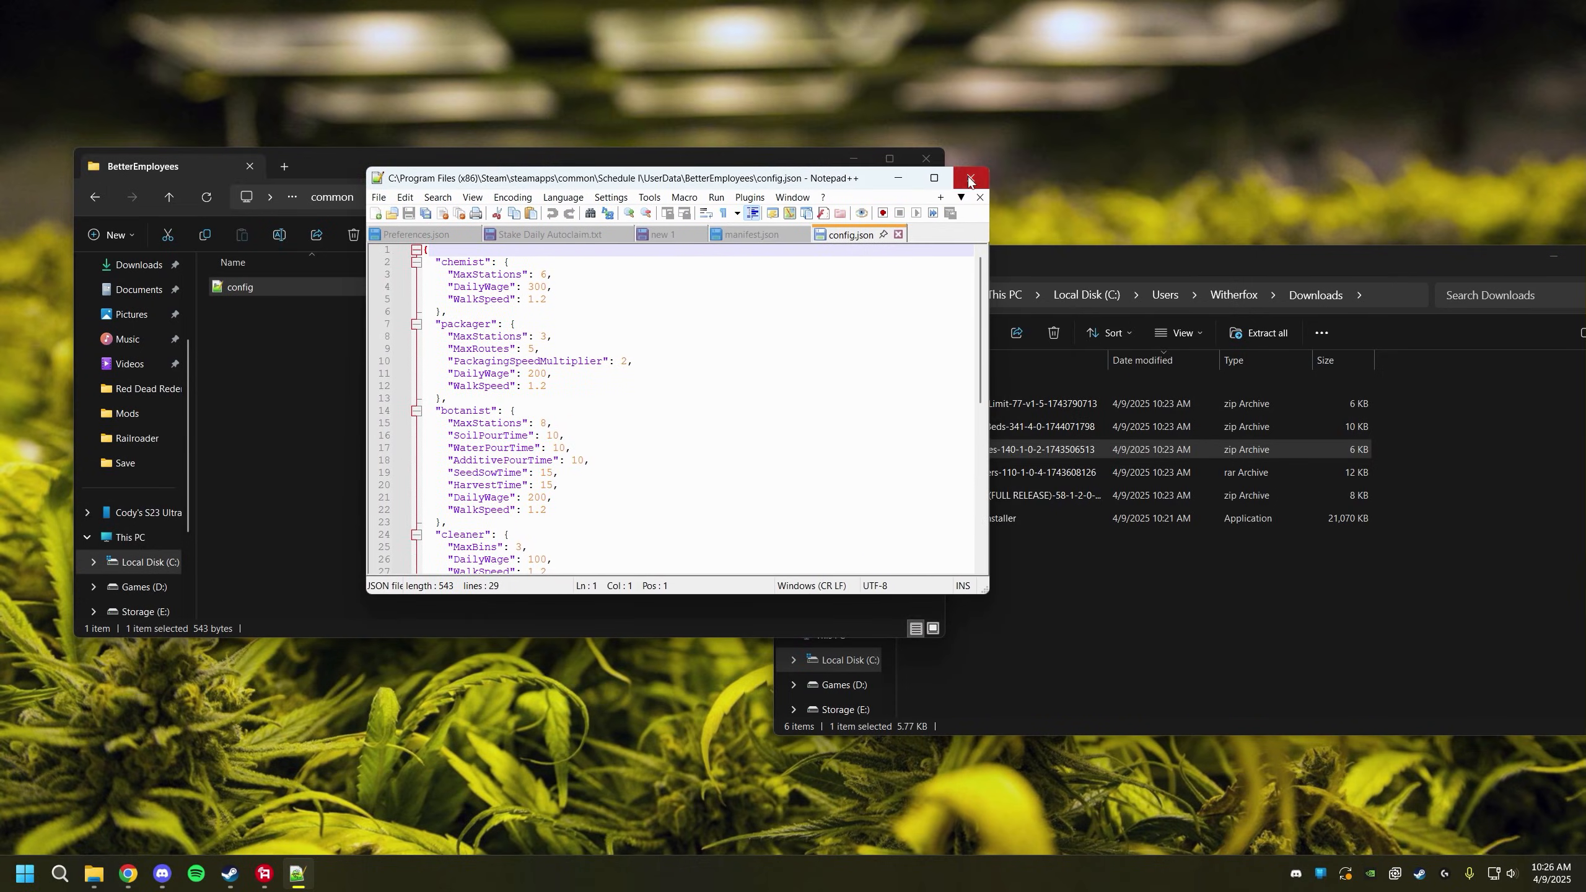
pyautogui.click(968, 179)
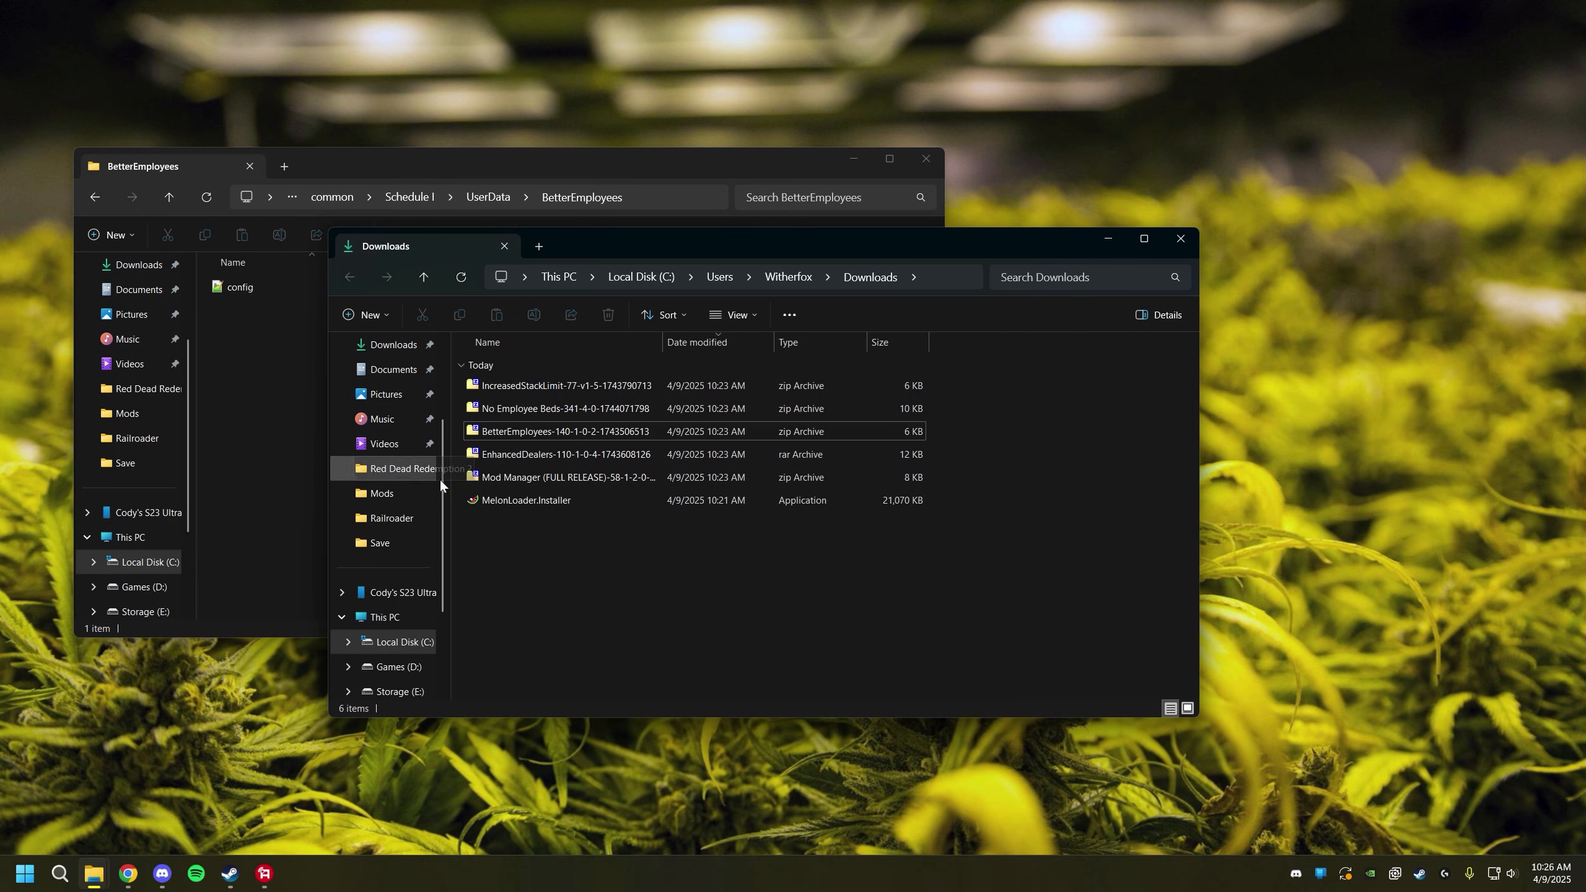
# Close the File Explorer windows and launch Schedule I from the taskbar.
pyautogui.click(1179, 239)
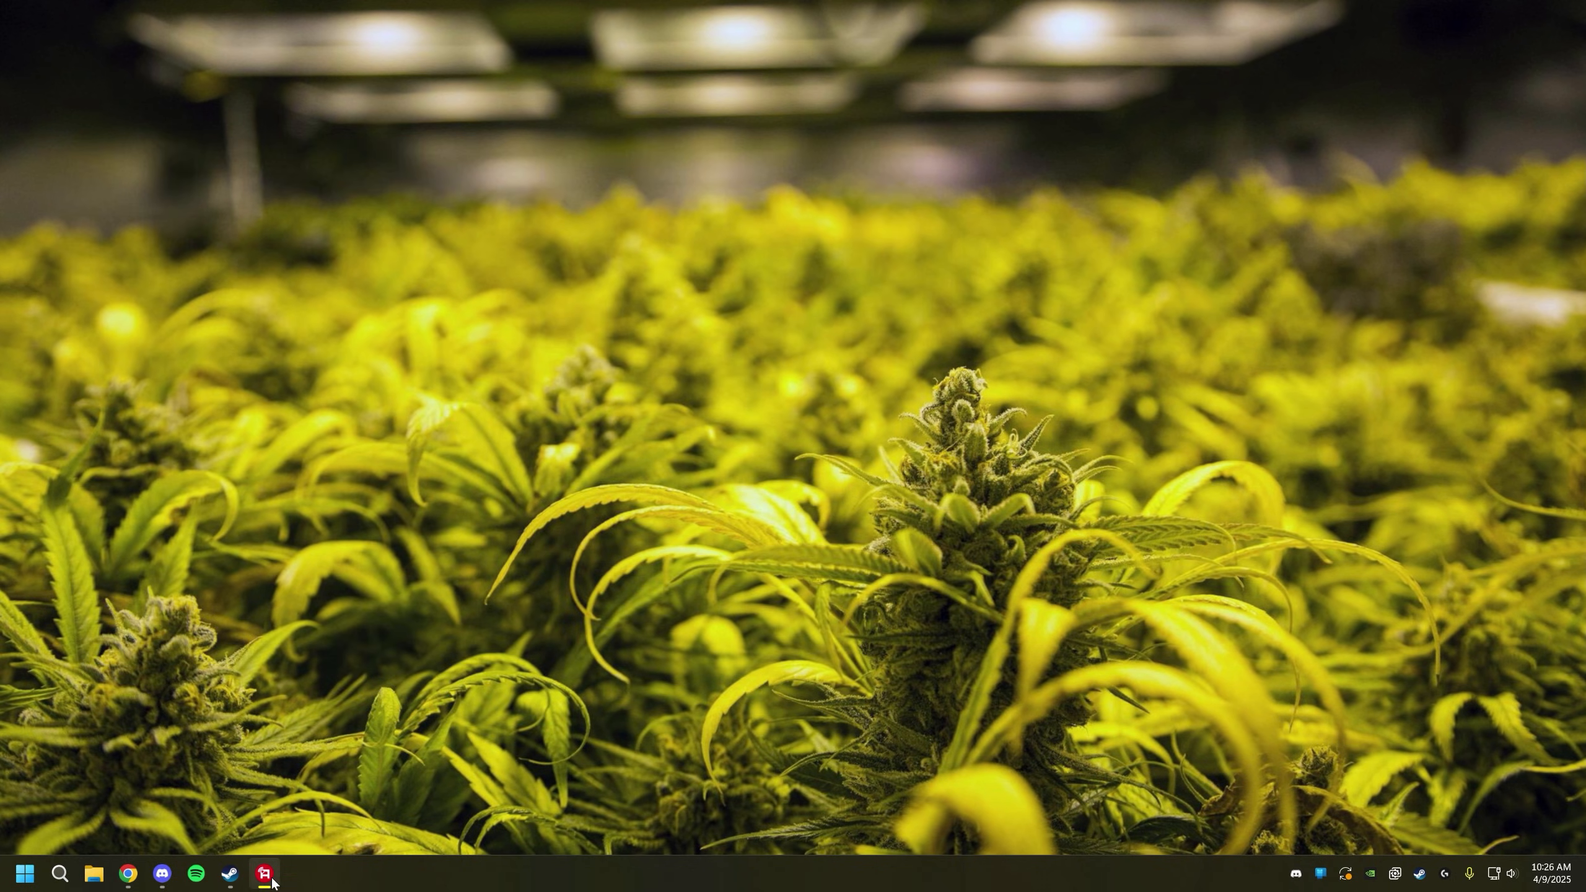
pyautogui.click(262, 873)
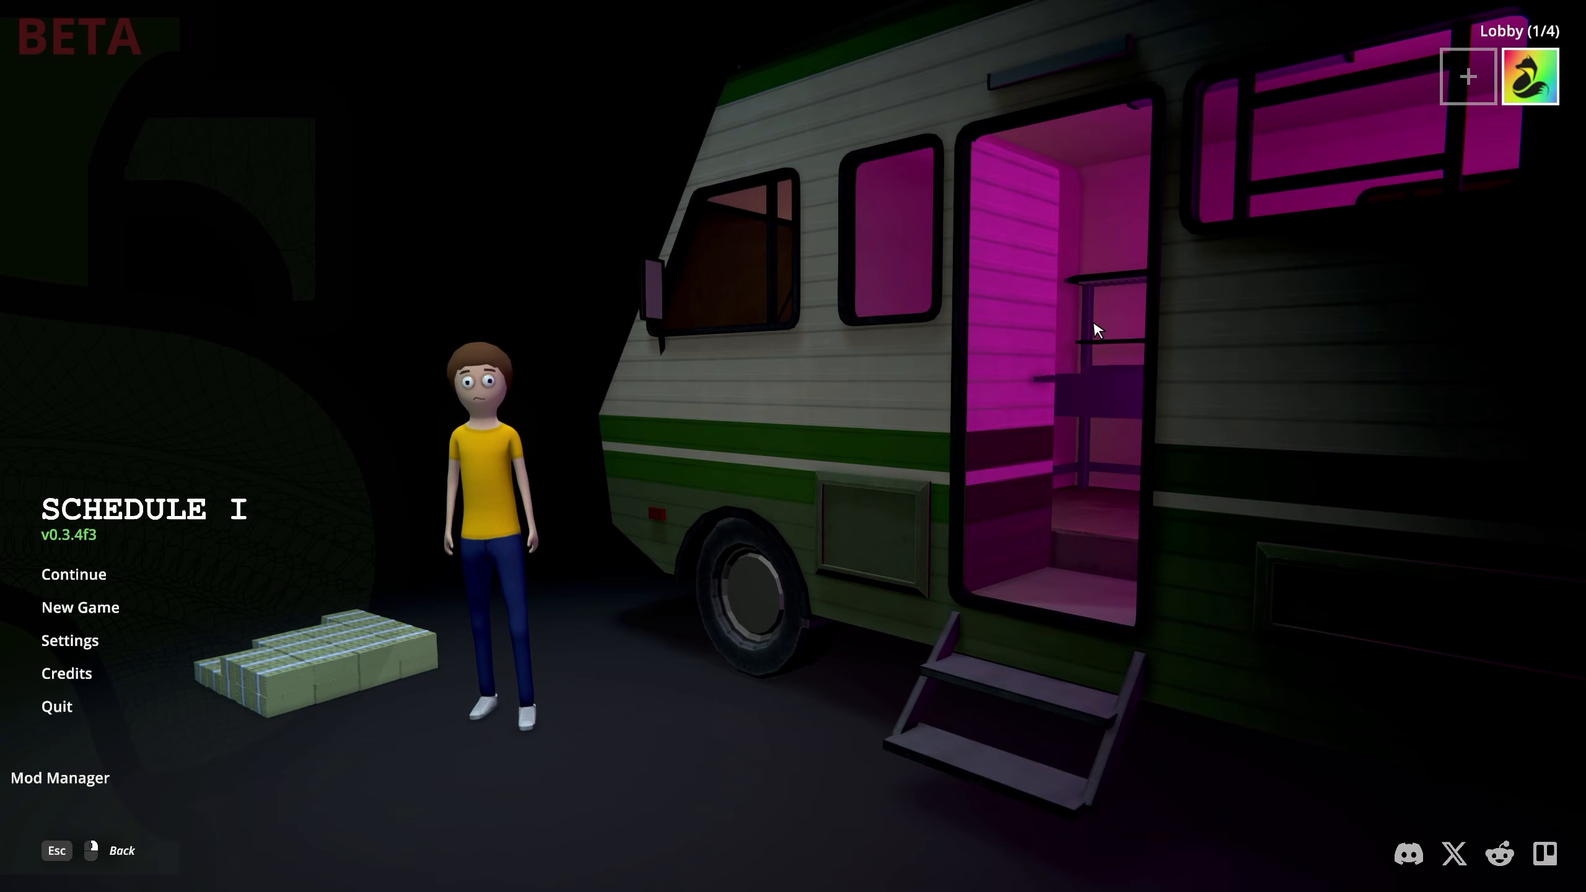
# Continue the Morty's Mind Blowers save and check 60x stacks in the storage and drying racks.
pyautogui.click(73, 574)
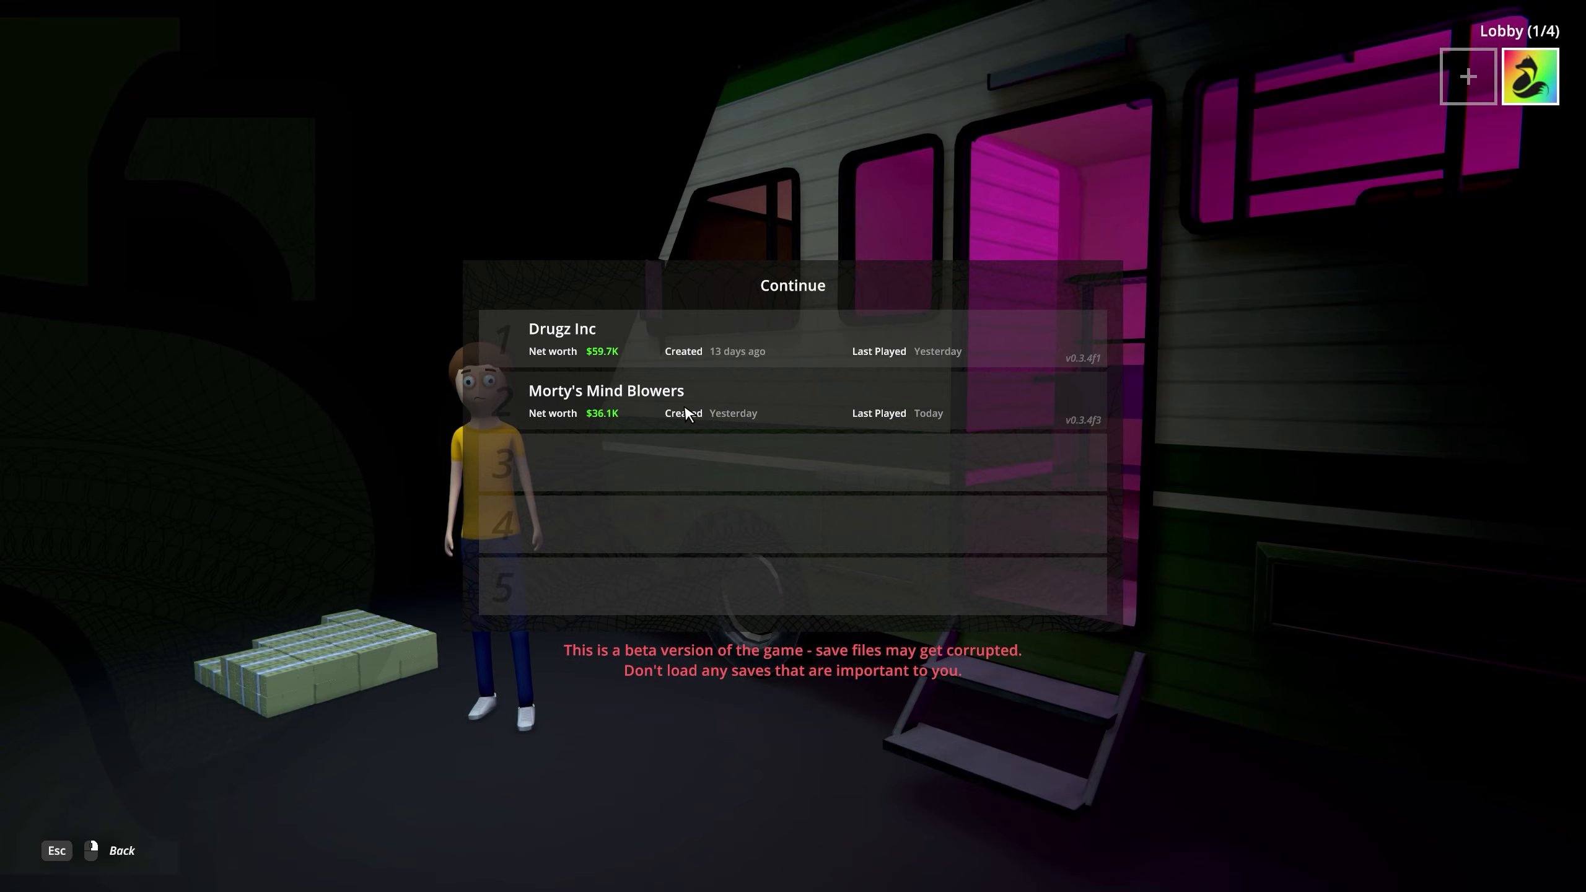
pyautogui.click(606, 391)
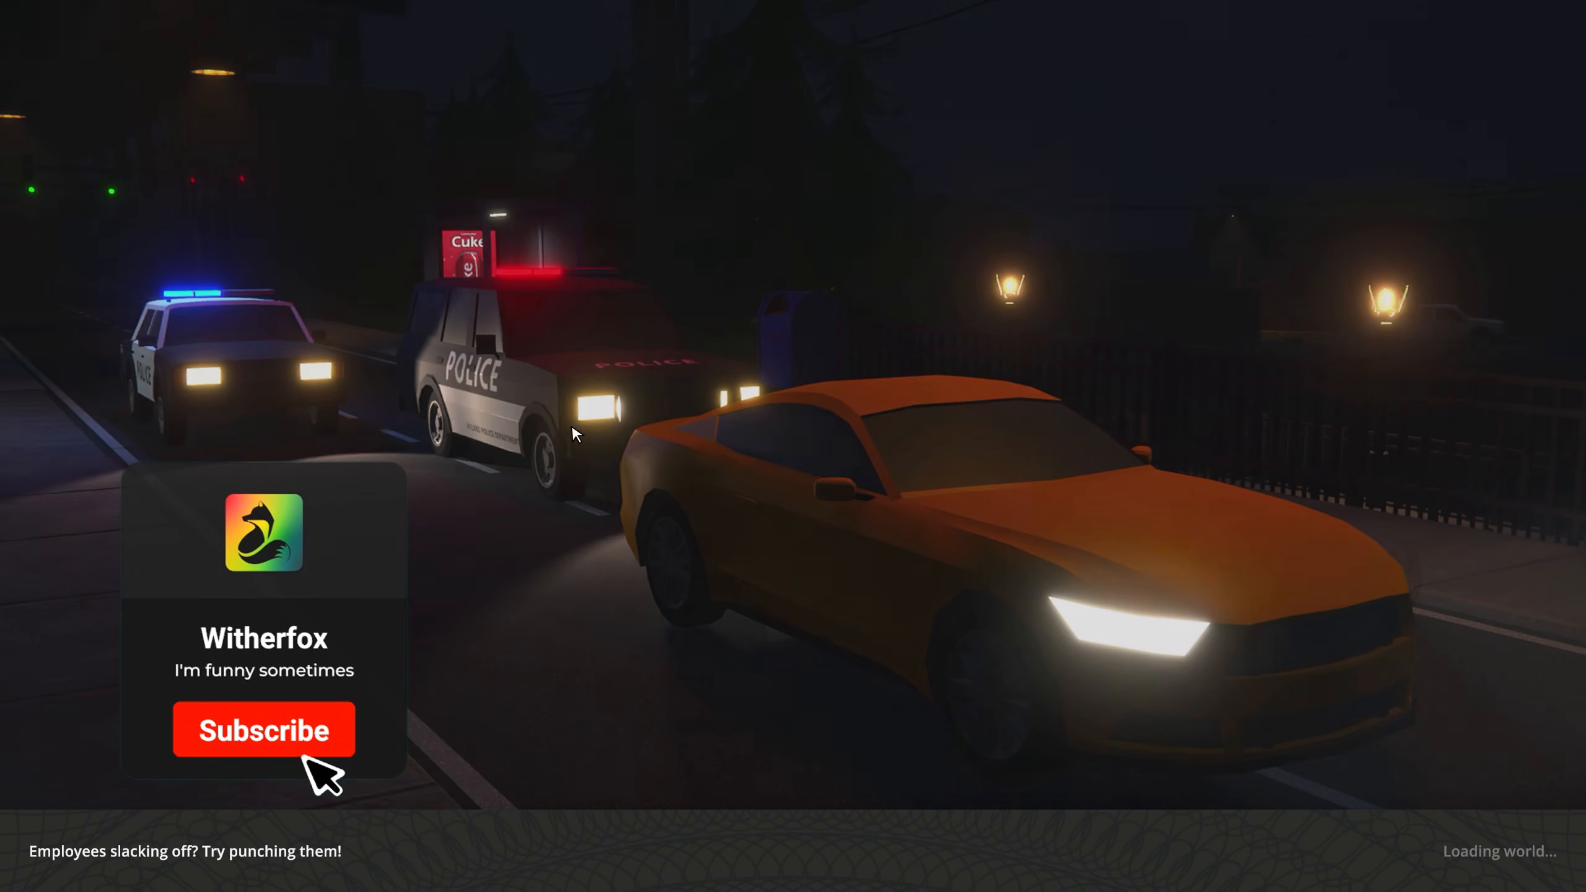
pyautogui.click(263, 729)
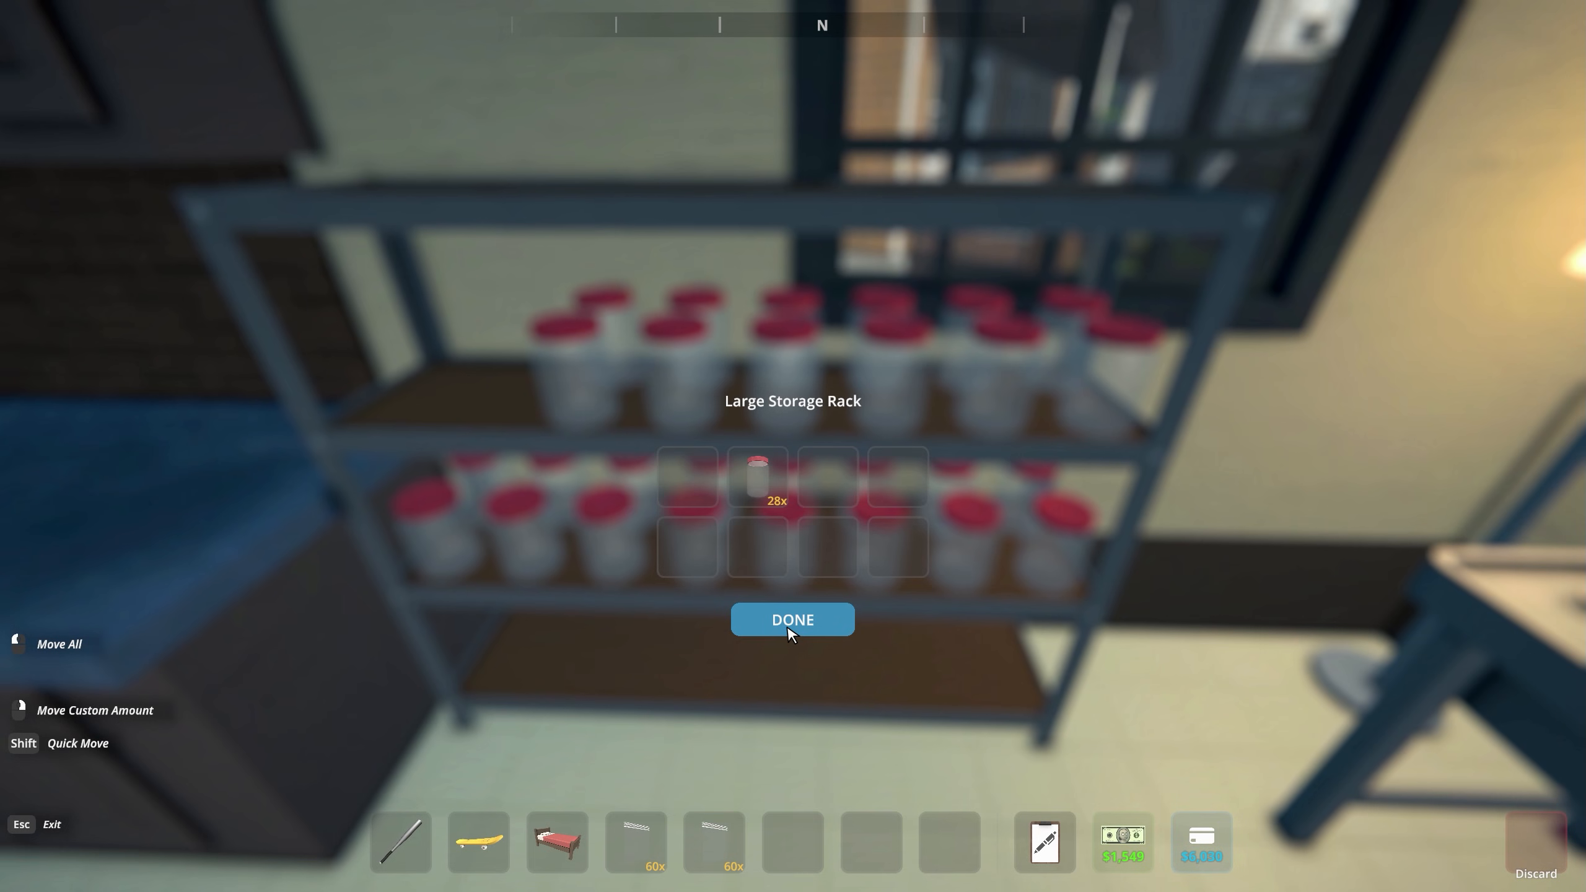
pyautogui.click(792, 619)
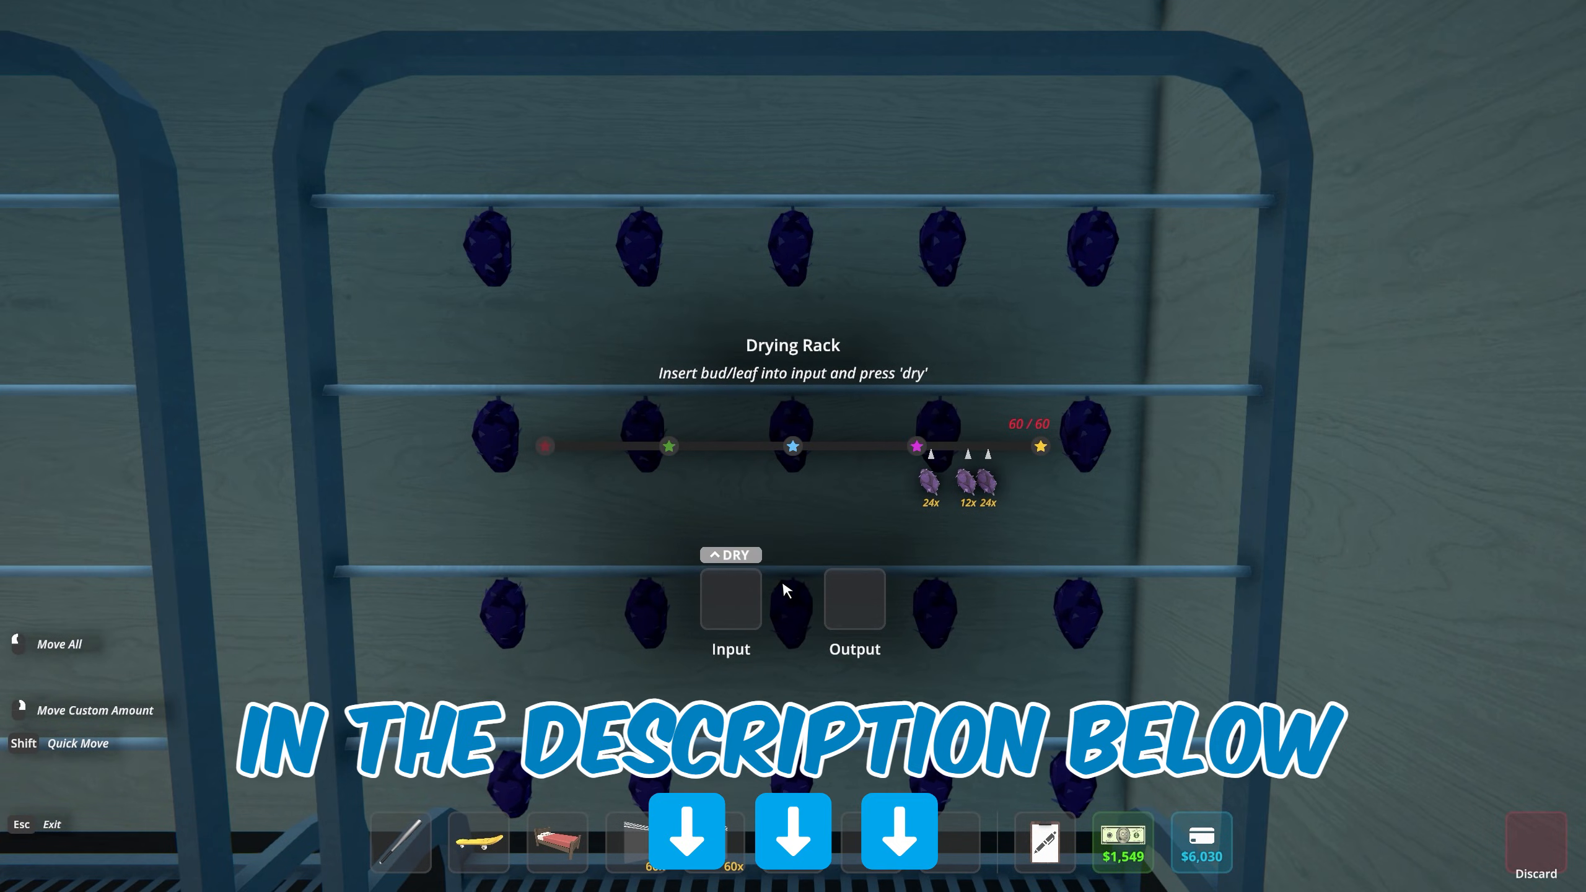
pyautogui.press('Escape')
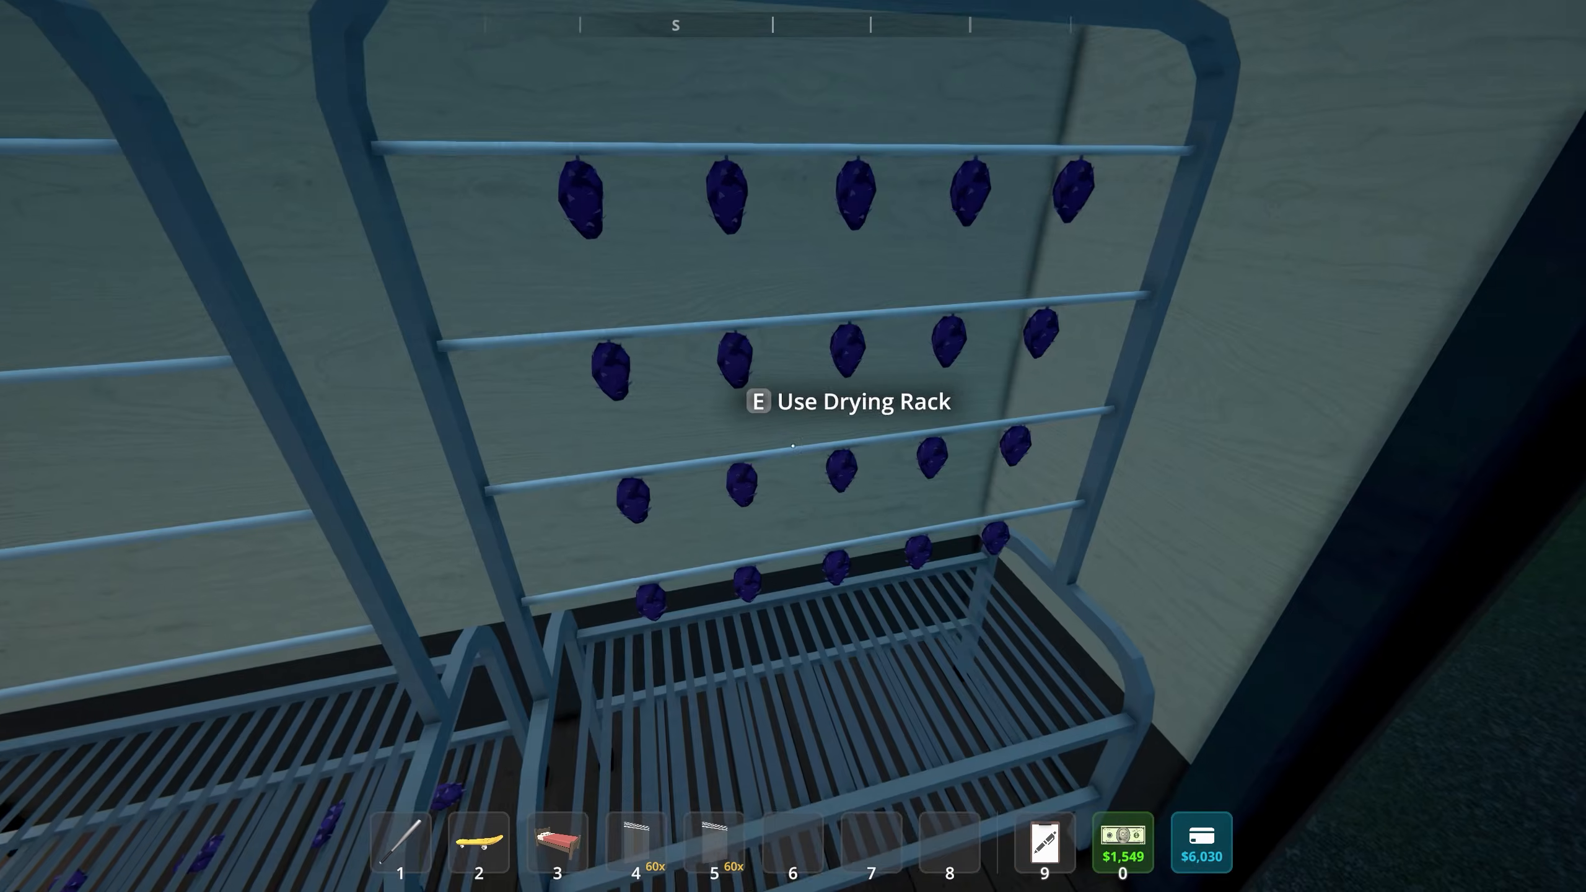